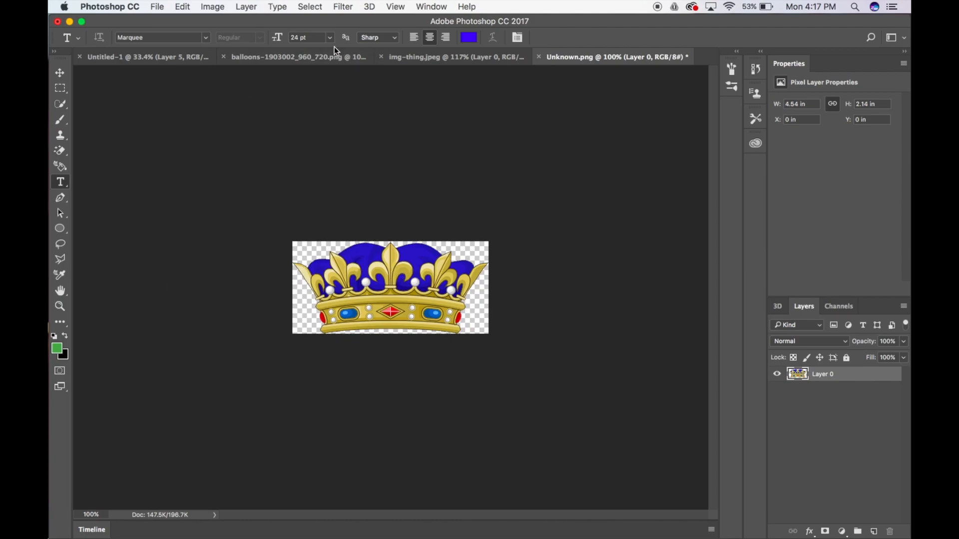
Step: Start a new document from the Custom 1080x1920 px, 300 ppi preset with black background contents
{"action": "left_click", "coordinate": [156, 7]}
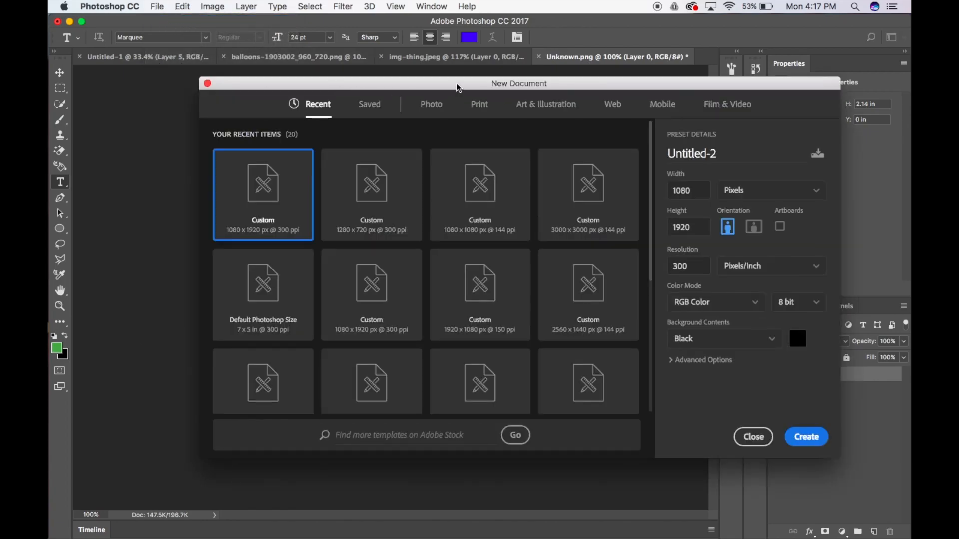
{"action": "mouse_move", "coordinate": [733, 148]}
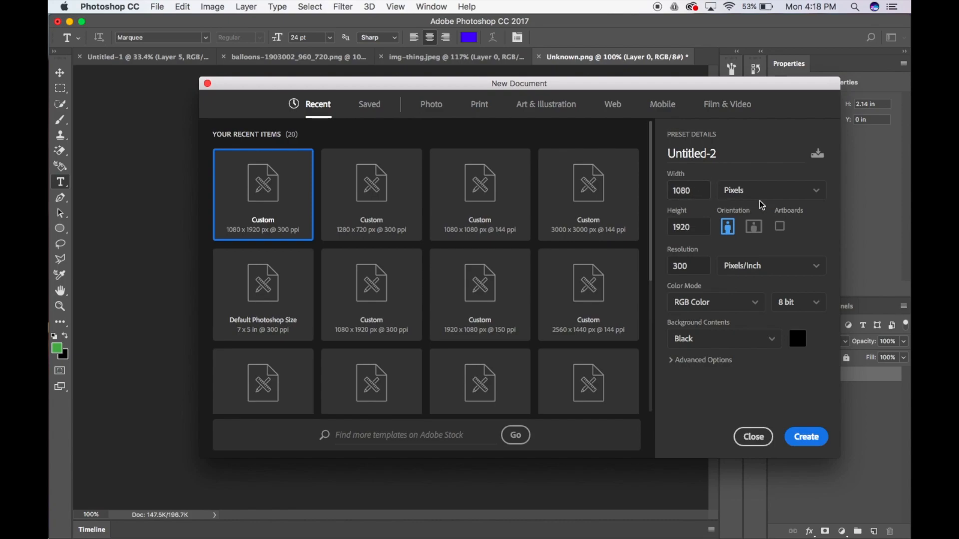
{"action": "left_click", "coordinate": [688, 227]}
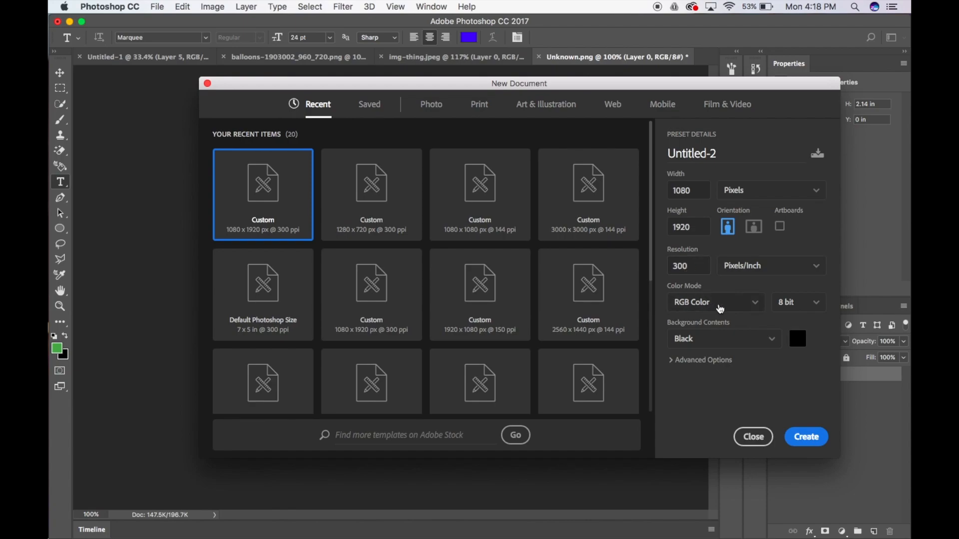
{"action": "mouse_move", "coordinate": [766, 348]}
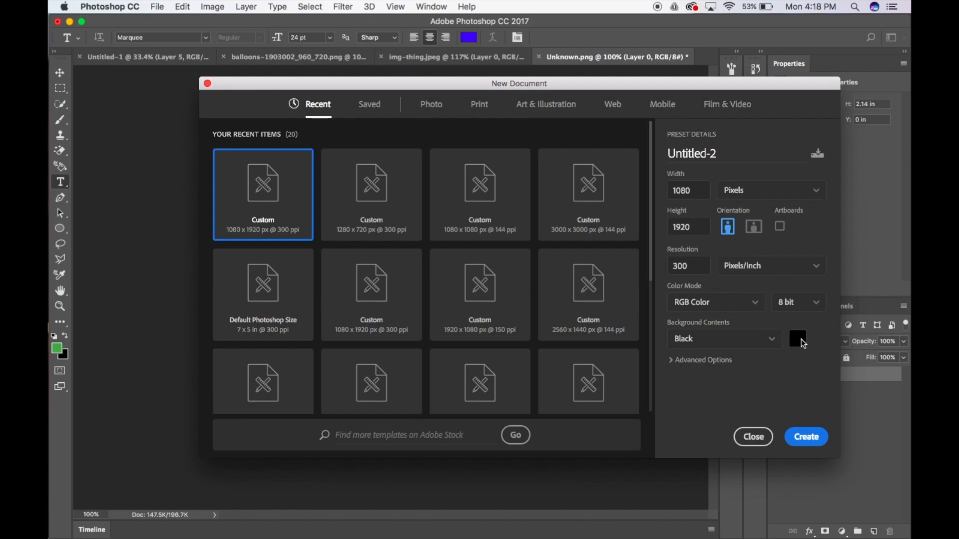
{"action": "mouse_move", "coordinate": [802, 347]}
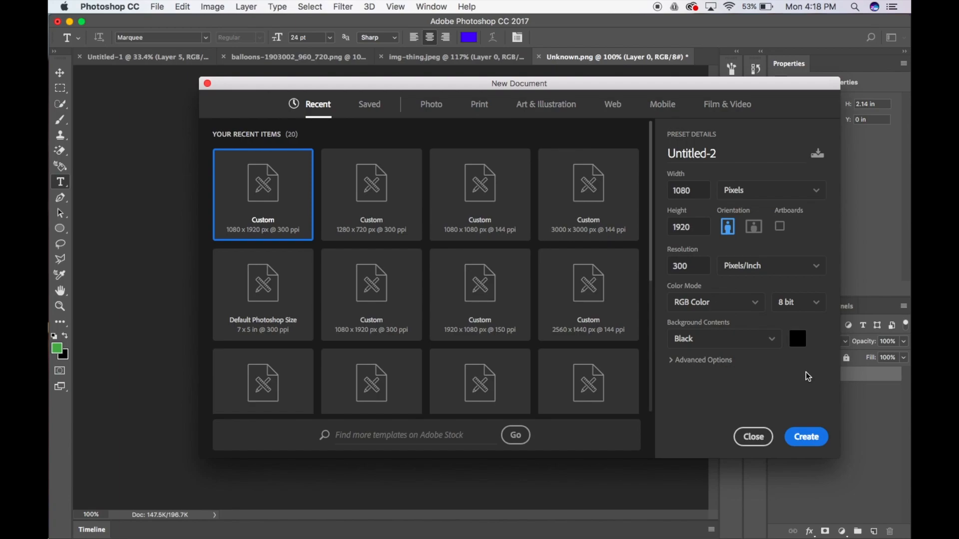
{"action": "mouse_move", "coordinate": [806, 436]}
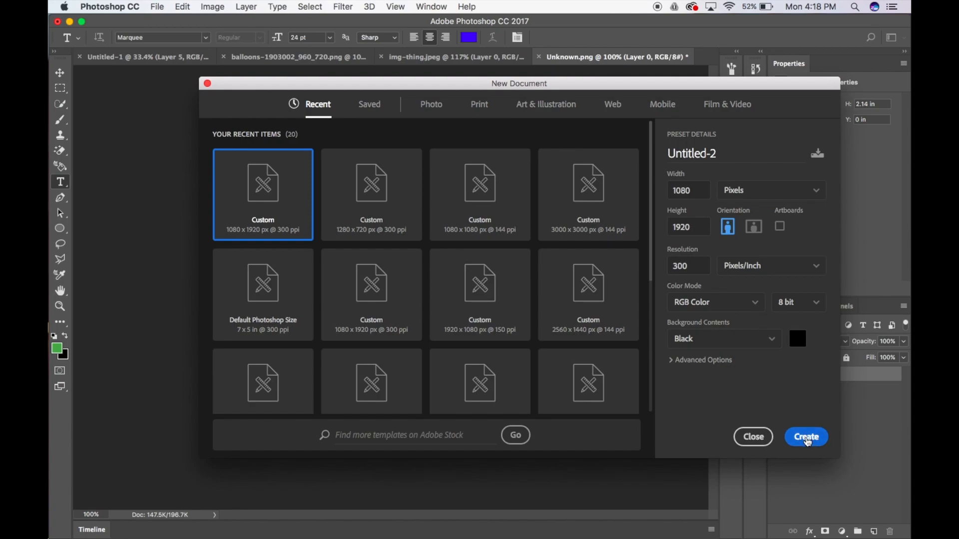
Step: Create the canvas, add a new layer and fill it with a vertical black-to-white gradient
{"action": "left_click", "coordinate": [806, 436]}
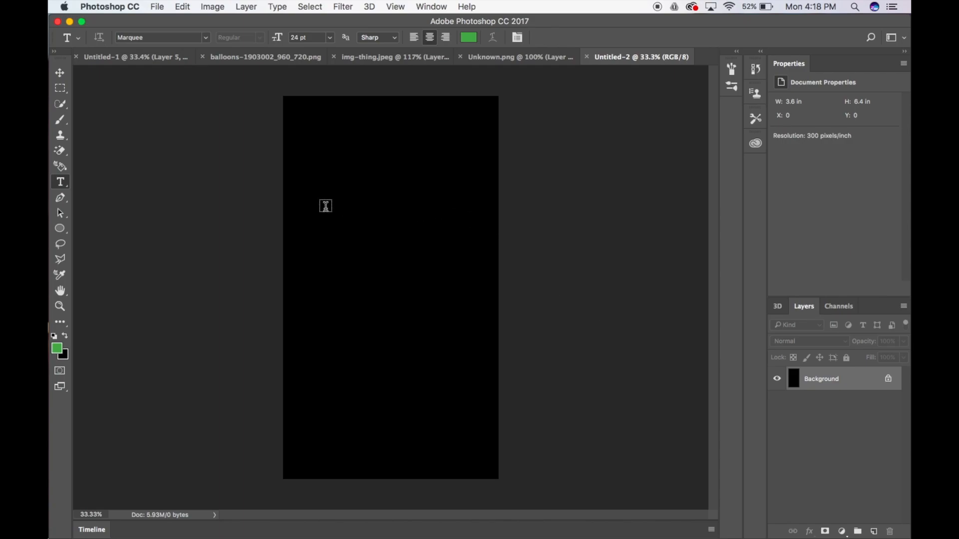
{"action": "mouse_move", "coordinate": [186, 178]}
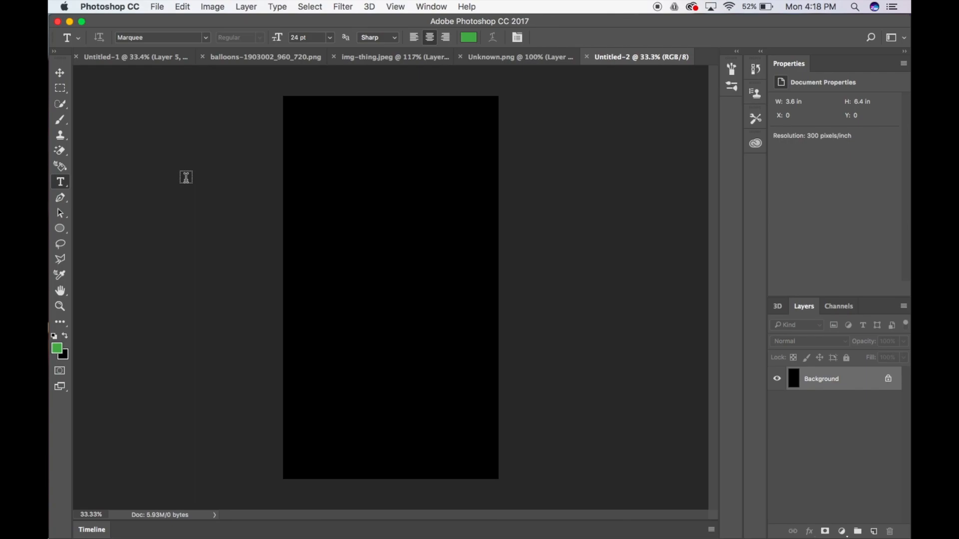
{"action": "mouse_move", "coordinate": [379, 436]}
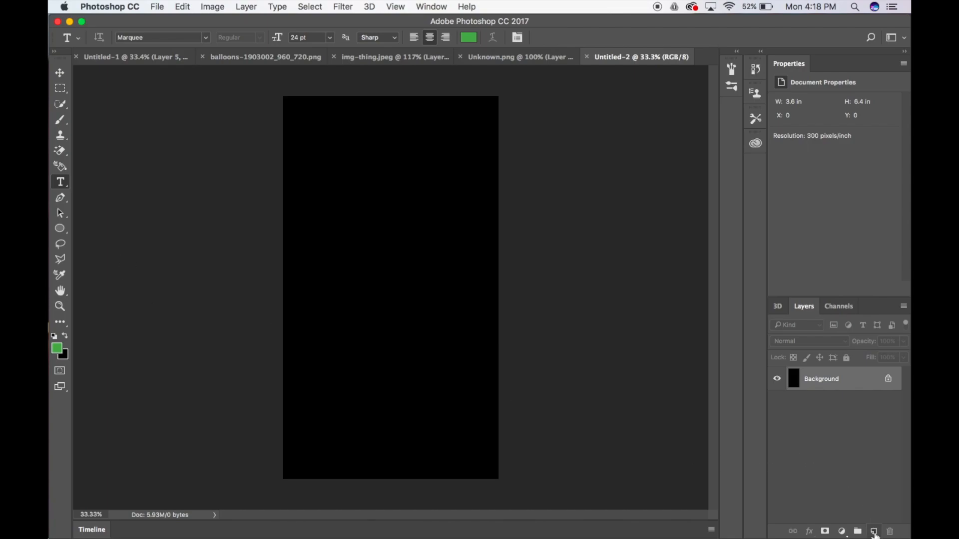
{"action": "left_click", "coordinate": [873, 530]}
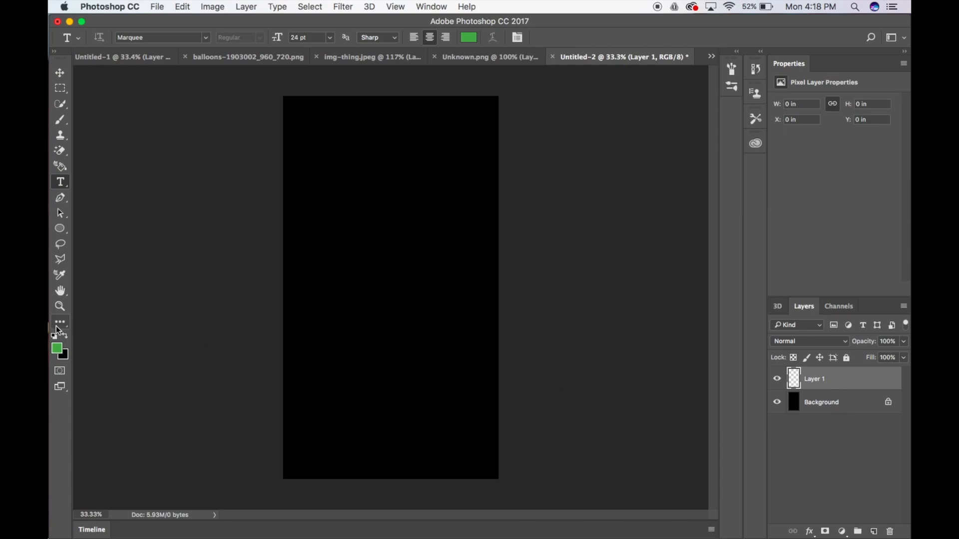
{"action": "left_click", "coordinate": [59, 321]}
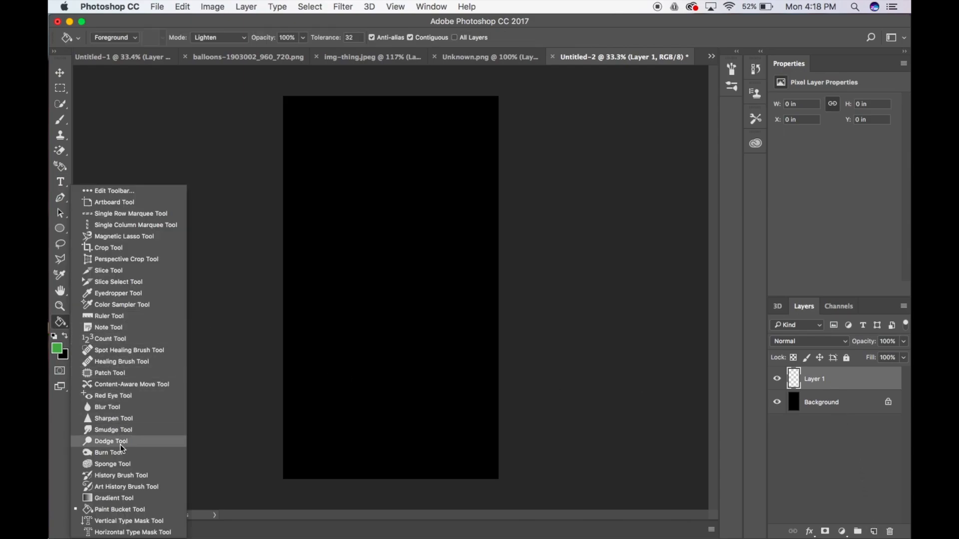
{"action": "mouse_move", "coordinate": [114, 498]}
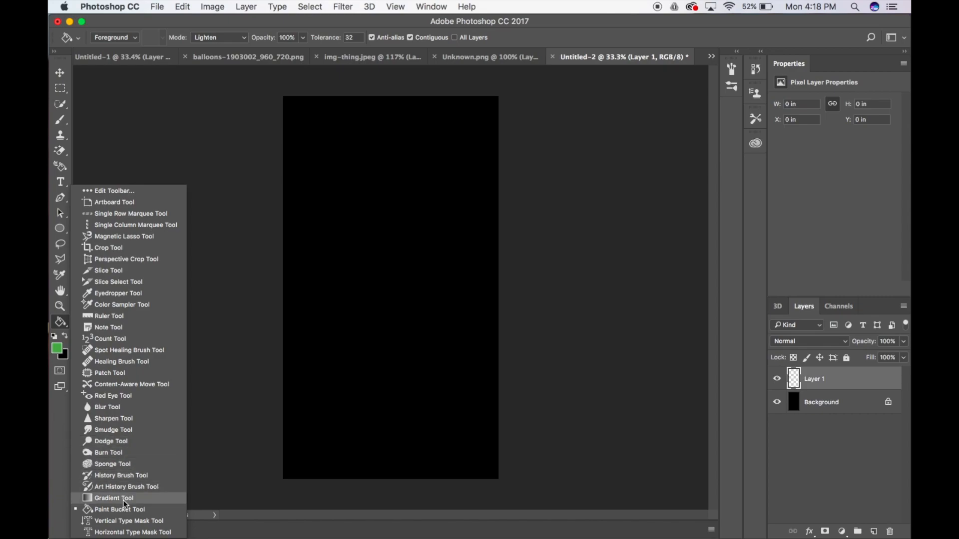
{"action": "left_click", "coordinate": [113, 497]}
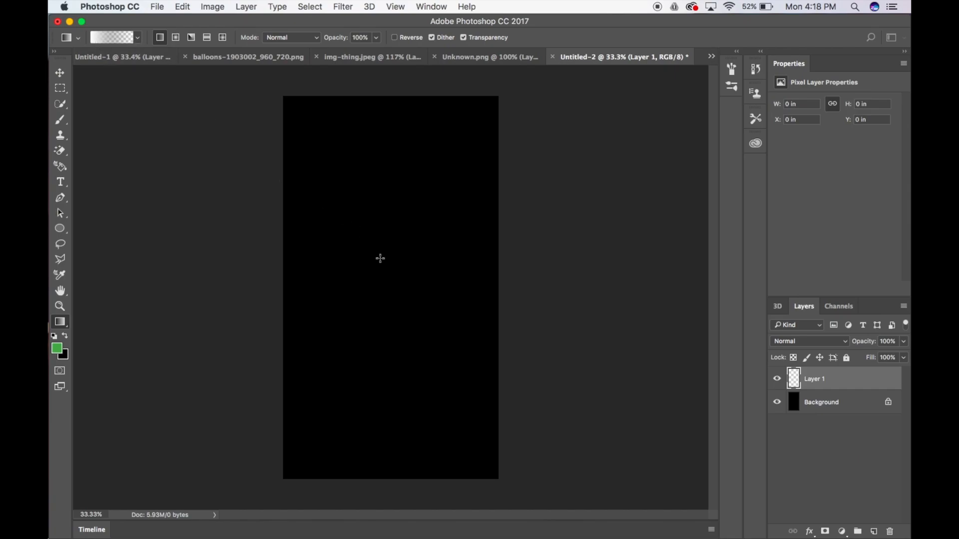
{"action": "mouse_move", "coordinate": [385, 352]}
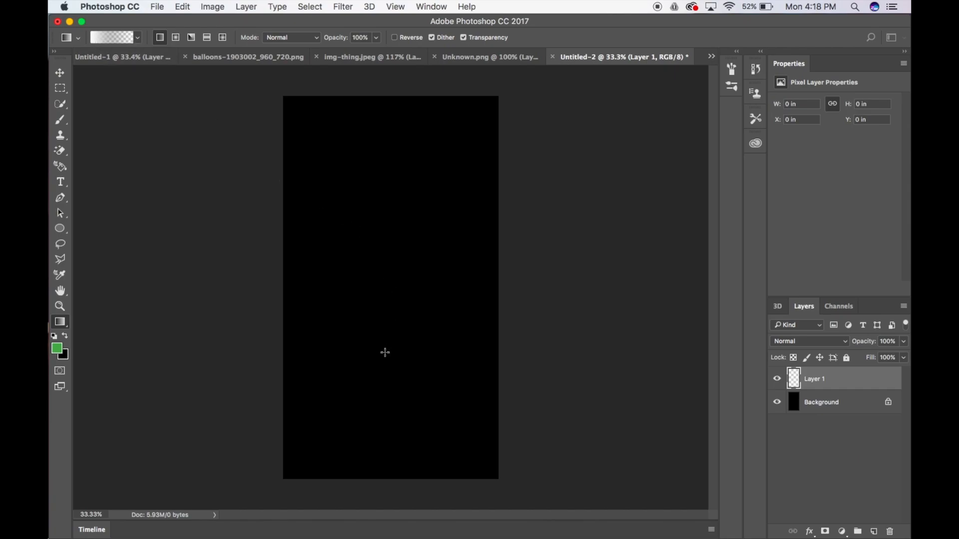
{"action": "mouse_move", "coordinate": [386, 361]}
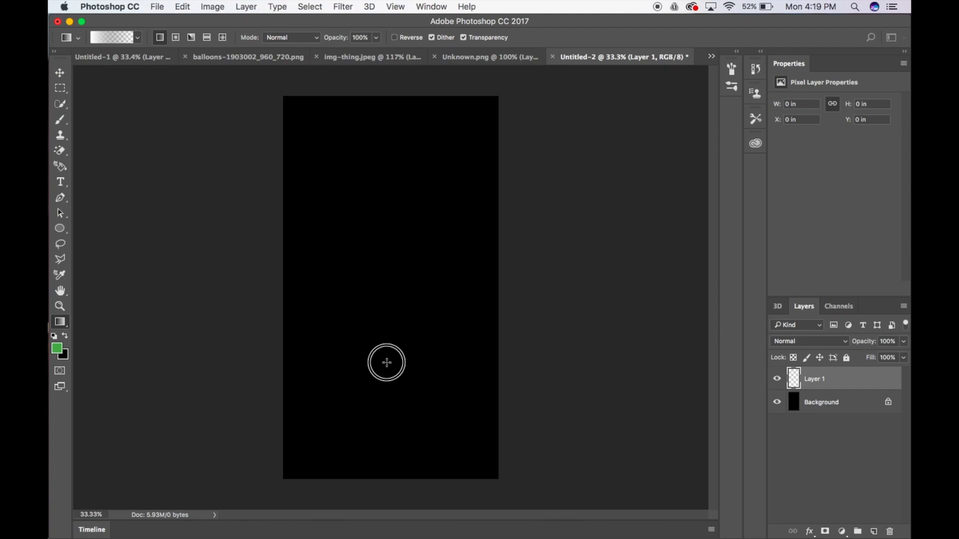
{"action": "left_click_drag", "start_coordinate": [386, 361], "coordinate": [386, 140]}
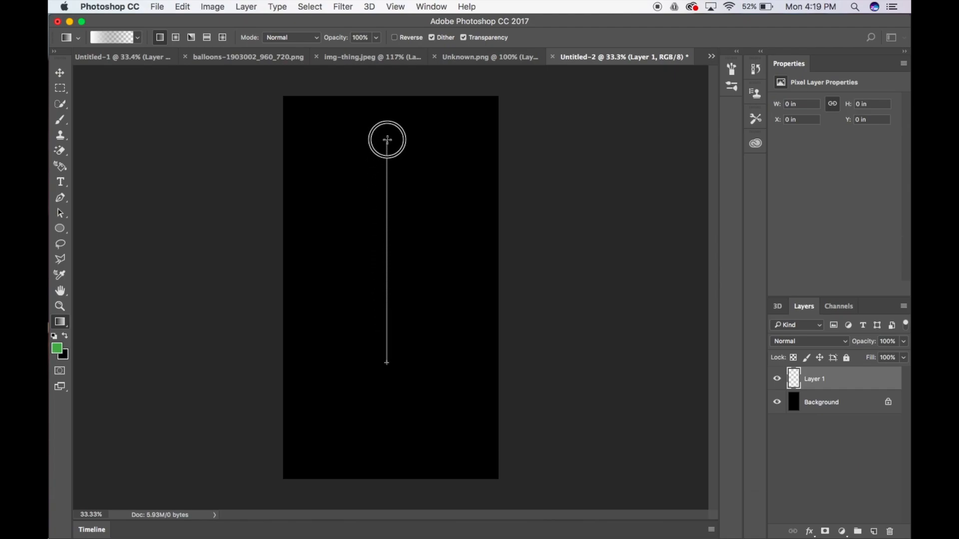
{"action": "left_click_drag", "start_coordinate": [387, 140], "coordinate": [387, 361]}
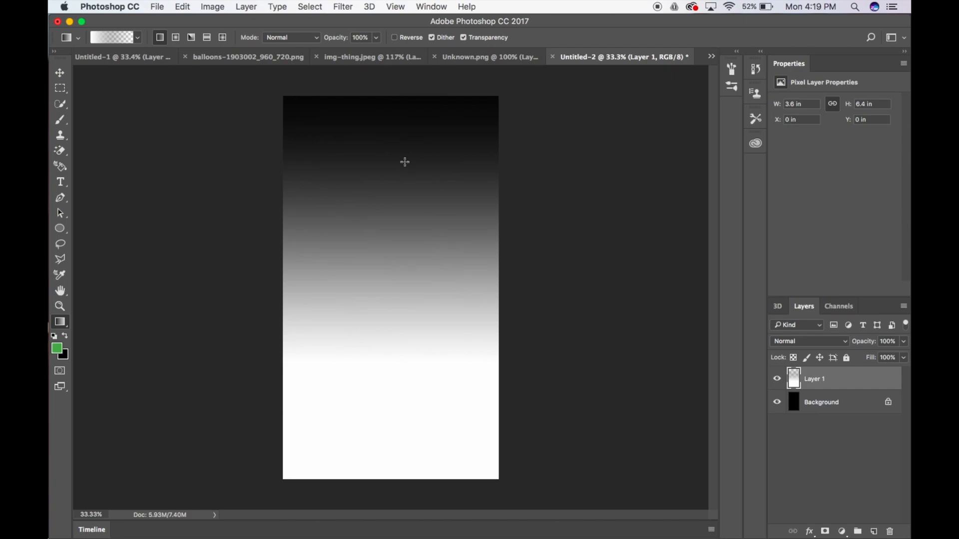
Step: Move Layer 1 down so the gradient's light band covers only the canvas bottom
{"action": "left_click", "coordinate": [59, 73]}
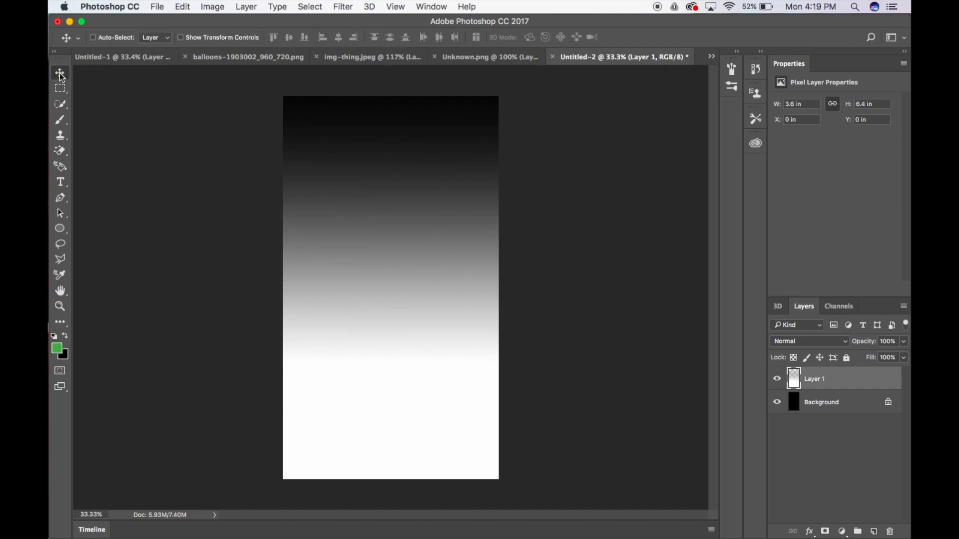
{"action": "mouse_move", "coordinate": [397, 202]}
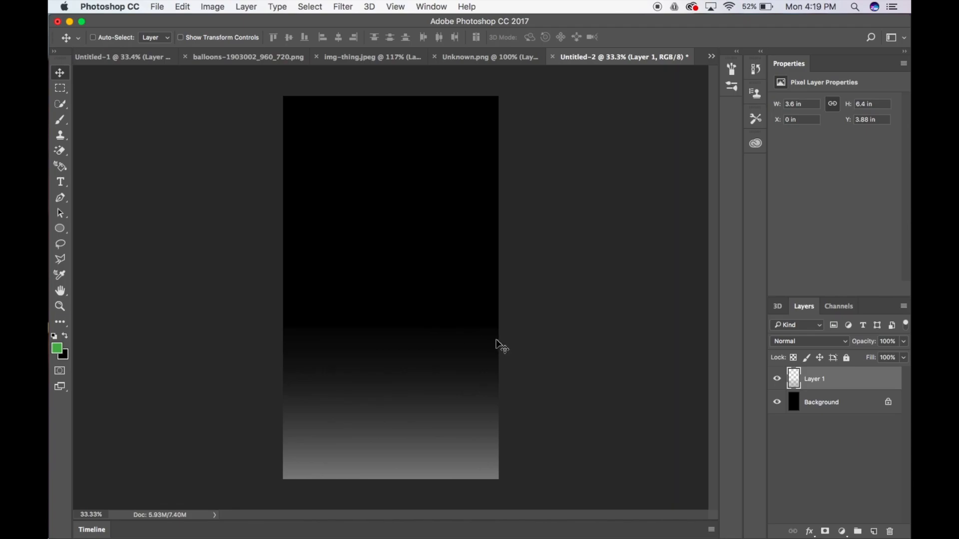
{"action": "mouse_move", "coordinate": [307, 339]}
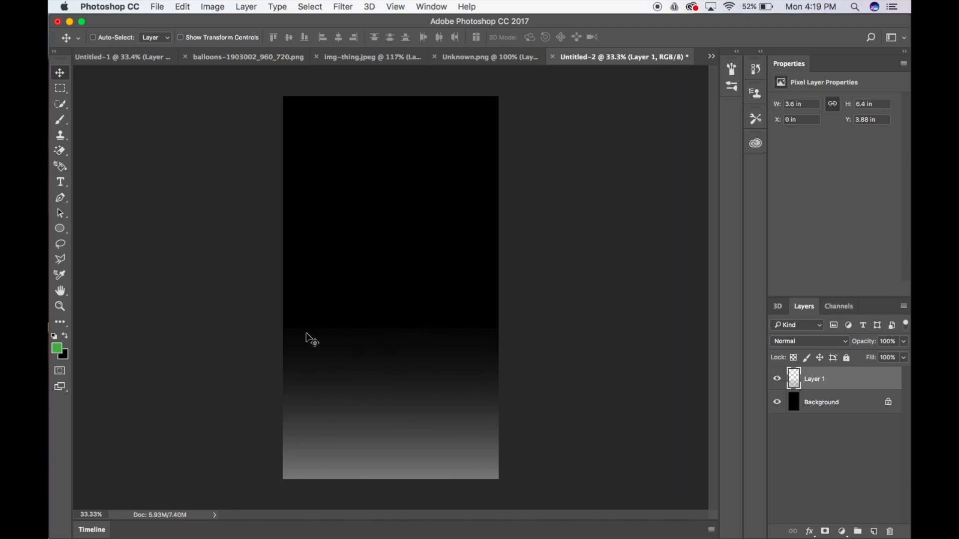
{"action": "left_click", "coordinate": [777, 401]}
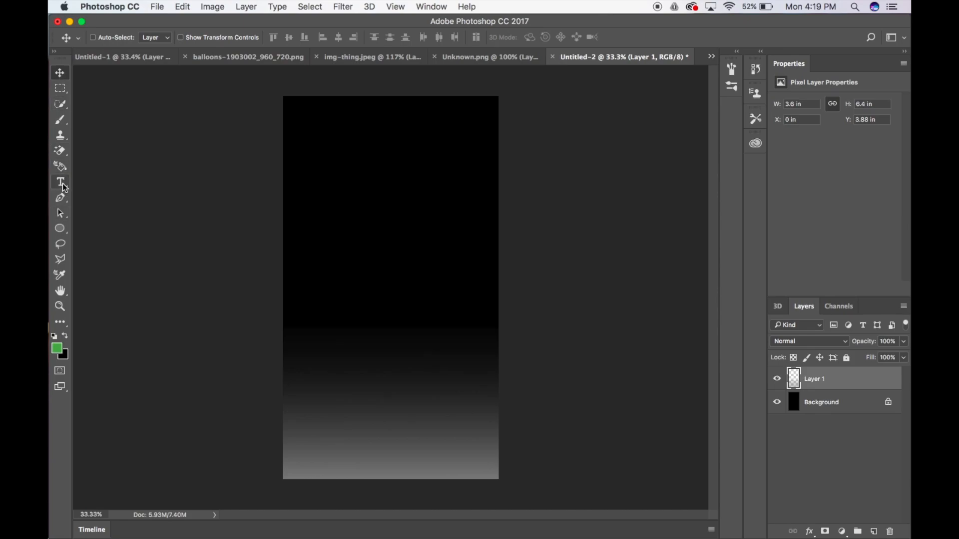
Step: Add a type layer reading WELCOMING near the top centre and colour it bright blue
{"action": "left_click", "coordinate": [60, 181]}
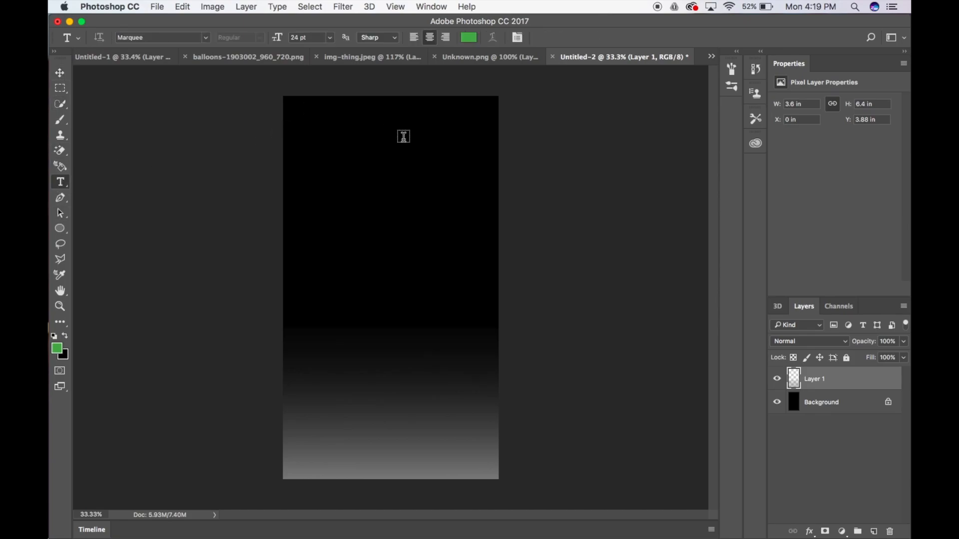
{"action": "mouse_move", "coordinate": [339, 135]}
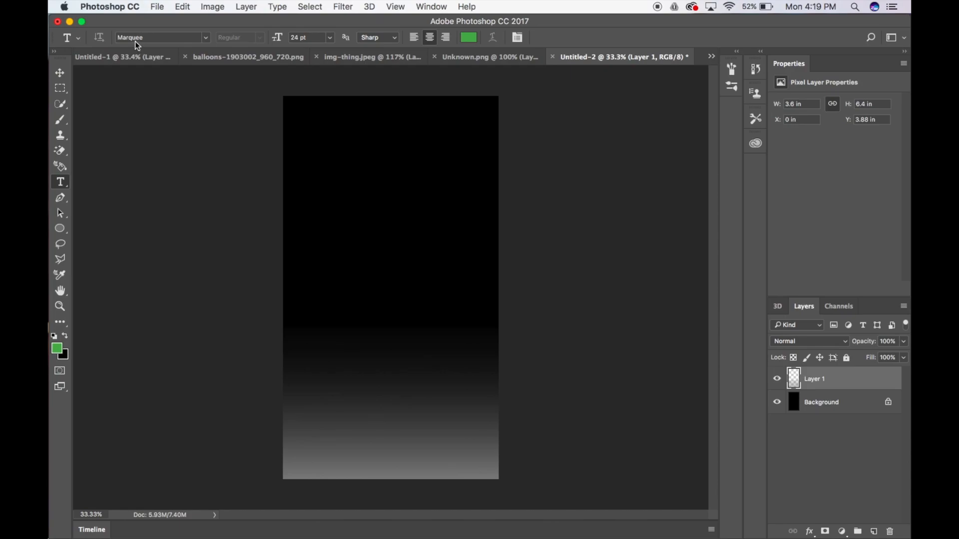
{"action": "left_click", "coordinate": [383, 122]}
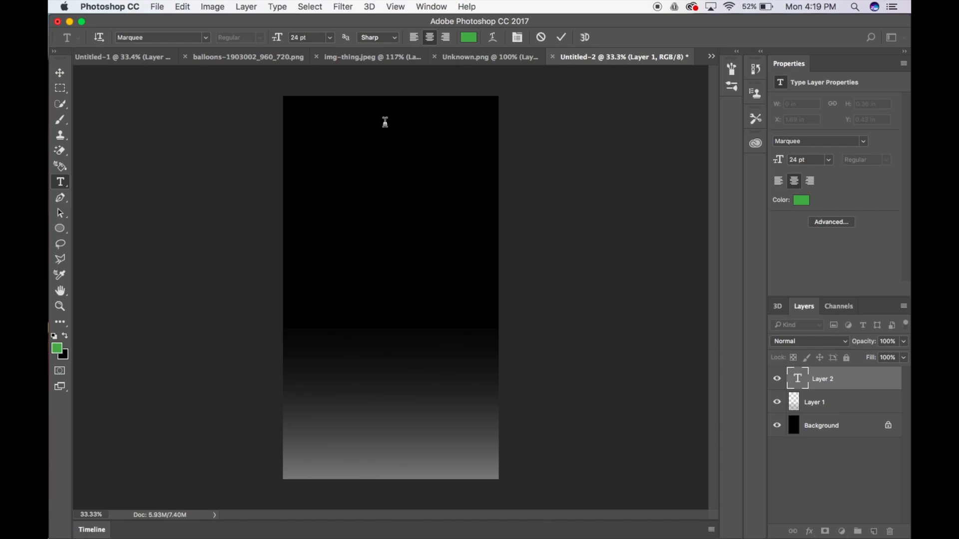
{"action": "type", "text": "W"}
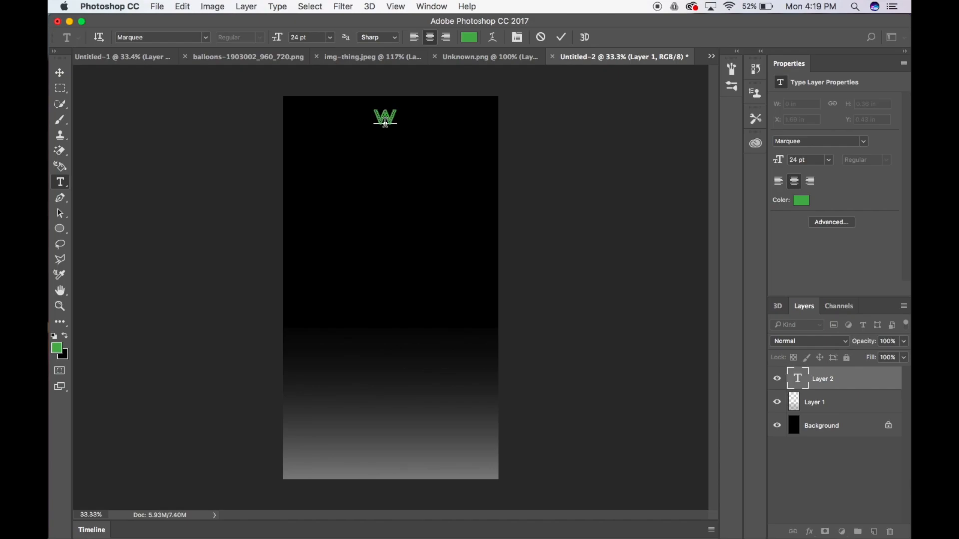
{"action": "type", "text": "ELCOMING"}
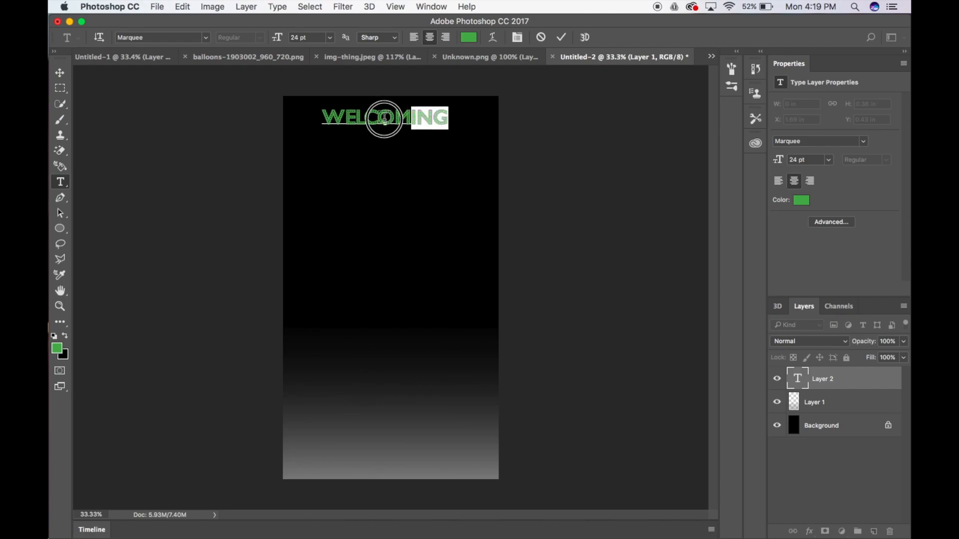
{"action": "left_click", "coordinate": [468, 37]}
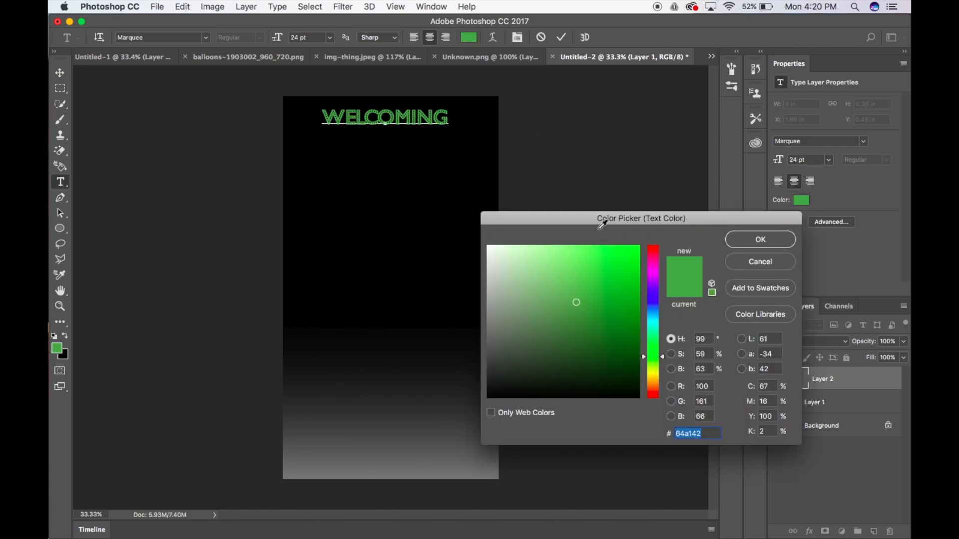
{"action": "left_click", "coordinate": [625, 244]}
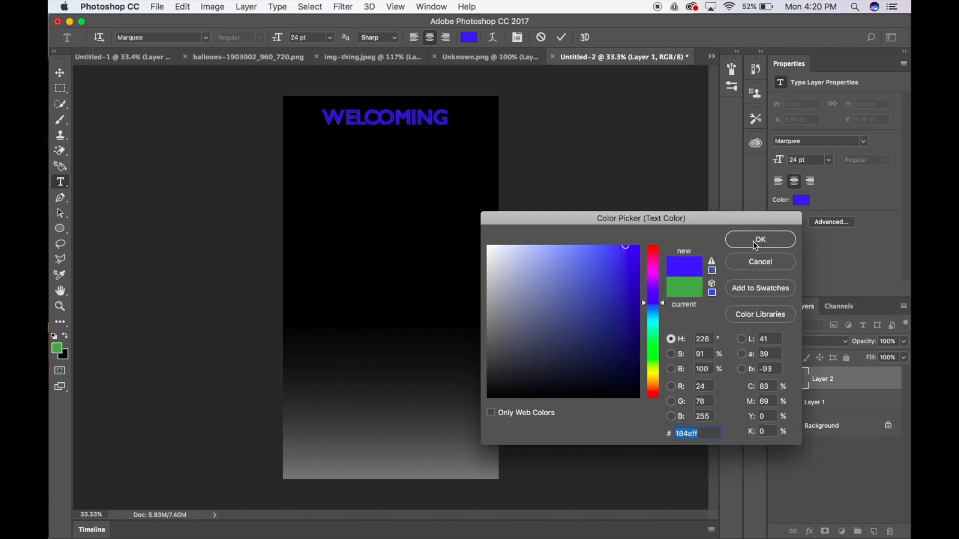
{"action": "left_click", "coordinate": [759, 239]}
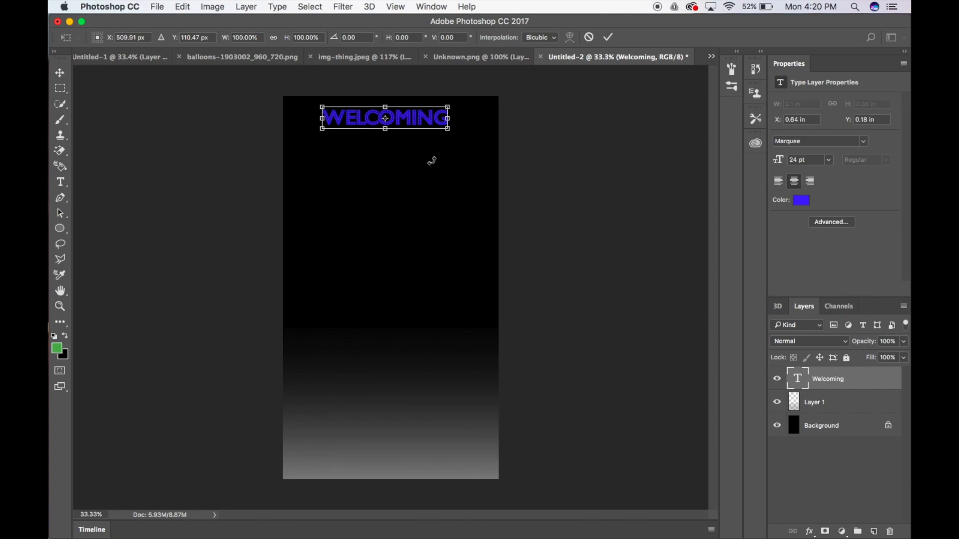
{"action": "mouse_move", "coordinate": [432, 165]}
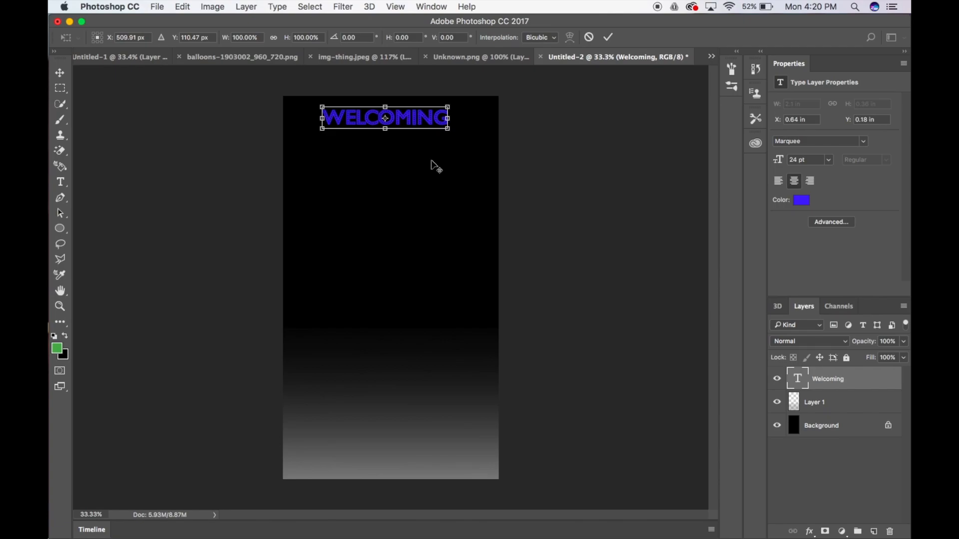
Step: Scale the WELCOMING text up to about 32 pt so it spans the canvas top
{"action": "left_click_drag", "start_coordinate": [448, 132], "coordinate": [458, 137]}
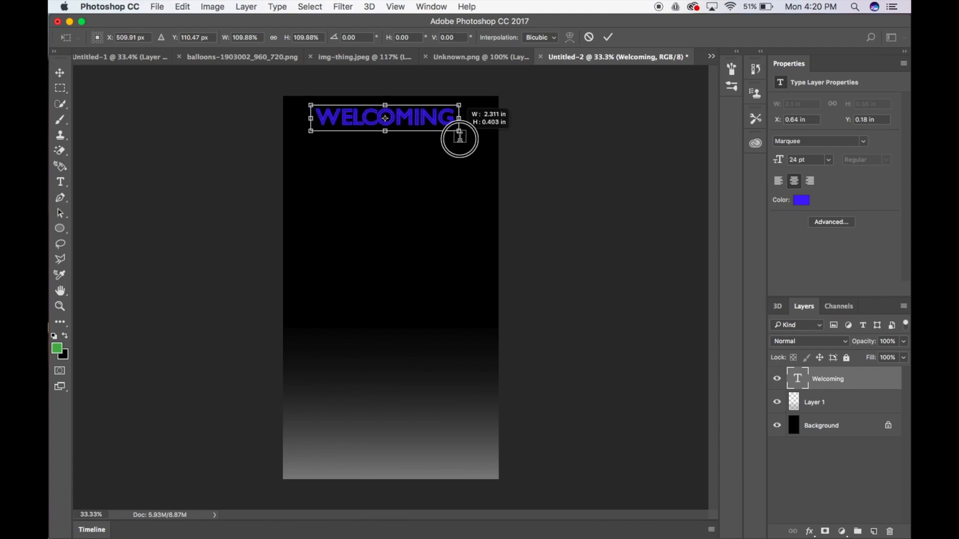
{"action": "left_click_drag", "start_coordinate": [459, 133], "coordinate": [467, 140]}
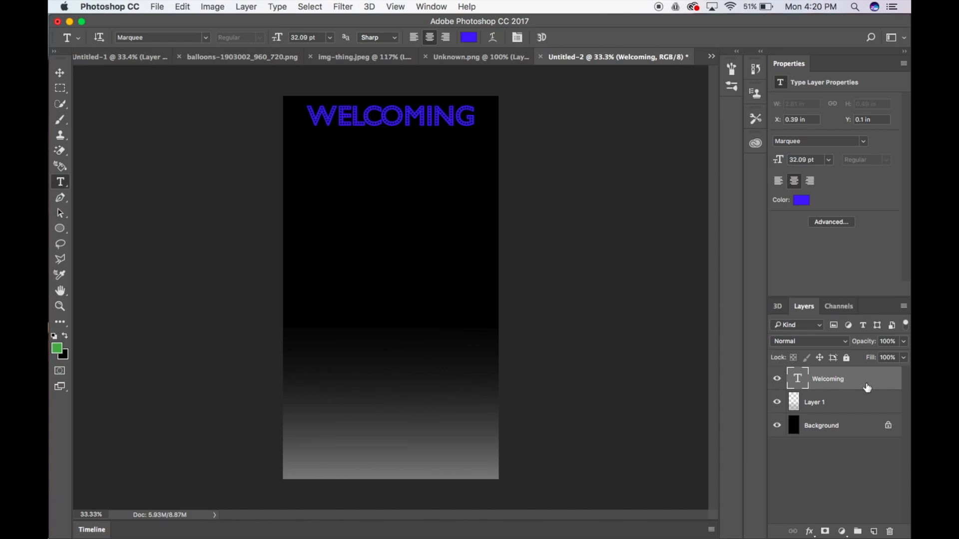
Step: Duplicate the Welcoming layer as 'Welcoming copy' and reselect the original layer
{"action": "right_click", "coordinate": [827, 379]}
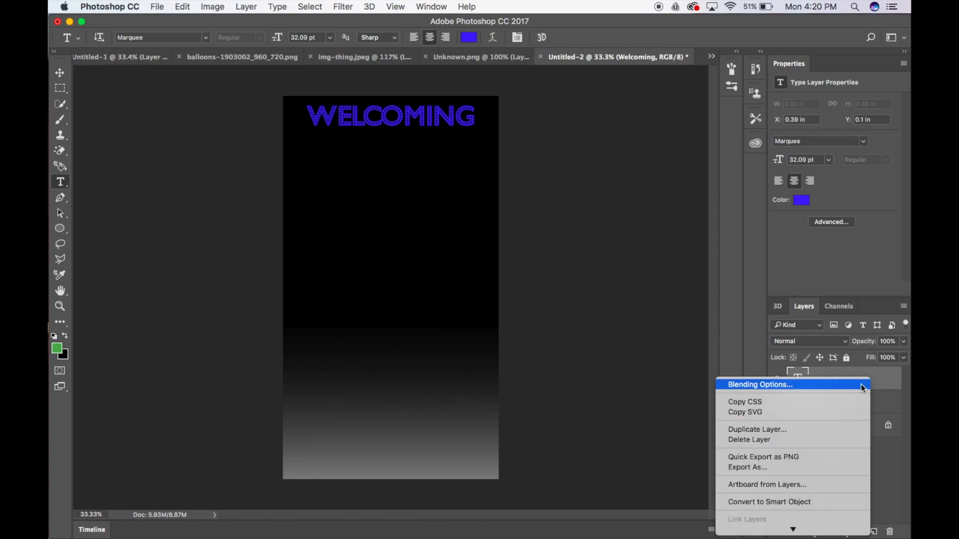
{"action": "mouse_move", "coordinate": [777, 434]}
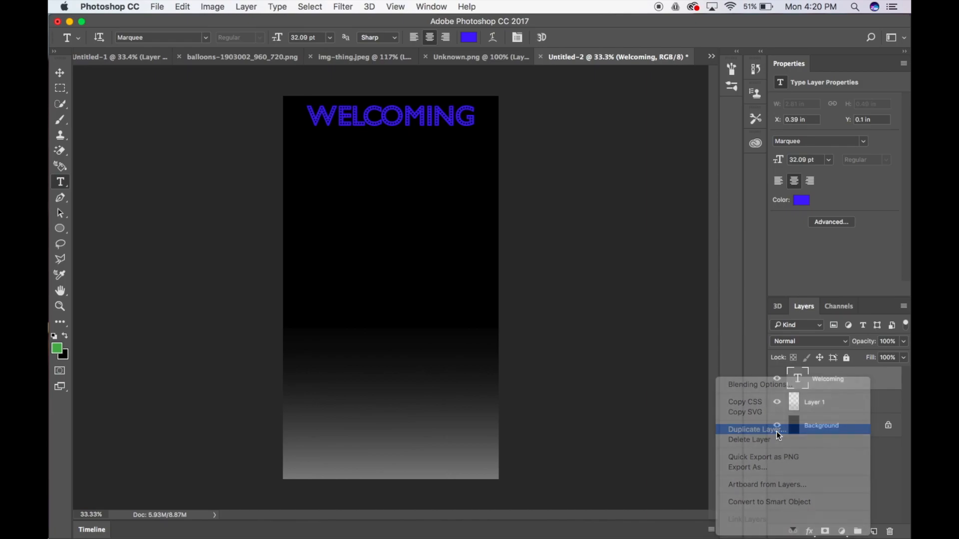
{"action": "left_click", "coordinate": [752, 428]}
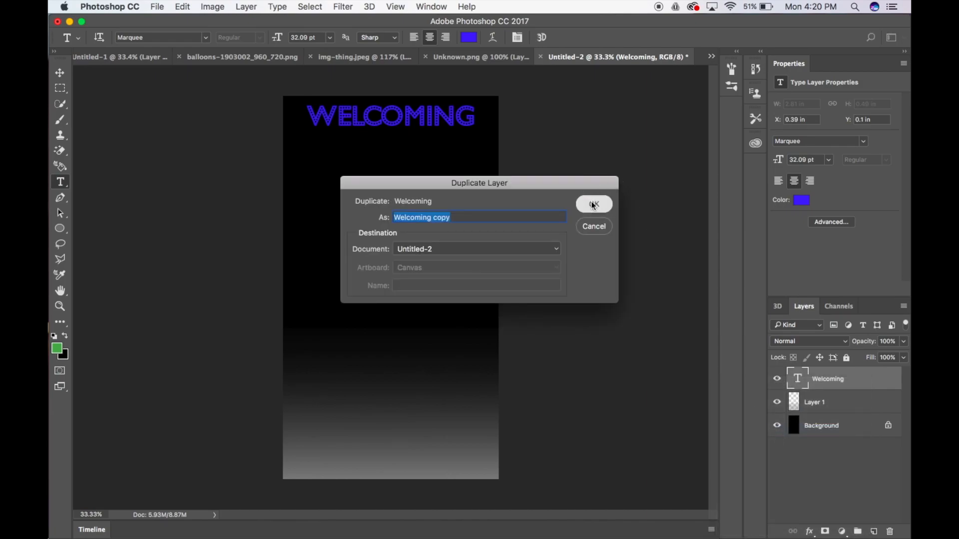
{"action": "left_click", "coordinate": [592, 204]}
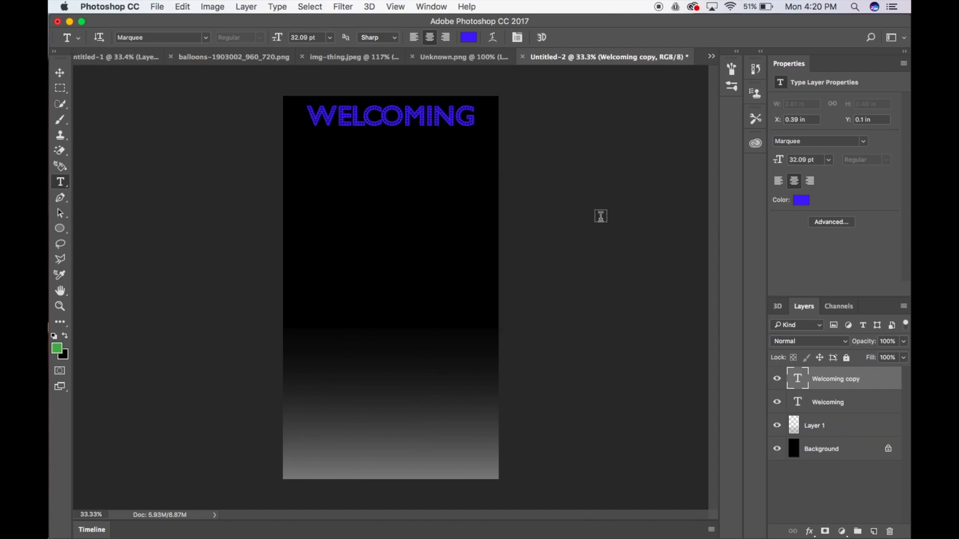
{"action": "left_click", "coordinate": [828, 402]}
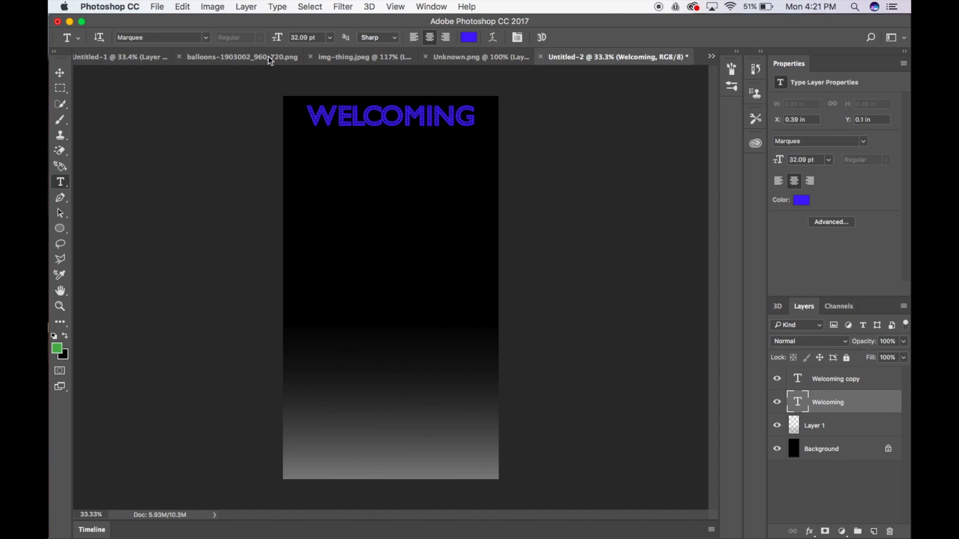
Step: Place Gold-Glitter_Sample.jpg as an embedded image above the original Welcoming layer
{"action": "left_click", "coordinate": [156, 7]}
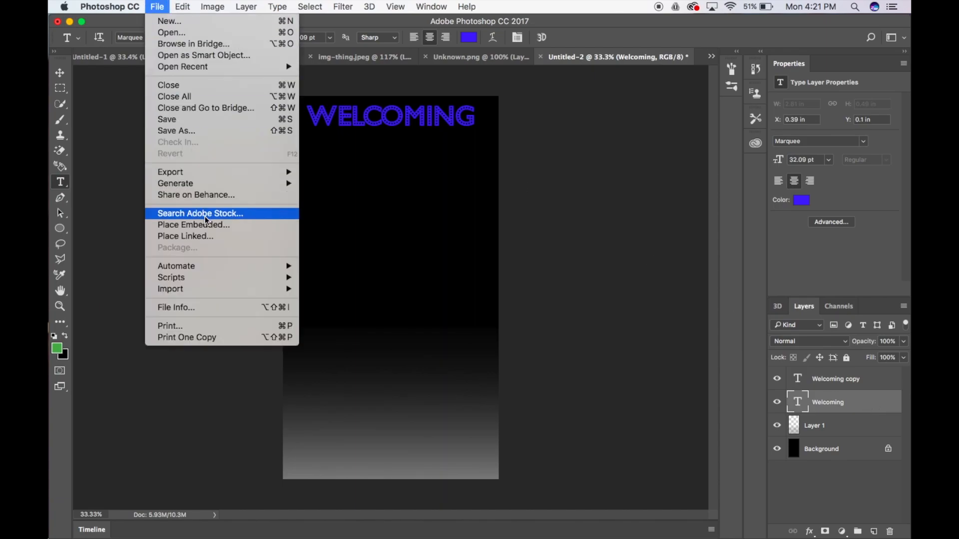
{"action": "left_click", "coordinate": [193, 224]}
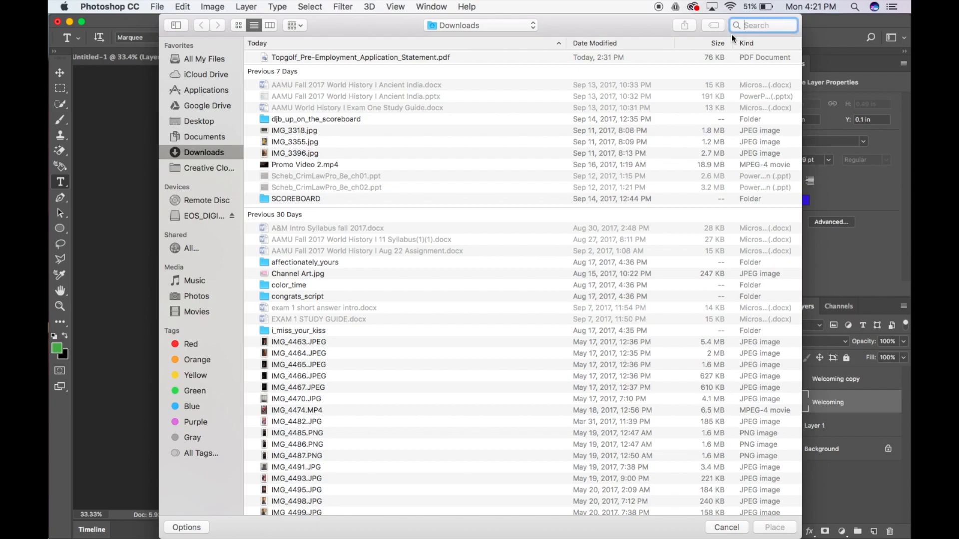
{"action": "type", "text": "GOLD"}
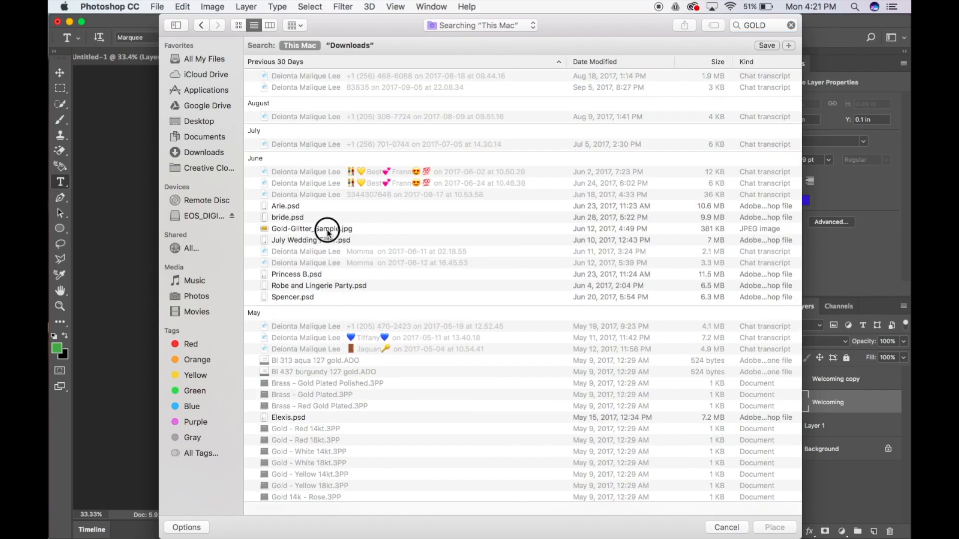
{"action": "left_click", "coordinate": [312, 227]}
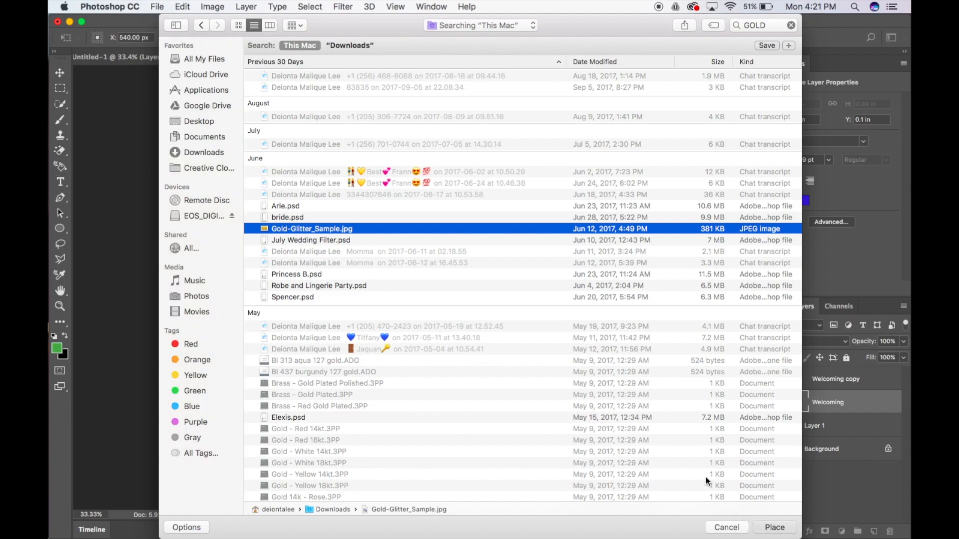
{"action": "left_click", "coordinate": [774, 527]}
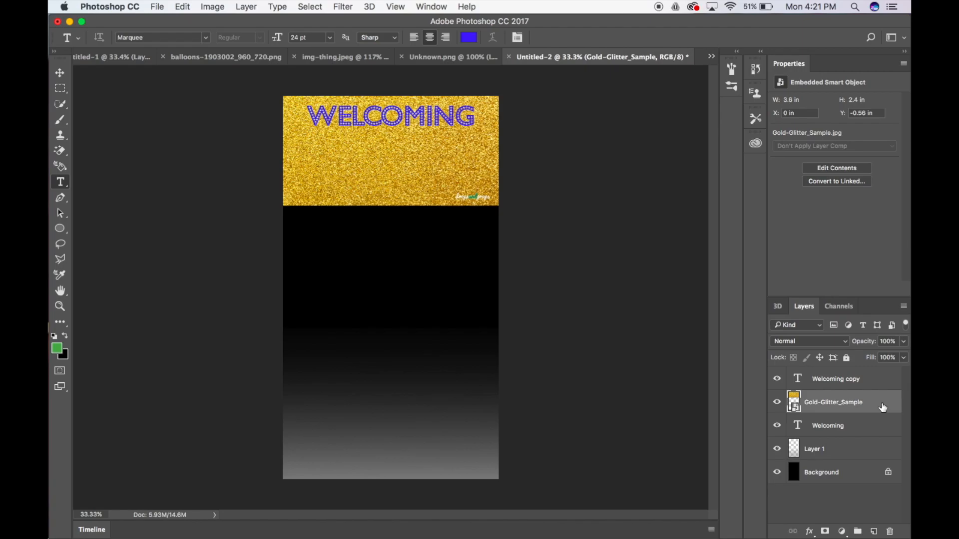
Step: Clip the glitter to the original Welcoming text and convert that text layer to a smart object
{"action": "right_click", "coordinate": [833, 401]}
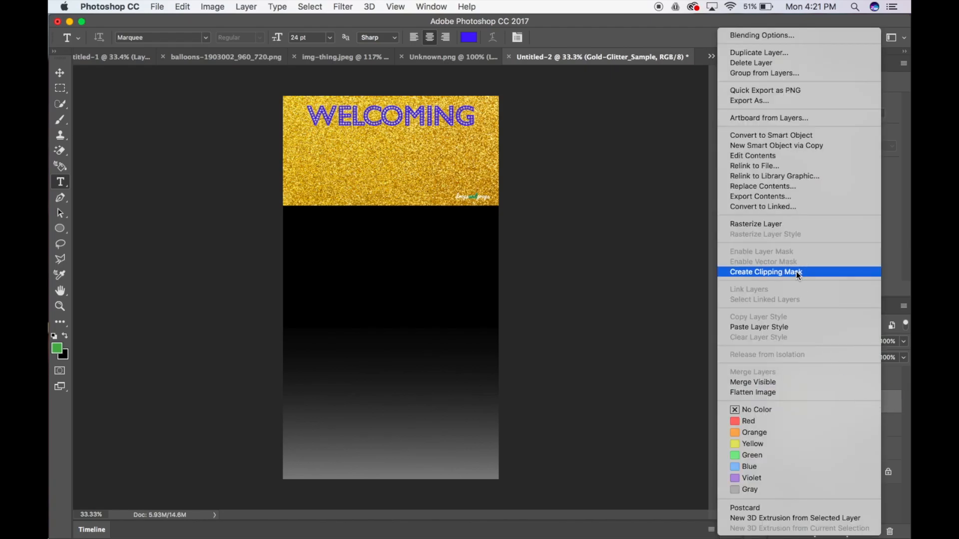
{"action": "left_click", "coordinate": [765, 271]}
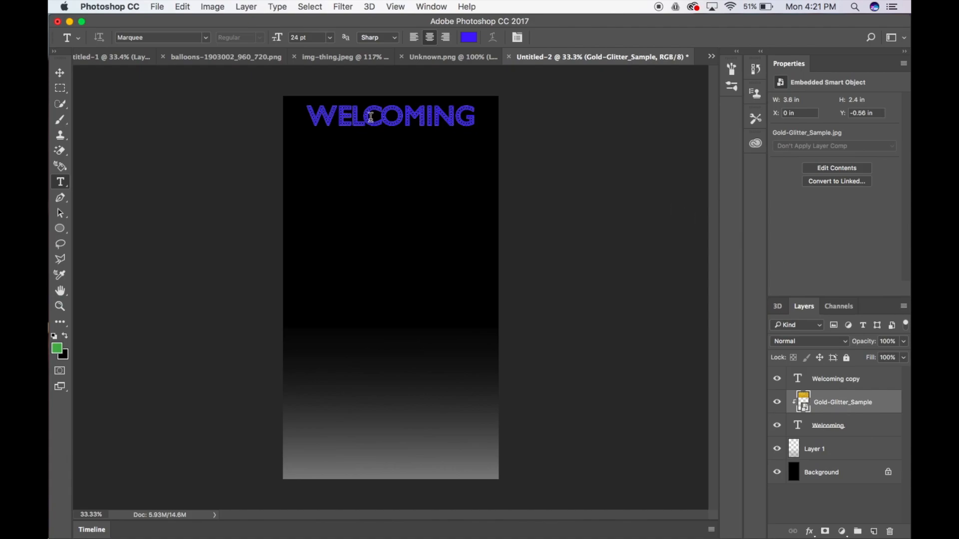
{"action": "mouse_move", "coordinate": [869, 432]}
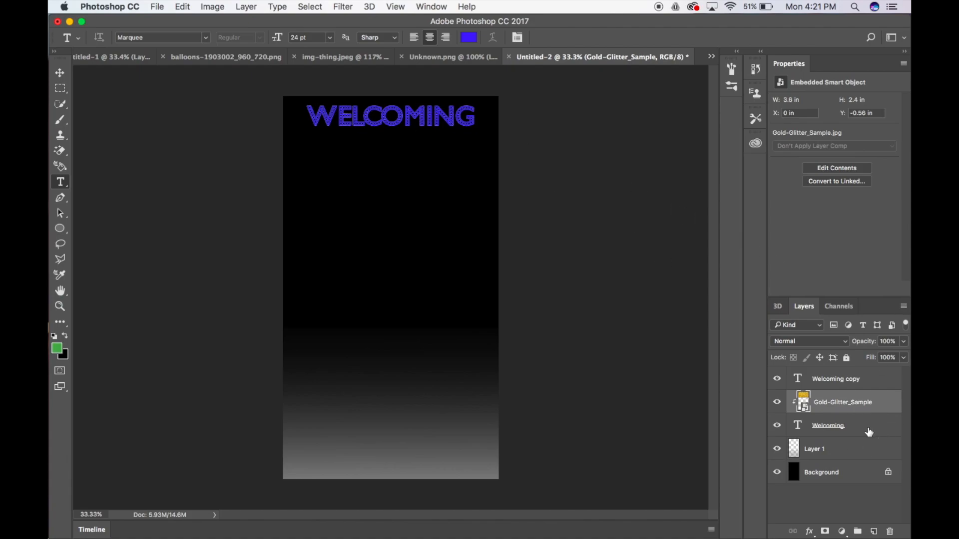
{"action": "left_click", "coordinate": [829, 425]}
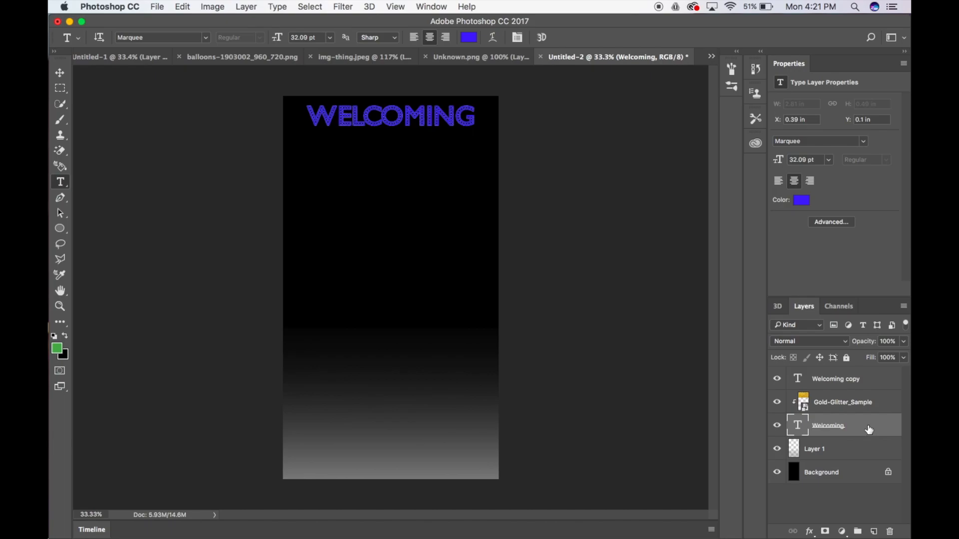
{"action": "right_click", "coordinate": [829, 425]}
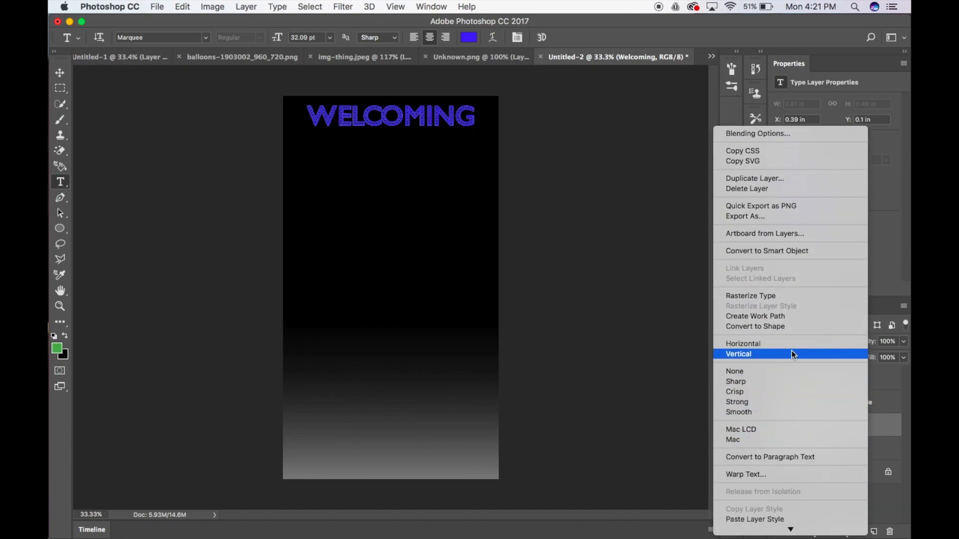
{"action": "mouse_move", "coordinate": [791, 231]}
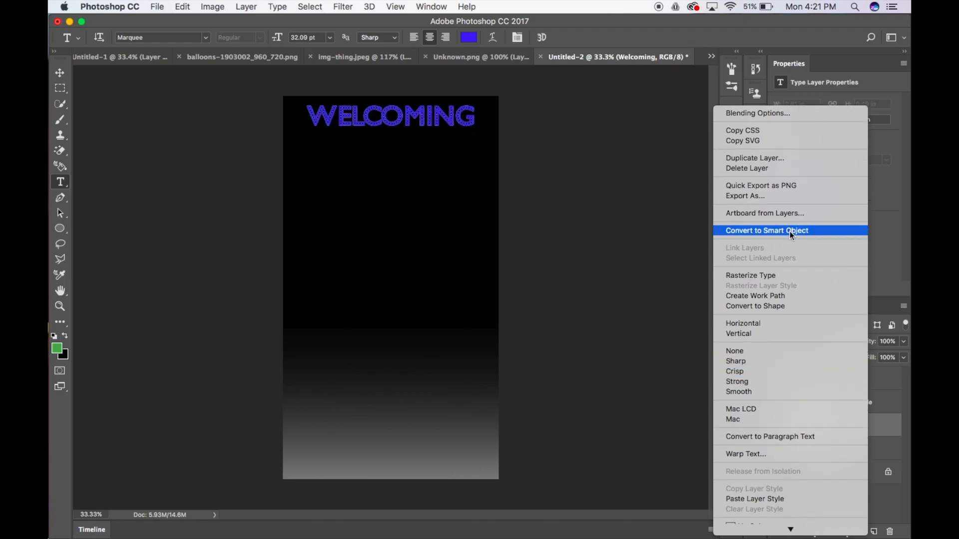
{"action": "left_click", "coordinate": [766, 230]}
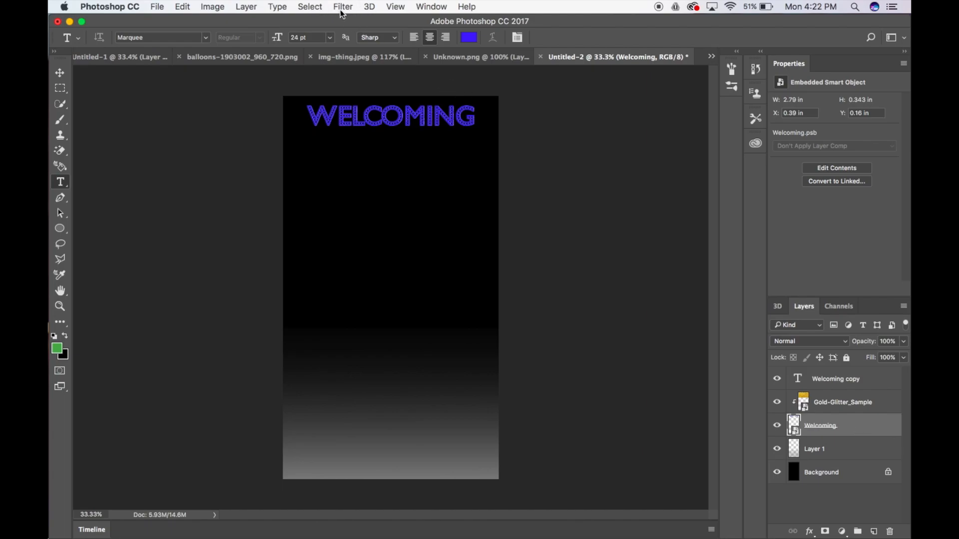
Step: Apply a Gaussian Blur of about 40 pixels to the Welcoming smart object for a soft glow
{"action": "left_click", "coordinate": [343, 7]}
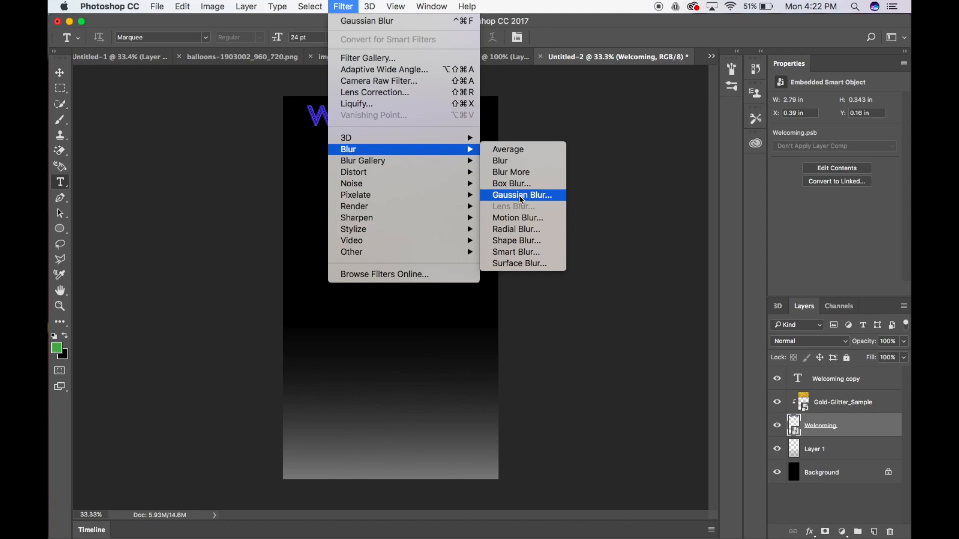
{"action": "left_click", "coordinate": [522, 195]}
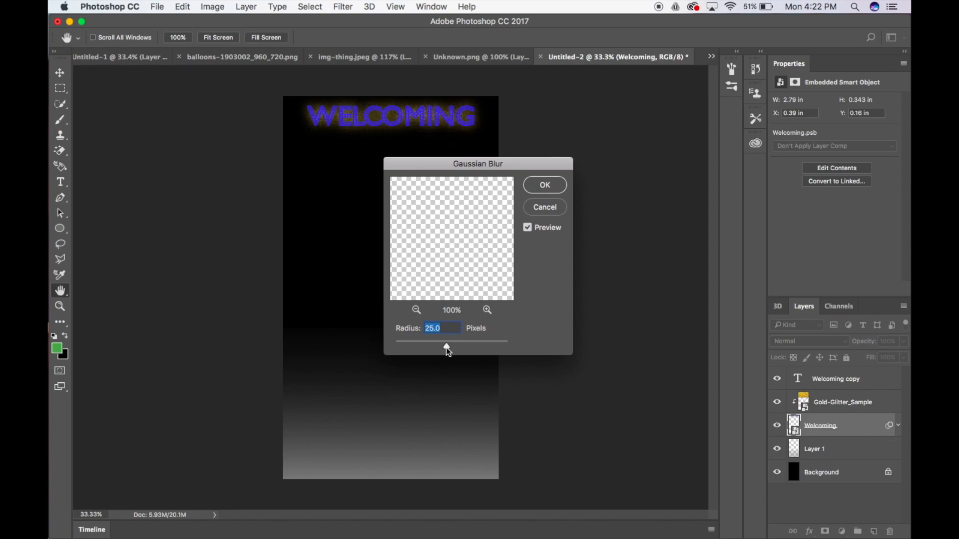
{"action": "left_click_drag", "start_coordinate": [447, 349], "coordinate": [455, 349]}
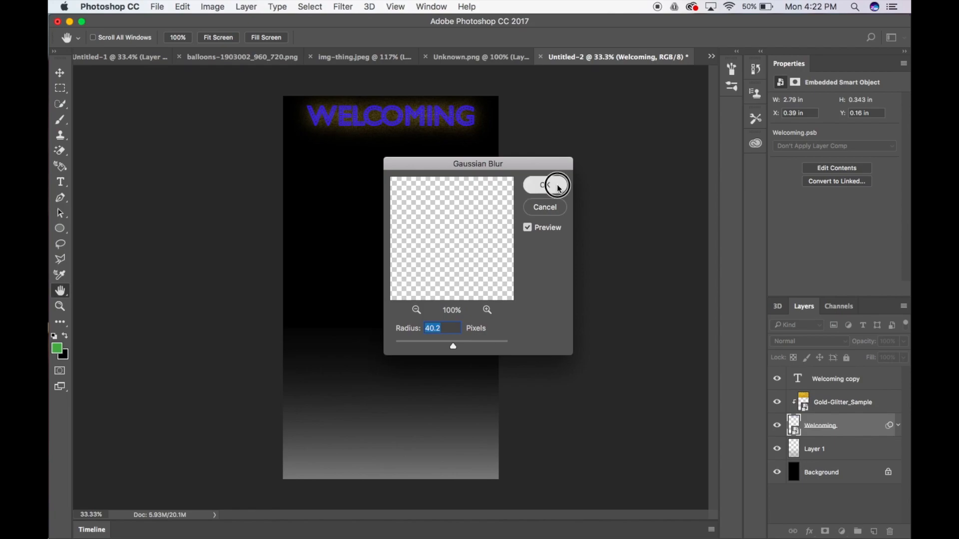
{"action": "left_click", "coordinate": [544, 185]}
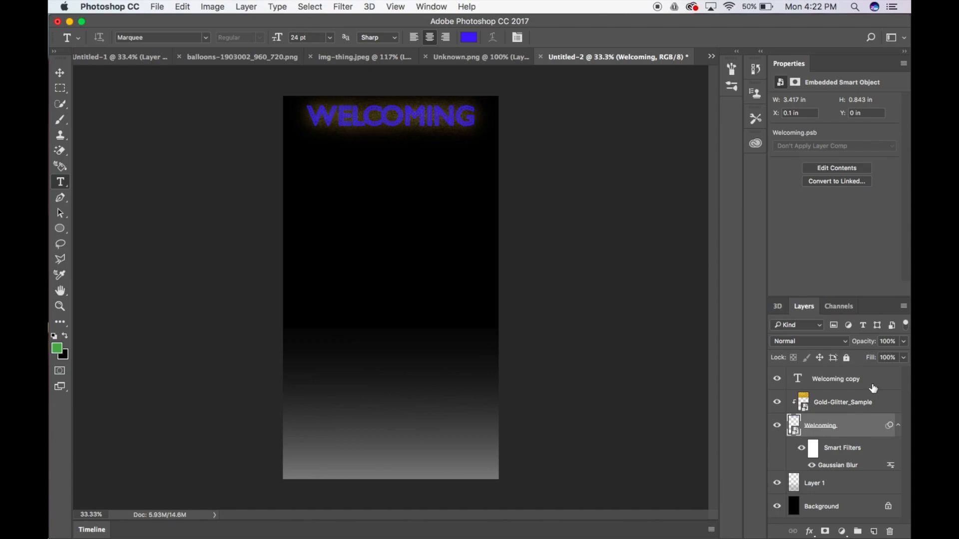
Step: Enable an Outer Glow layer style on the Welcoming copy text and confirm it
{"action": "left_click", "coordinate": [835, 379]}
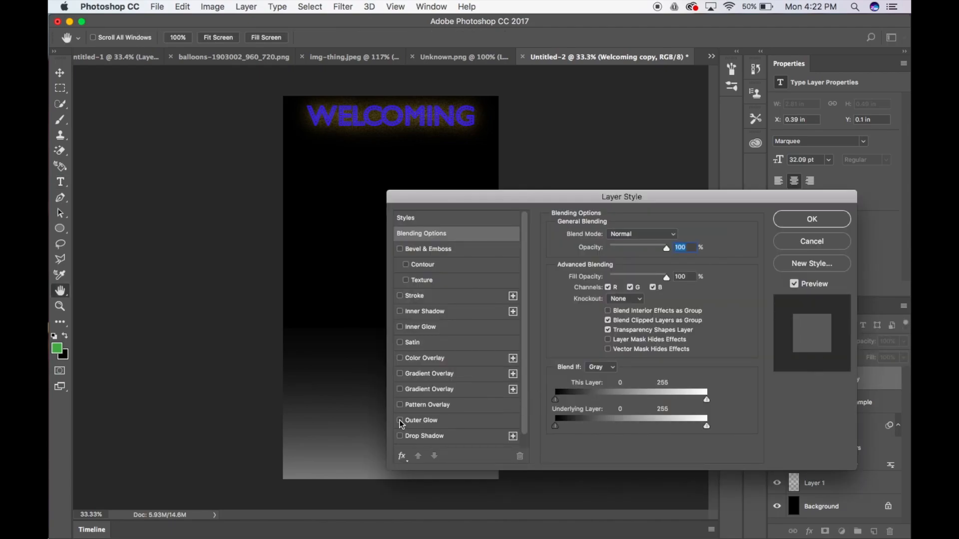
{"action": "left_click", "coordinate": [400, 421]}
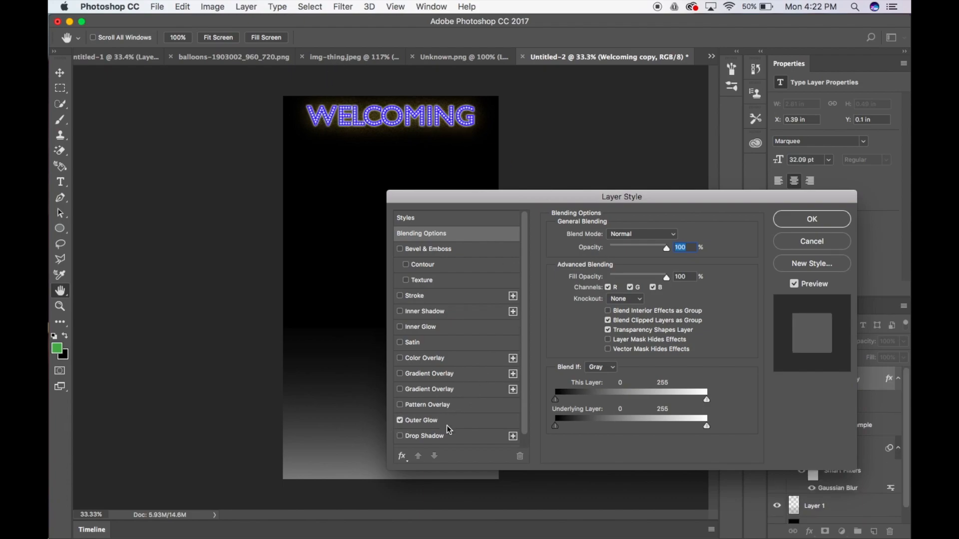
{"action": "left_click", "coordinate": [420, 420]}
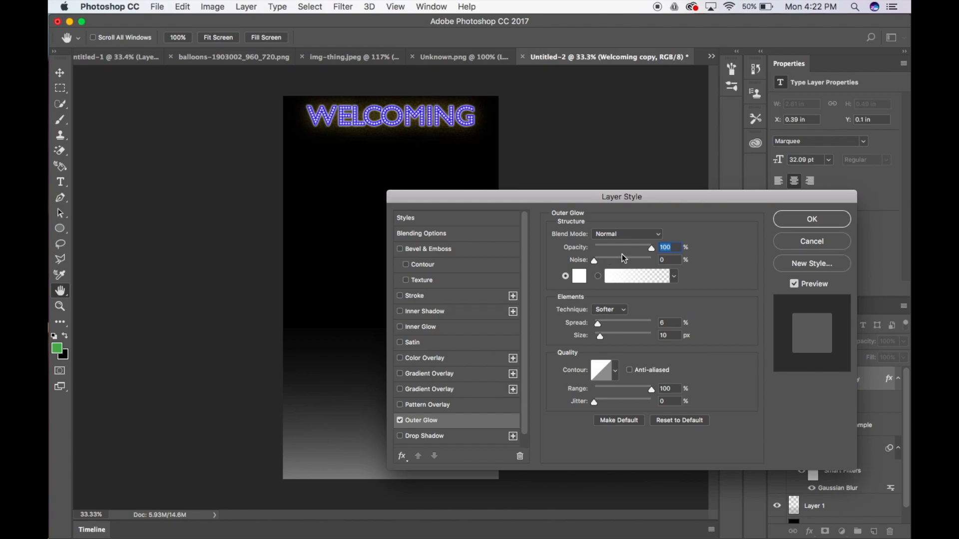
{"action": "mouse_move", "coordinate": [575, 230]}
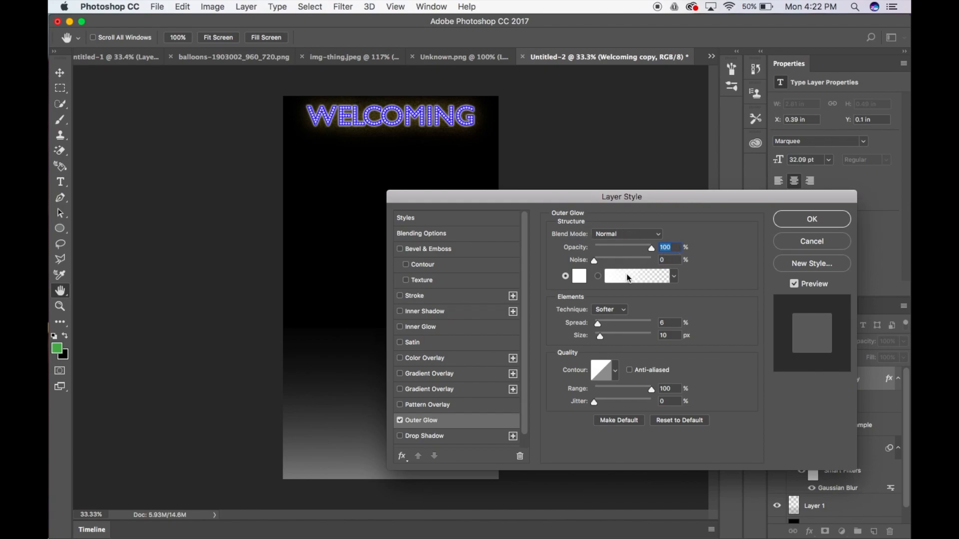
{"action": "mouse_move", "coordinate": [632, 297]}
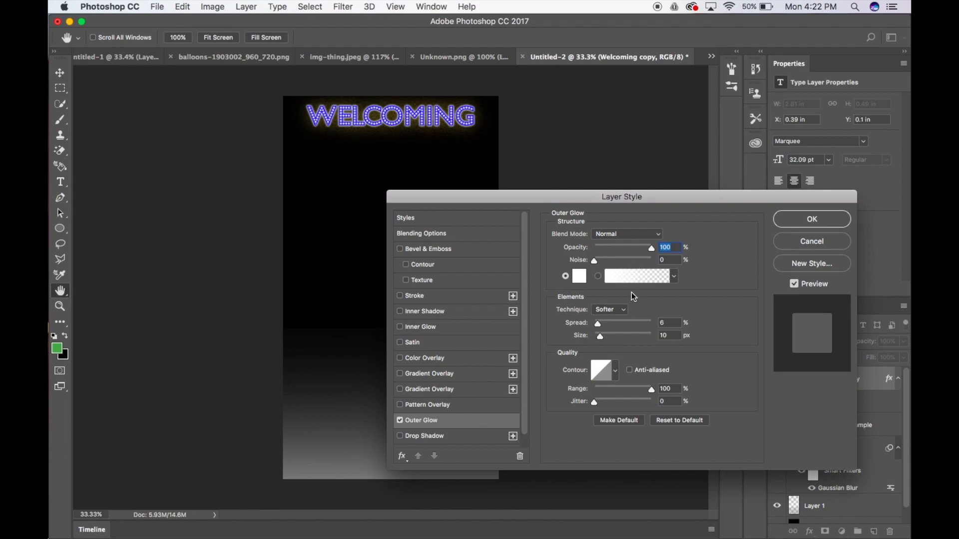
{"action": "mouse_move", "coordinate": [616, 316]}
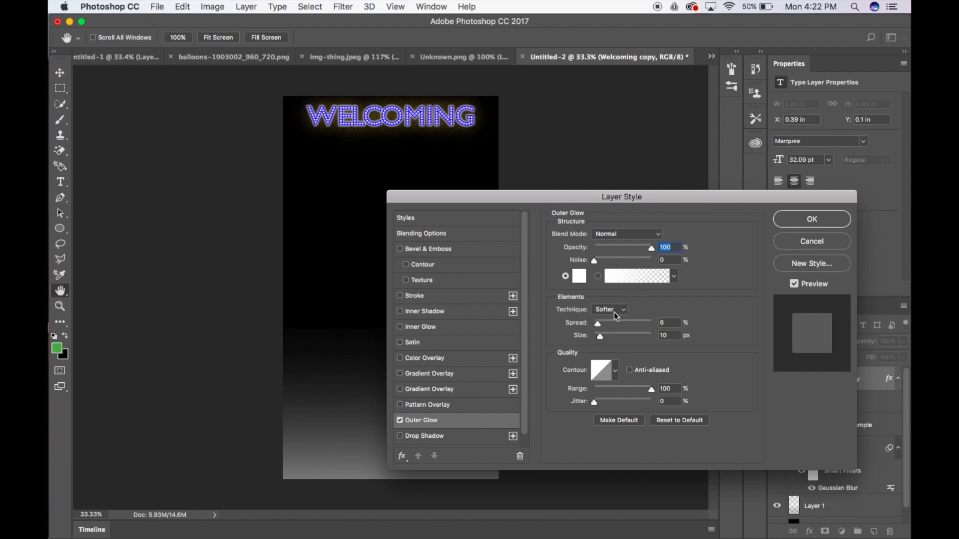
{"action": "mouse_move", "coordinate": [606, 343]}
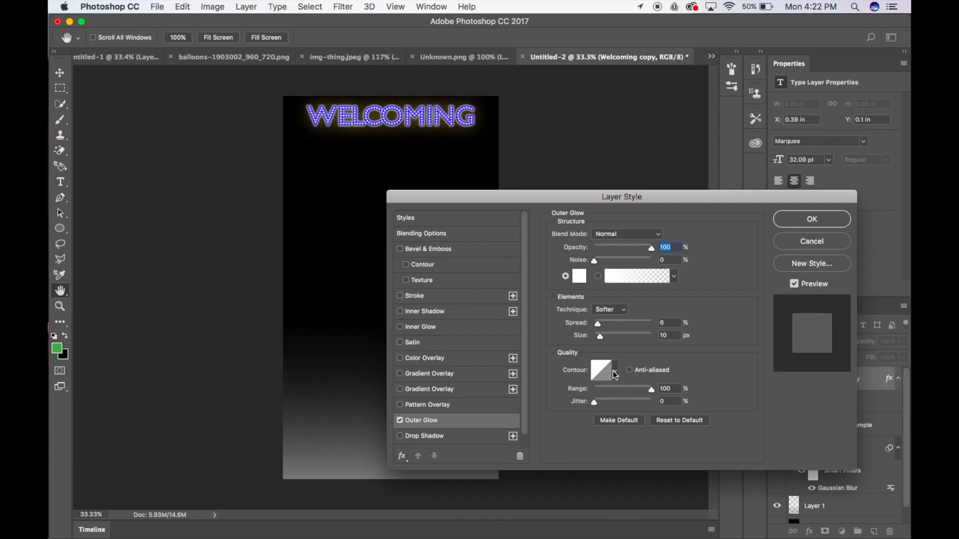
{"action": "left_click", "coordinate": [614, 369]}
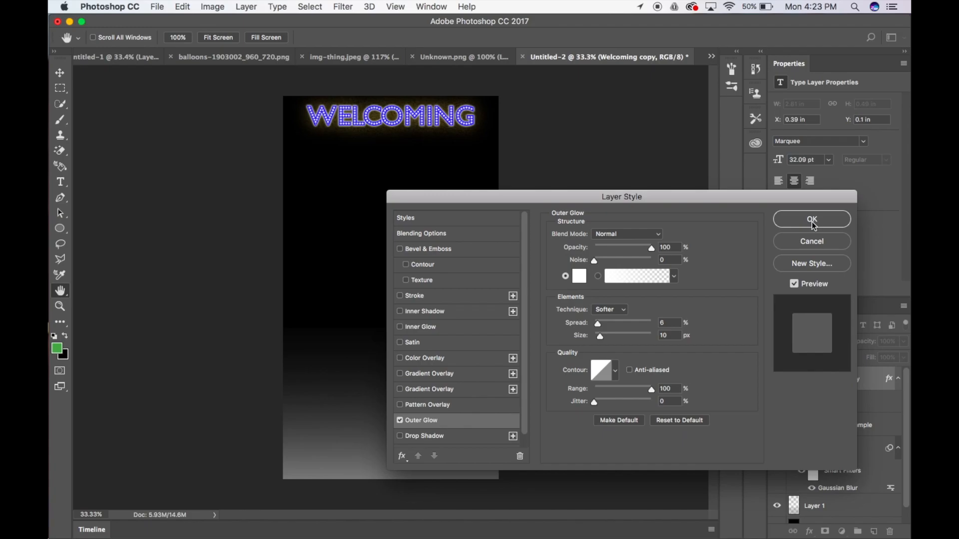
{"action": "left_click", "coordinate": [811, 219]}
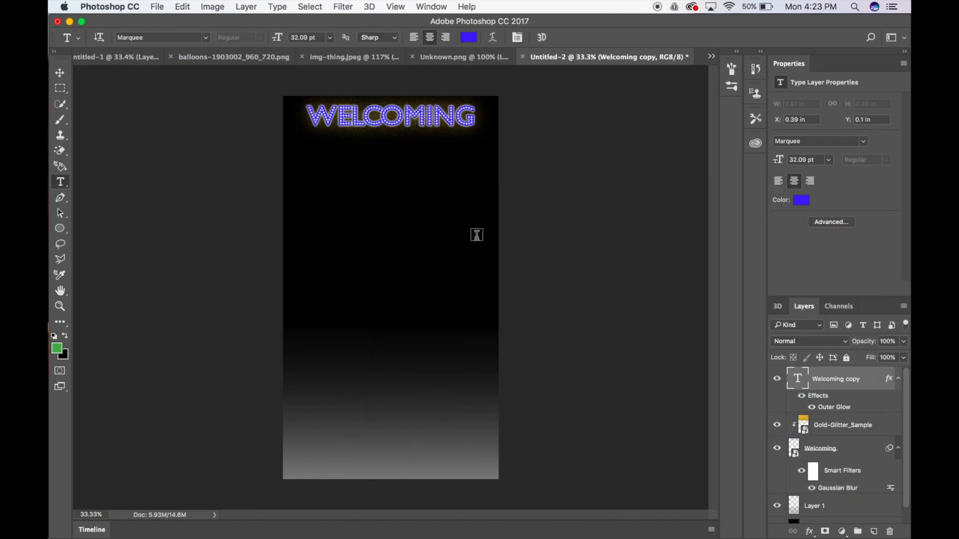
{"action": "mouse_move", "coordinate": [248, 243]}
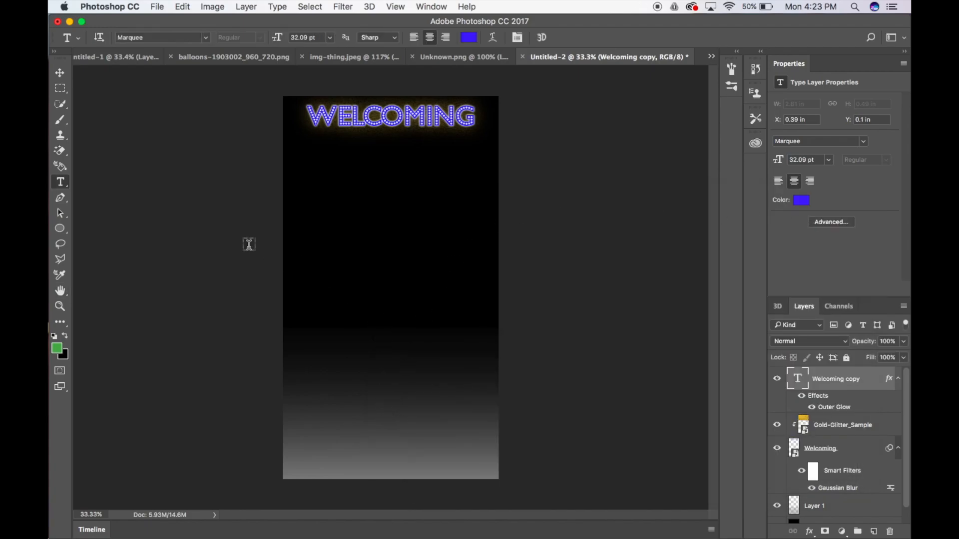
{"action": "mouse_move", "coordinate": [386, 391]}
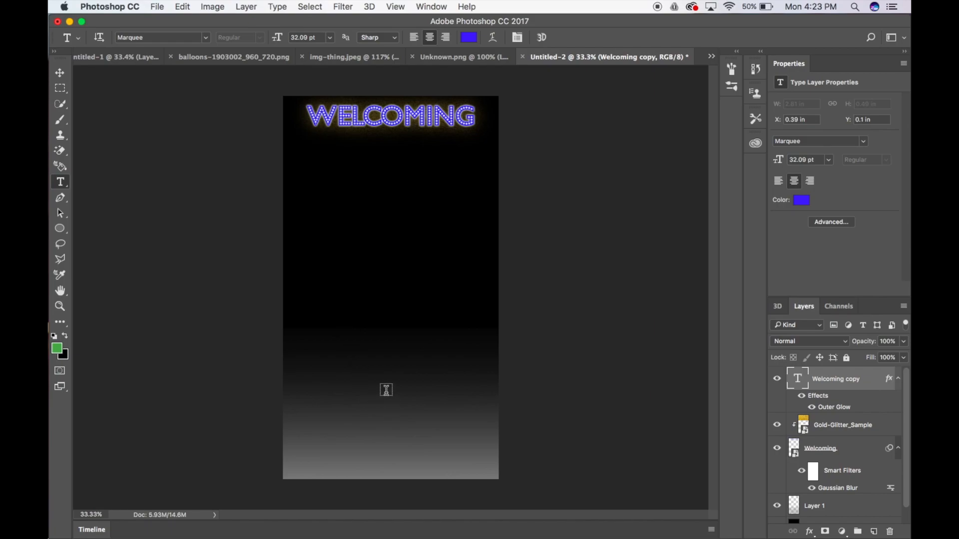
{"action": "mouse_move", "coordinate": [75, 156]}
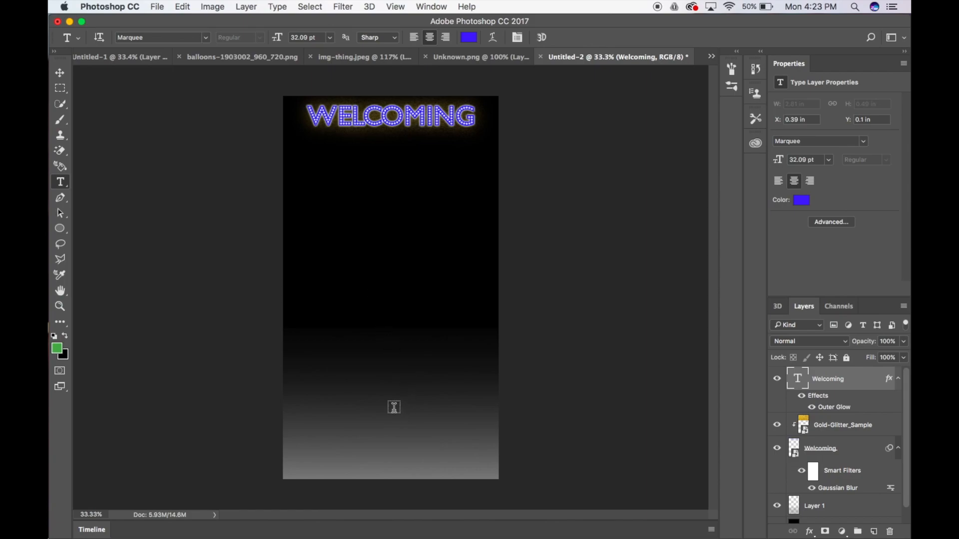
Step: Add 'Prince Micah' text near the canvas bottom in The Heart of Everything Demo font
{"action": "left_click", "coordinate": [393, 407]}
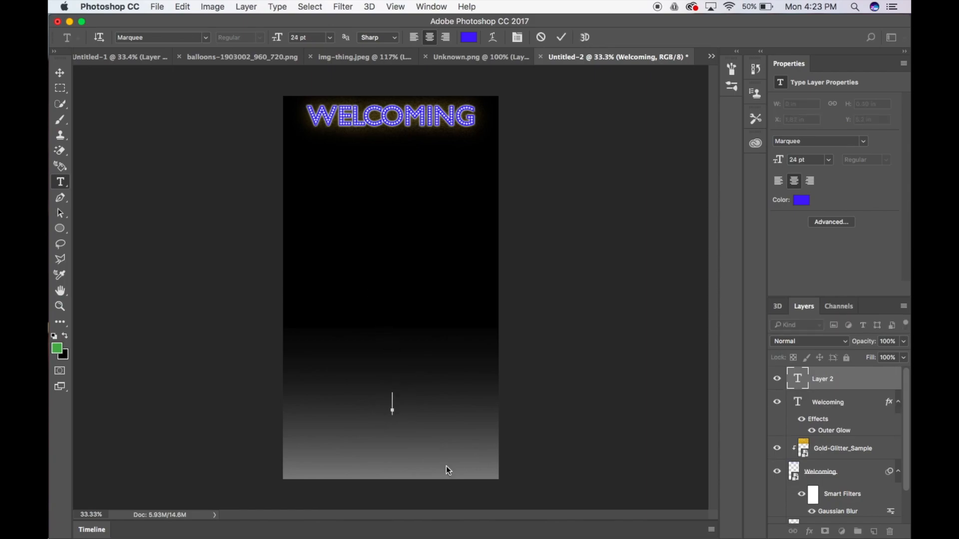
{"action": "type", "text": "PRINC"}
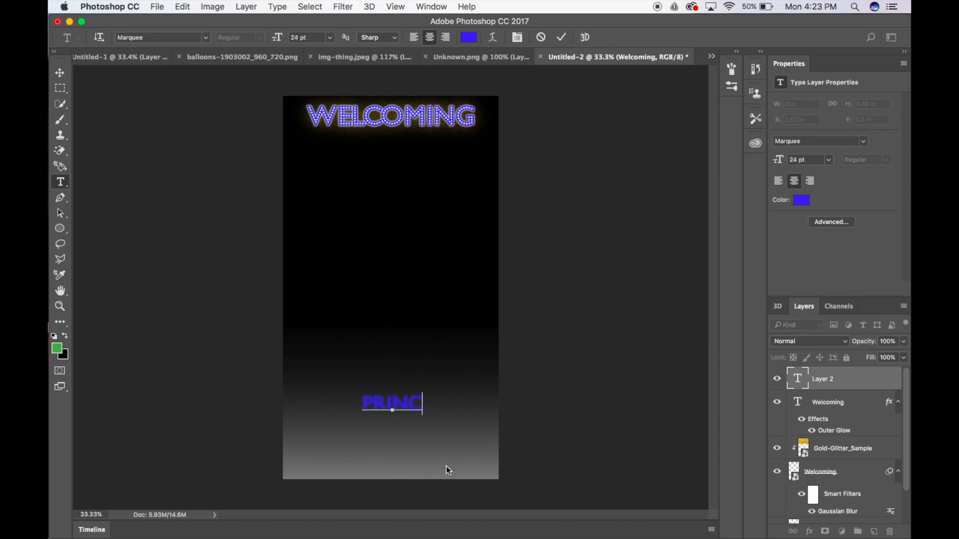
{"action": "type", "text": "E MIC"}
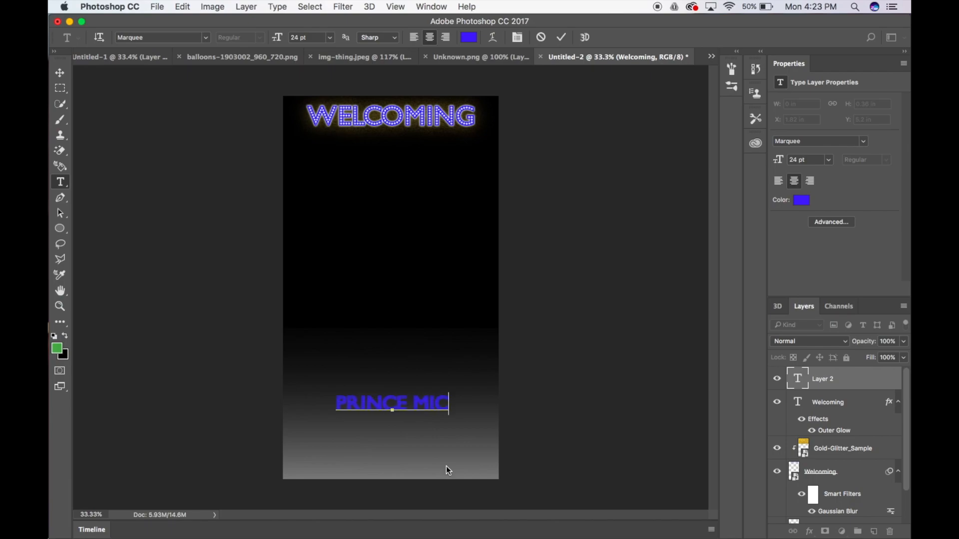
{"action": "type", "text": "AH"}
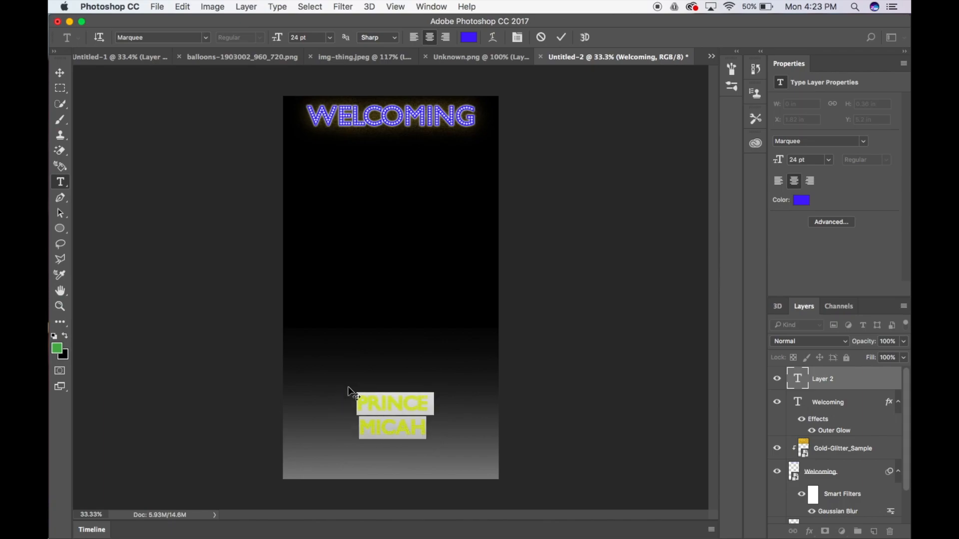
{"action": "left_click", "coordinate": [161, 37]}
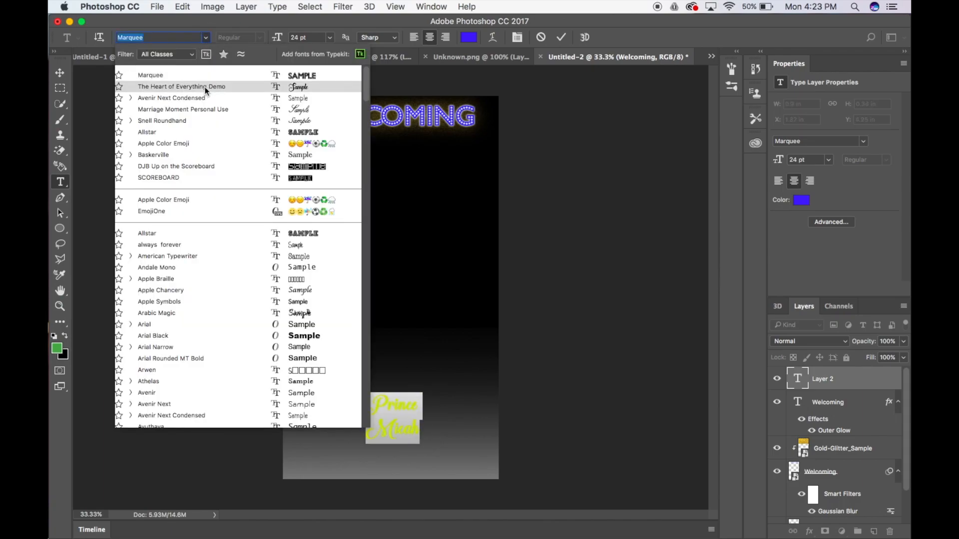
{"action": "left_click", "coordinate": [181, 86]}
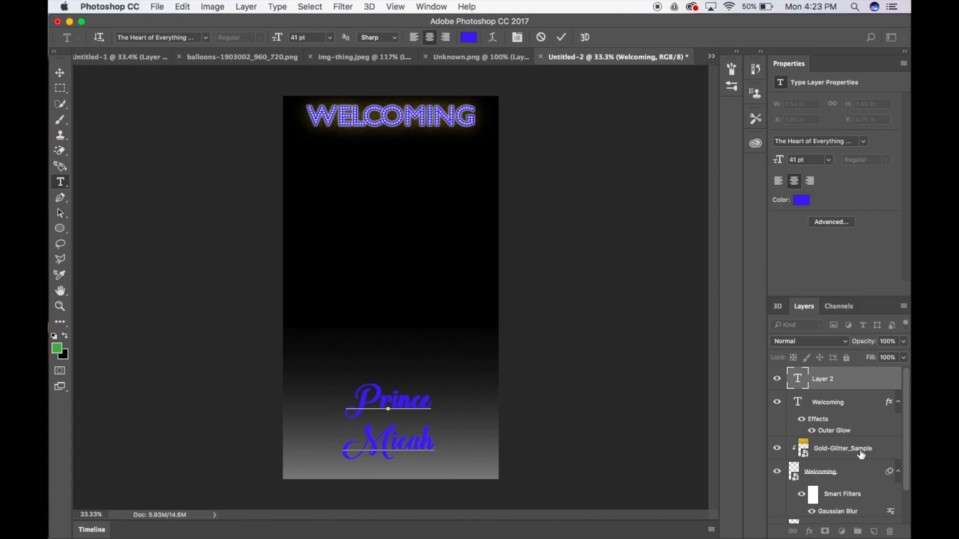
{"action": "mouse_move", "coordinate": [446, 407]}
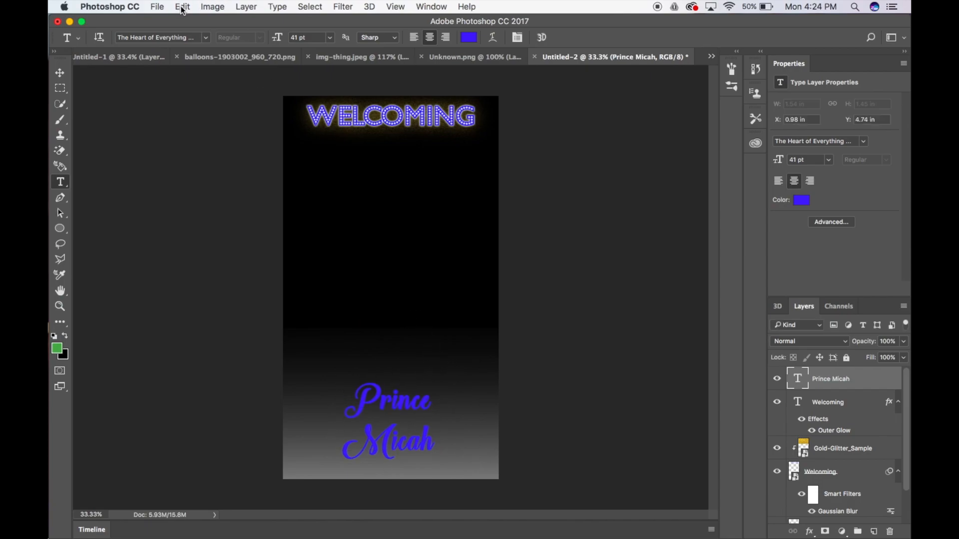
Step: Place Gold-Glitter_Sample.jpg as an embedded image over the lower canvas
{"action": "left_click", "coordinate": [156, 6]}
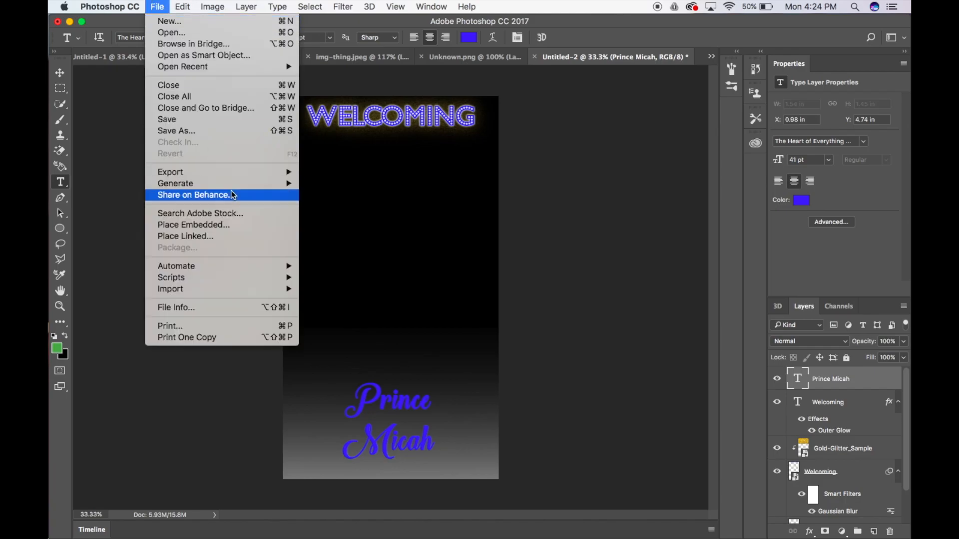
{"action": "left_click", "coordinate": [193, 225]}
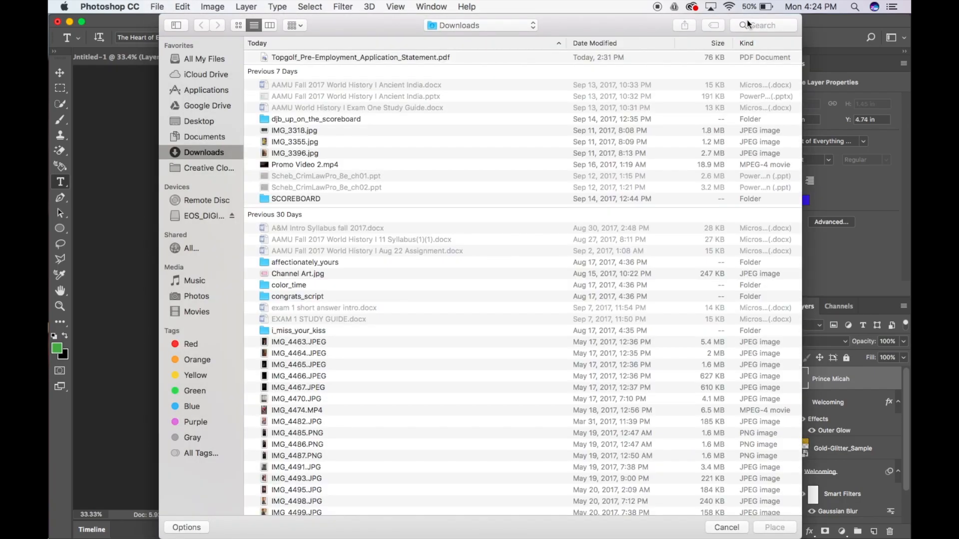
{"action": "type", "text": "GOLD-"}
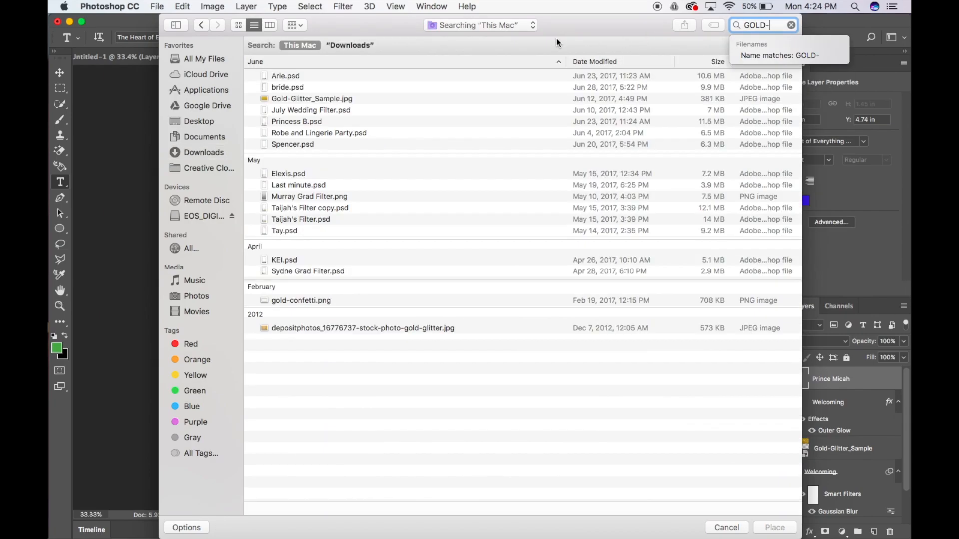
{"action": "left_click", "coordinate": [311, 98]}
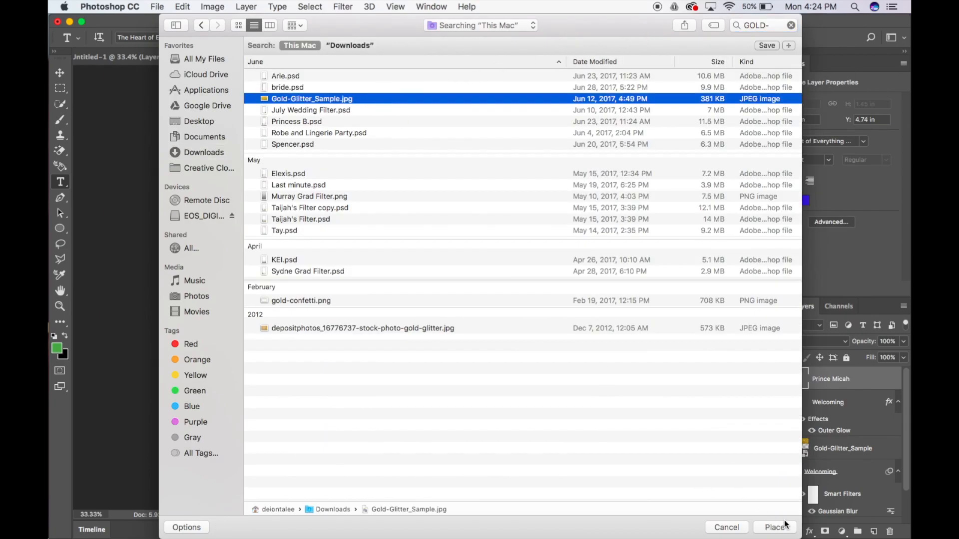
{"action": "left_click", "coordinate": [775, 528]}
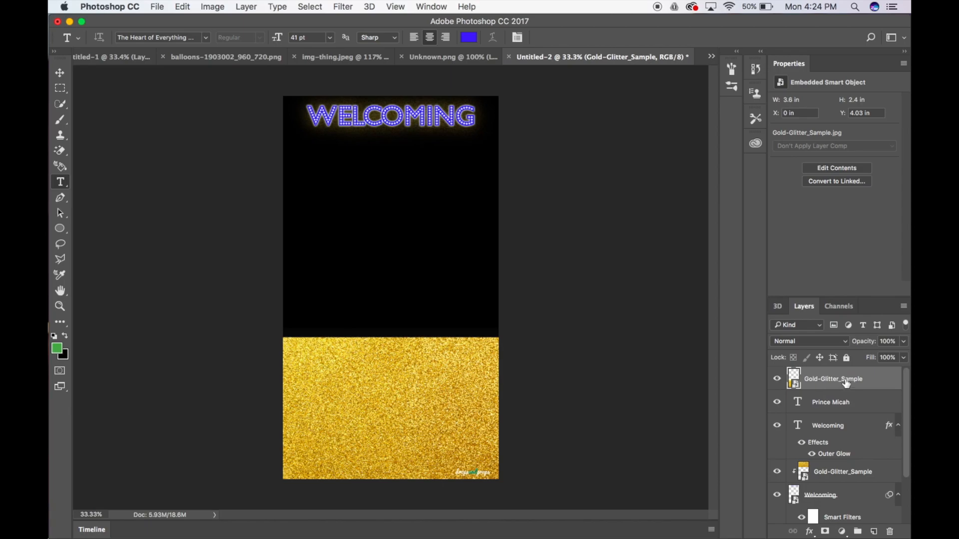
Step: Clip the glitter image to the Prince Micah text so the lettering turns gold glitter
{"action": "right_click", "coordinate": [833, 379]}
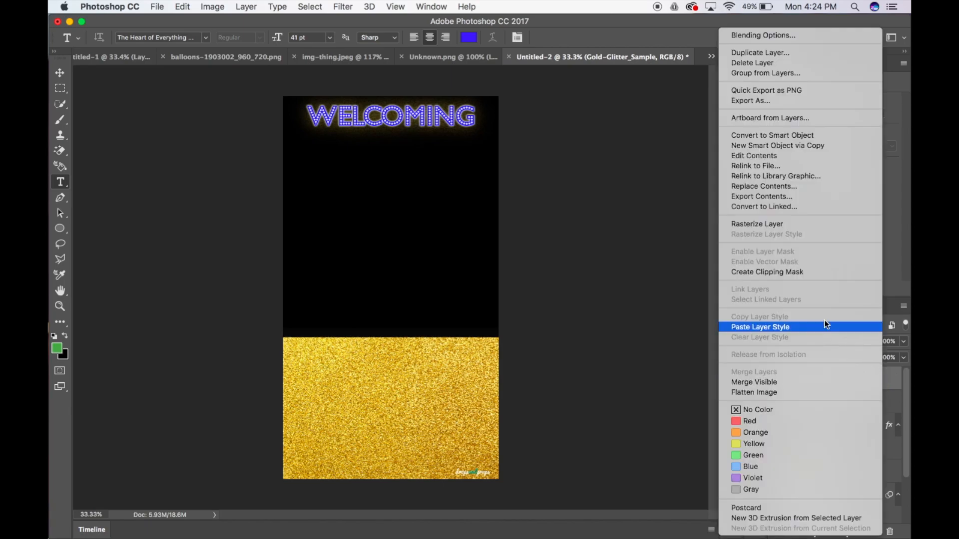
{"action": "left_click", "coordinate": [760, 326]}
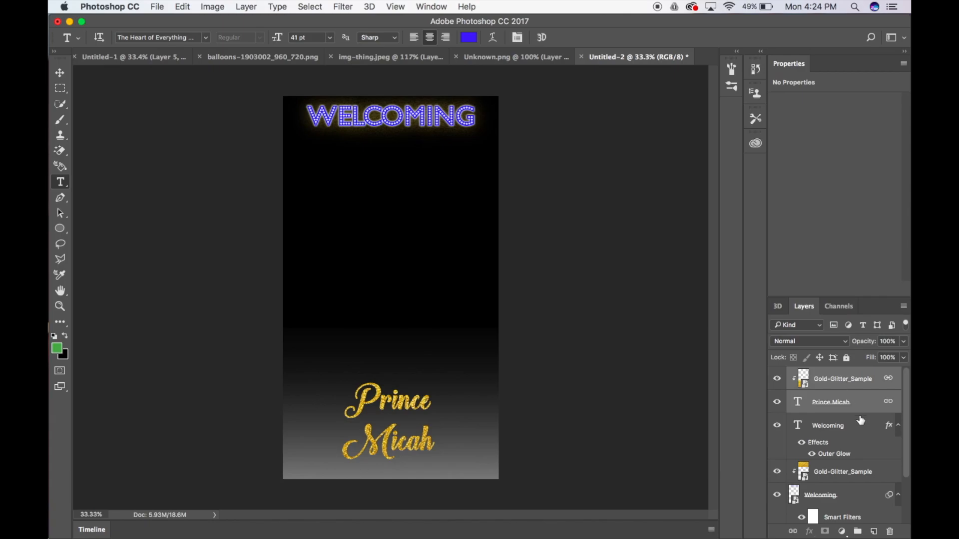
{"action": "left_click", "coordinate": [832, 401]}
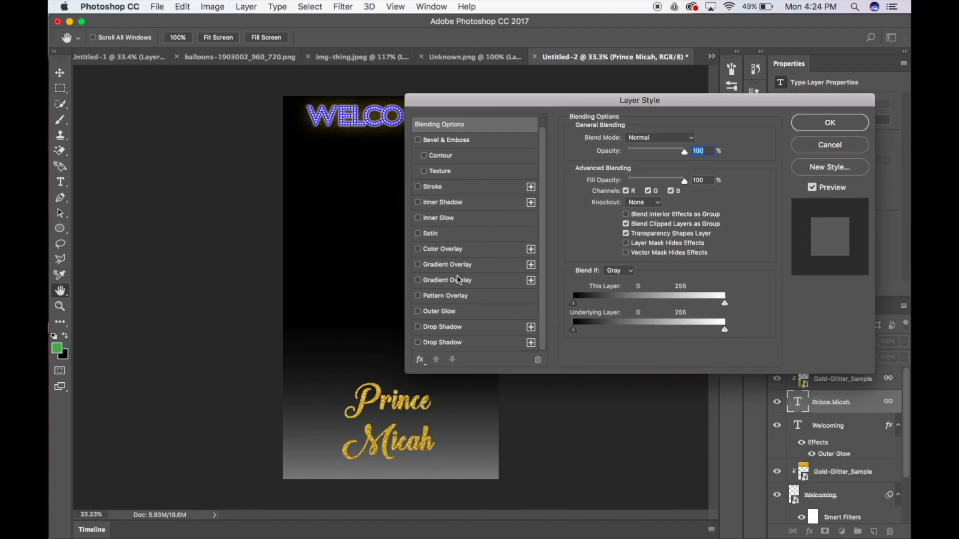
Step: Enable a Drop Shadow on the Prince Micah text and choose a different contour
{"action": "left_click", "coordinate": [419, 326]}
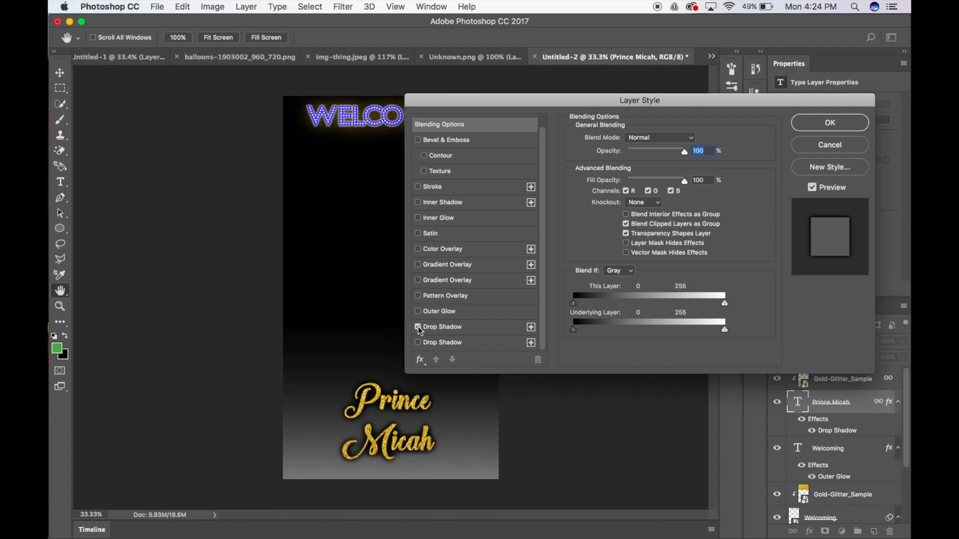
{"action": "left_click", "coordinate": [441, 326]}
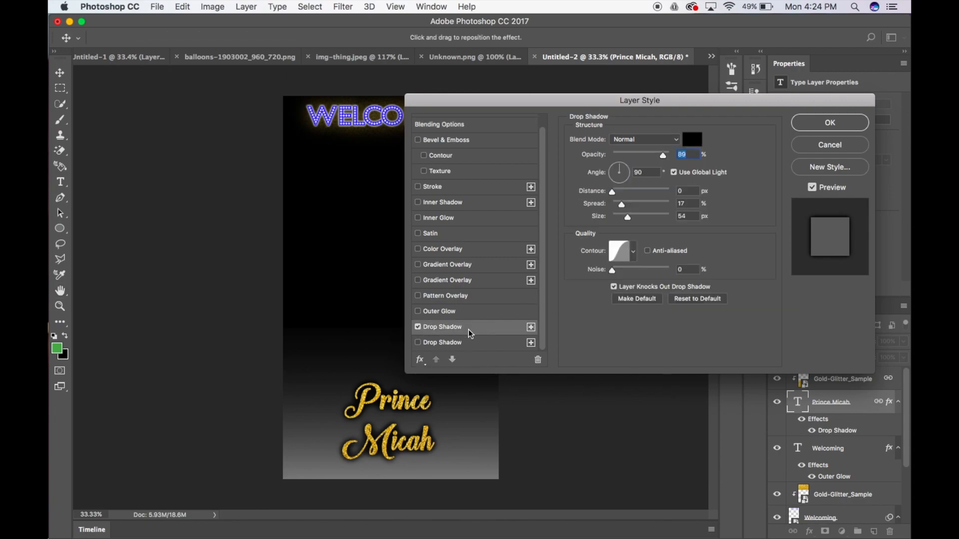
{"action": "mouse_move", "coordinate": [633, 279]}
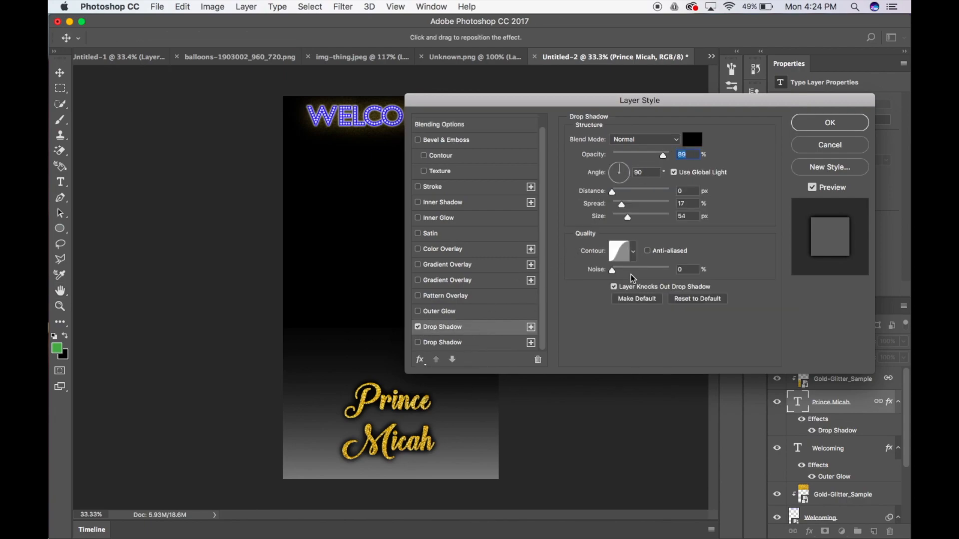
{"action": "left_click", "coordinate": [631, 251]}
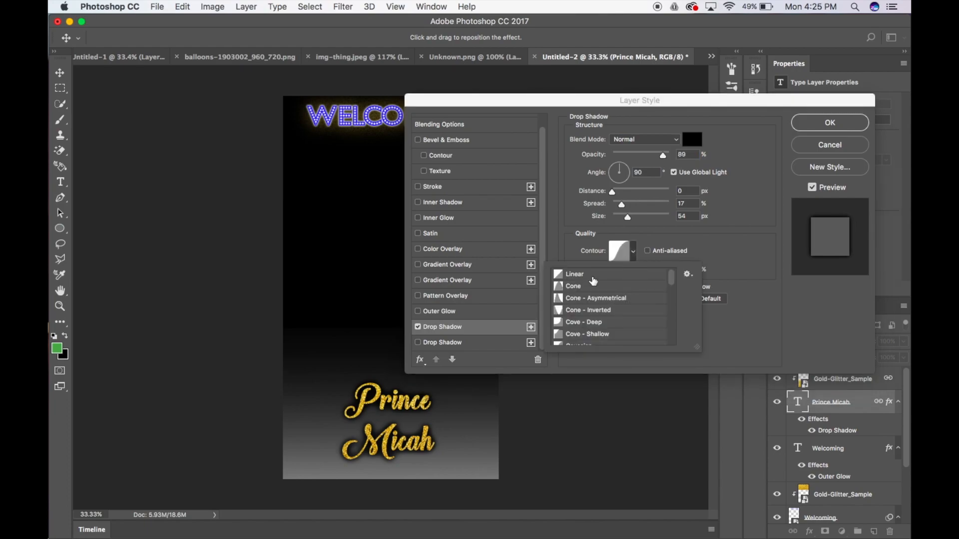
{"action": "left_click", "coordinate": [573, 286]}
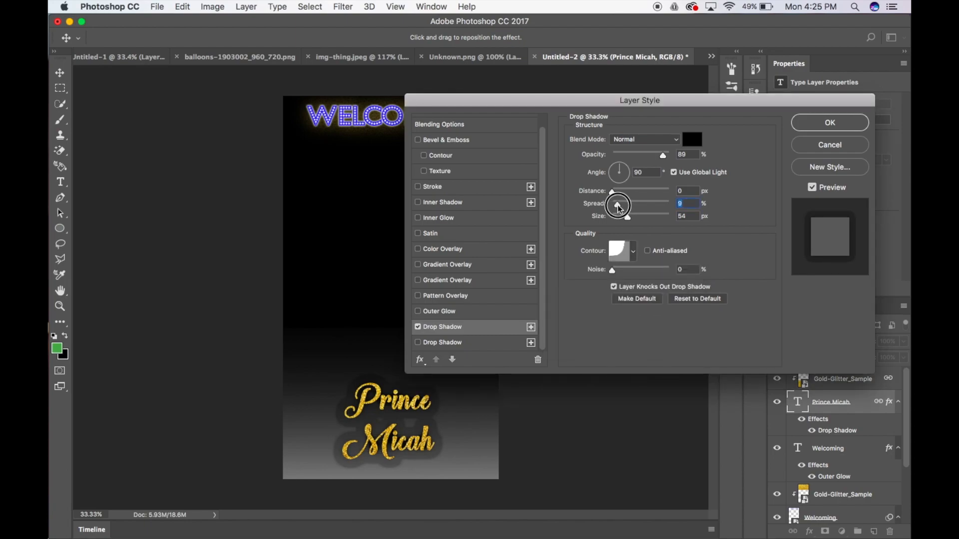
Step: Set the shadow Spread to 9% and Size to 40 px and confirm the layer style
{"action": "left_click", "coordinate": [632, 251]}
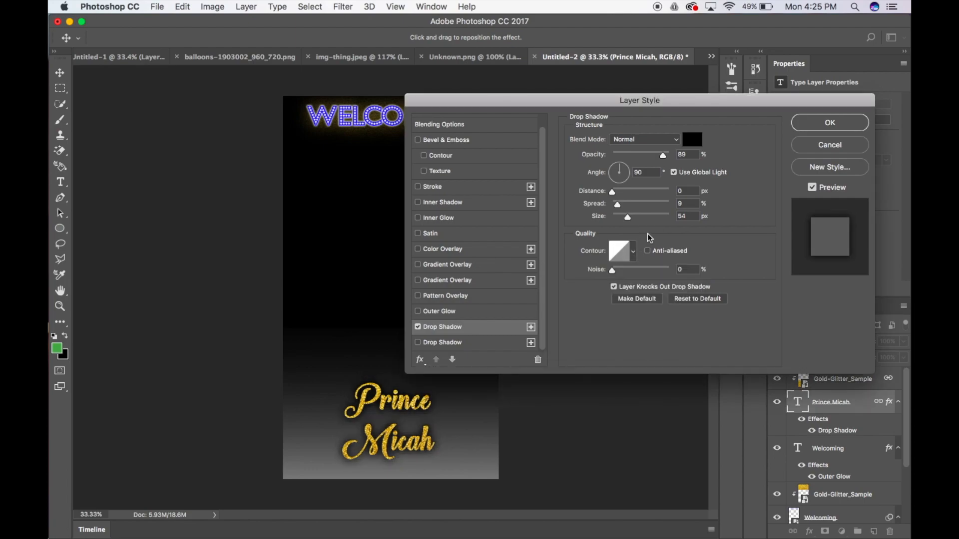
{"action": "left_click_drag", "start_coordinate": [628, 215], "coordinate": [624, 216]}
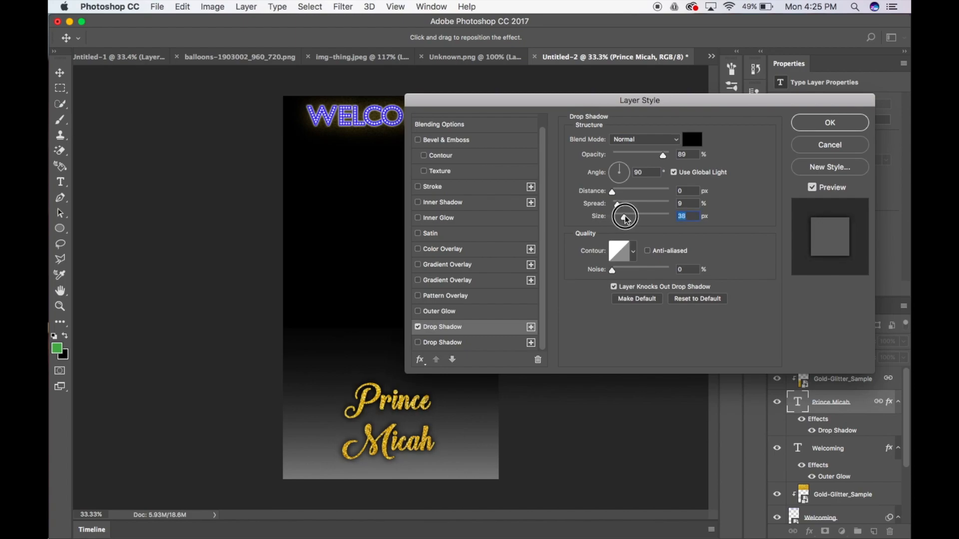
{"action": "left_click_drag", "start_coordinate": [625, 216], "coordinate": [633, 216]}
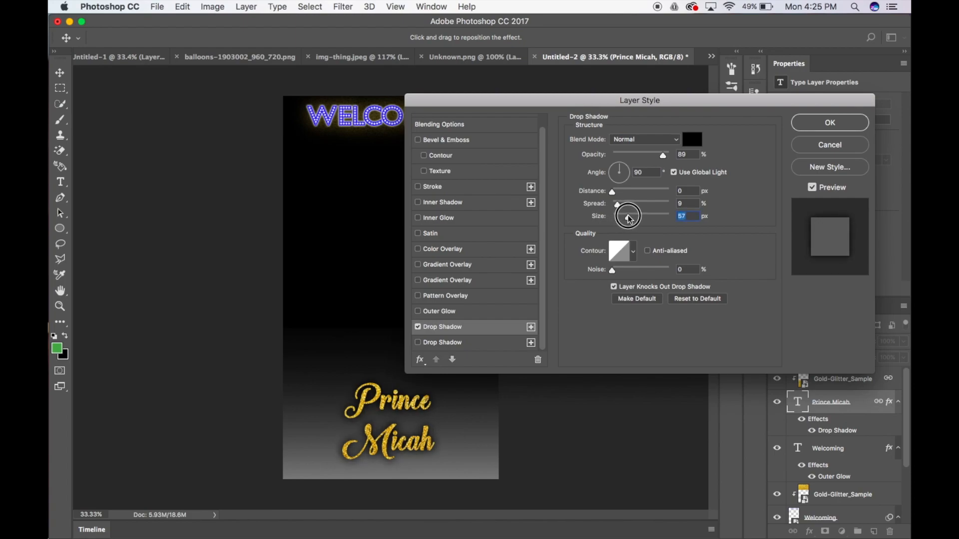
{"action": "left_click_drag", "start_coordinate": [629, 215], "coordinate": [624, 215]}
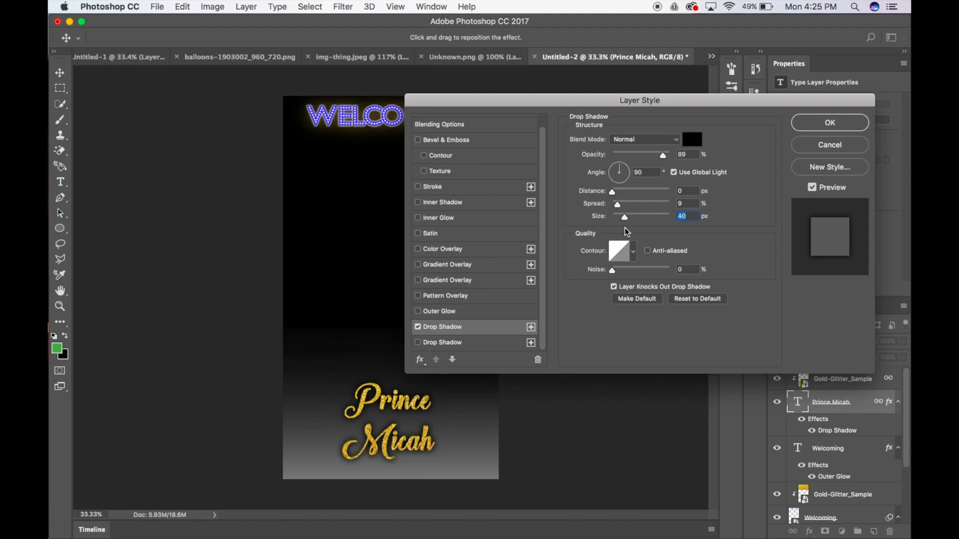
{"action": "mouse_move", "coordinate": [636, 261]}
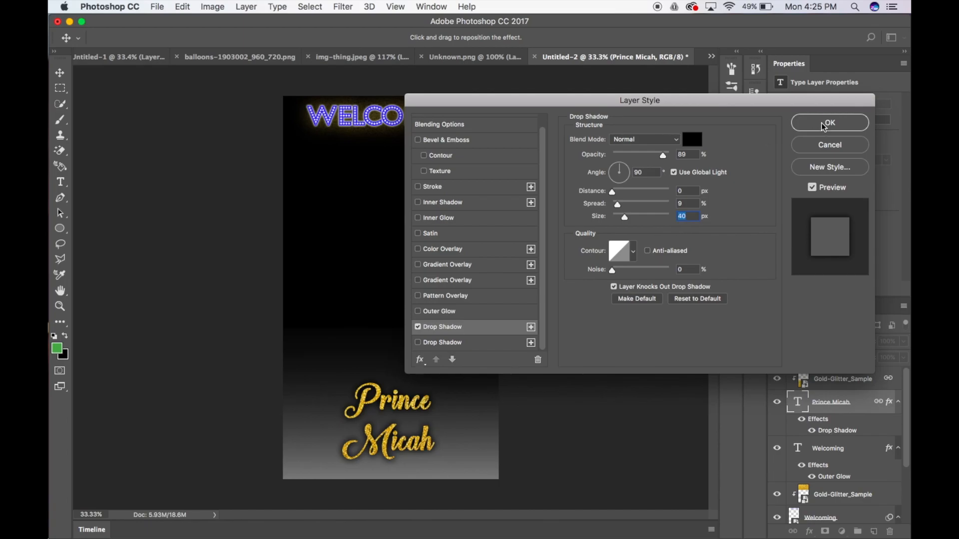
{"action": "left_click", "coordinate": [829, 123]}
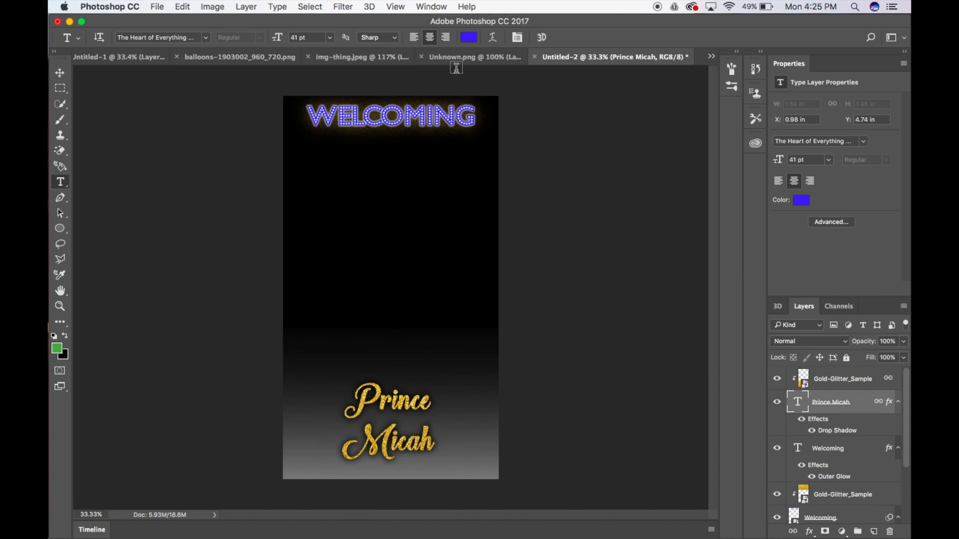
{"action": "mouse_move", "coordinate": [455, 56]}
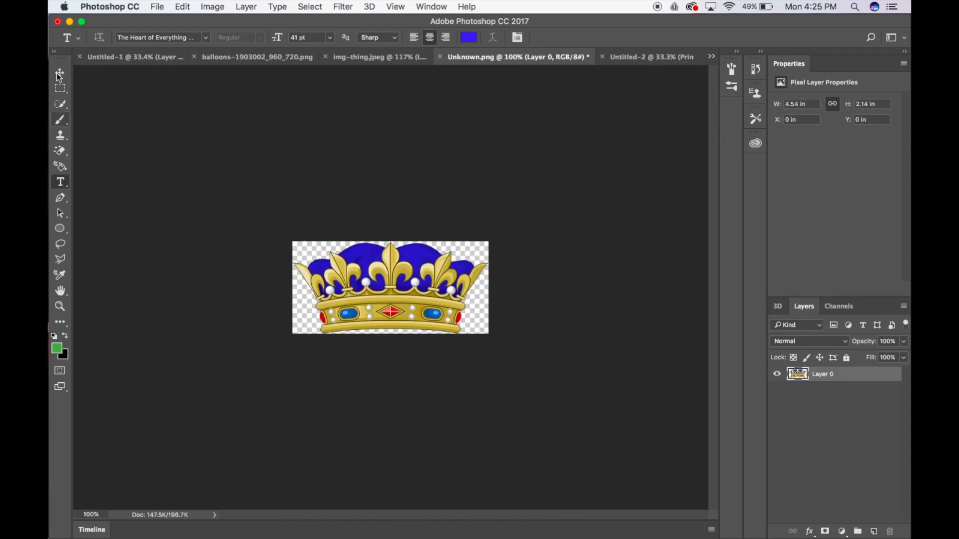
Step: Drag the crown image with the Move tool into the filter document
{"action": "left_click", "coordinate": [59, 73]}
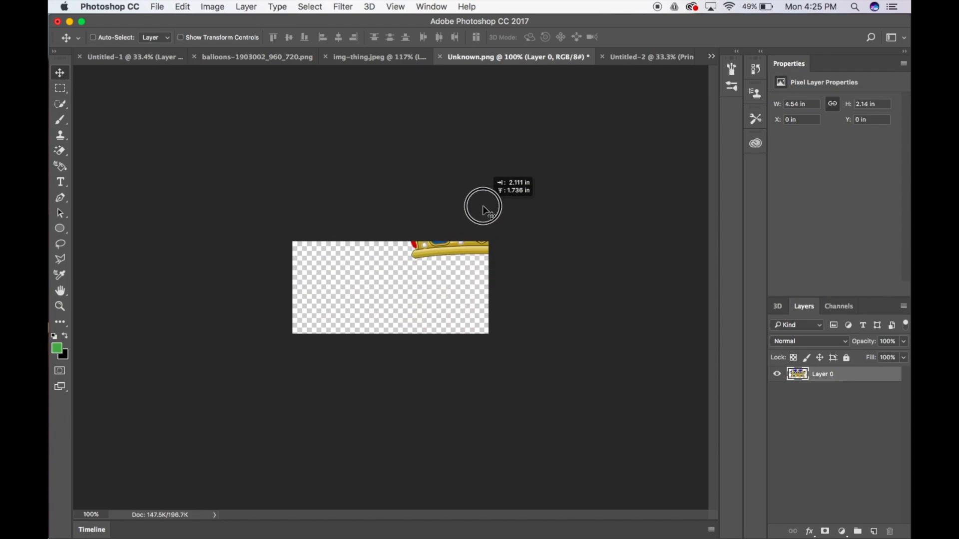
{"action": "left_click", "coordinate": [633, 56]}
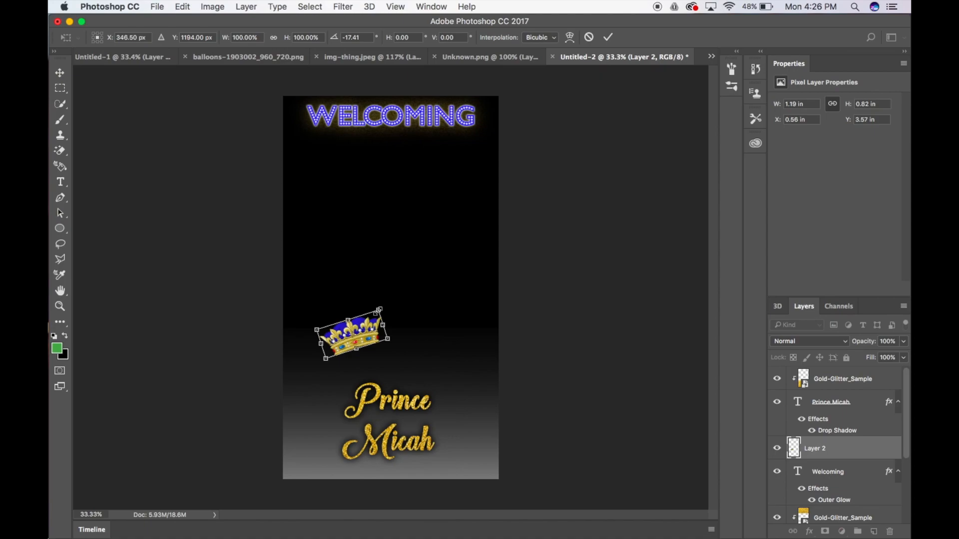
Step: Scale the tilted crown down and settle it just above the word Prince
{"action": "left_click_drag", "start_coordinate": [377, 311], "coordinate": [365, 320]}
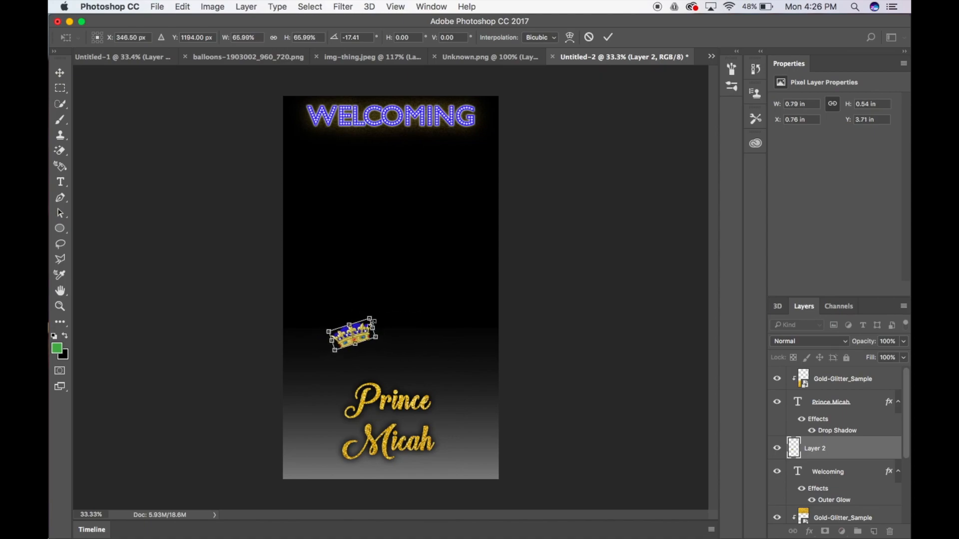
{"action": "left_click_drag", "start_coordinate": [370, 321], "coordinate": [366, 328]}
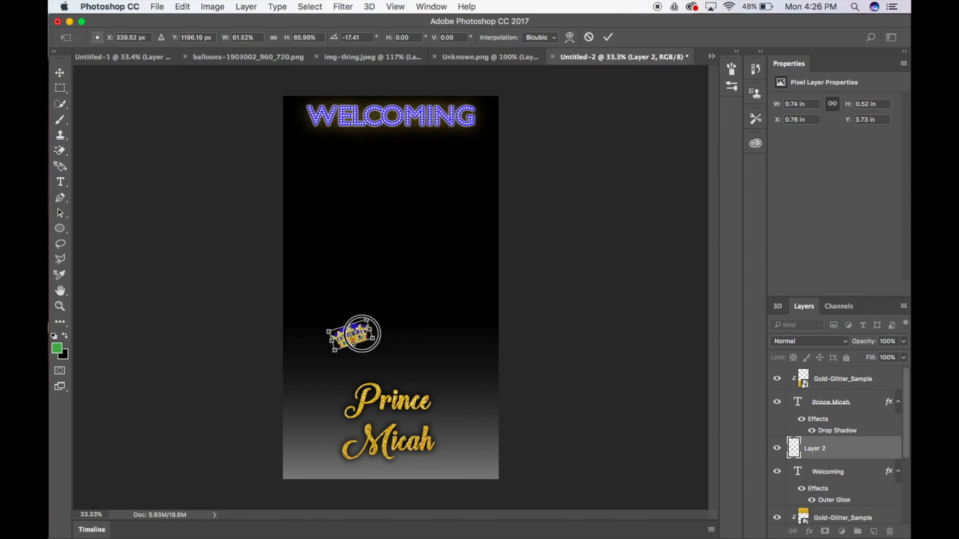
{"action": "left_click_drag", "start_coordinate": [353, 335], "coordinate": [363, 376]}
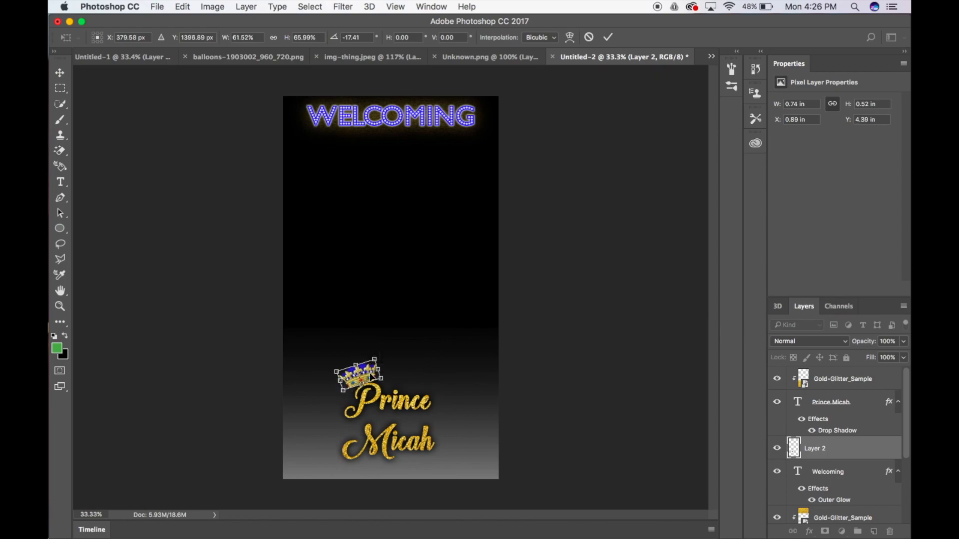
{"action": "mouse_move", "coordinate": [466, 383]}
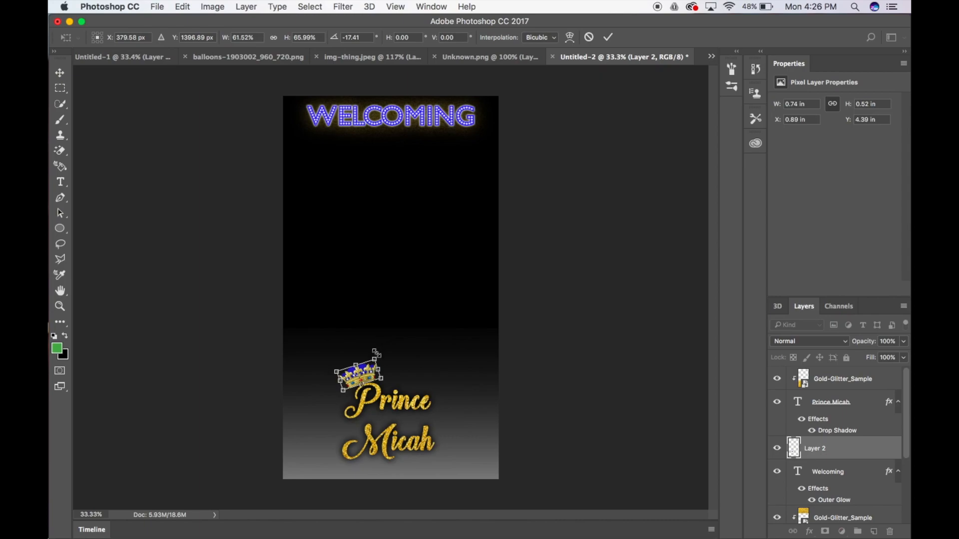
{"action": "left_click_drag", "start_coordinate": [377, 354], "coordinate": [365, 365]}
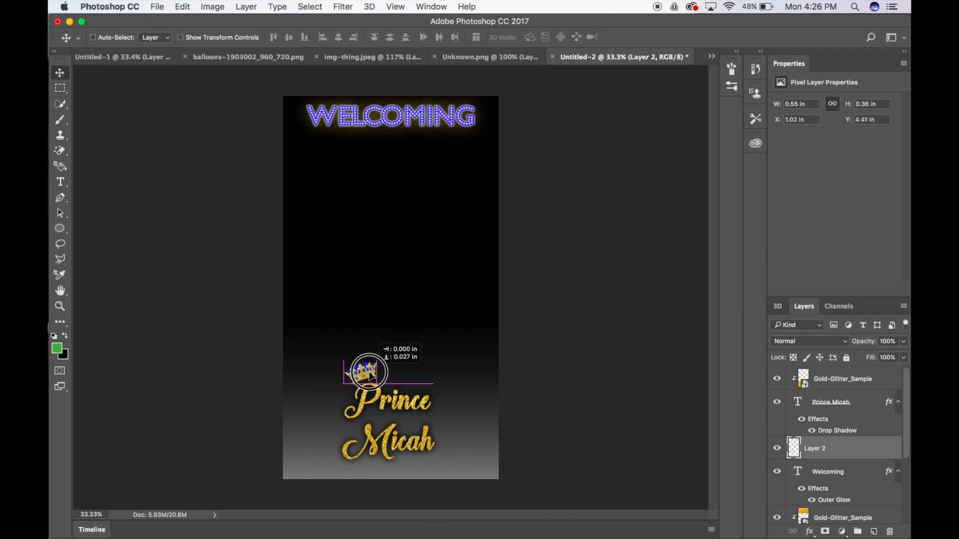
{"action": "left_click_drag", "start_coordinate": [367, 372], "coordinate": [361, 369]}
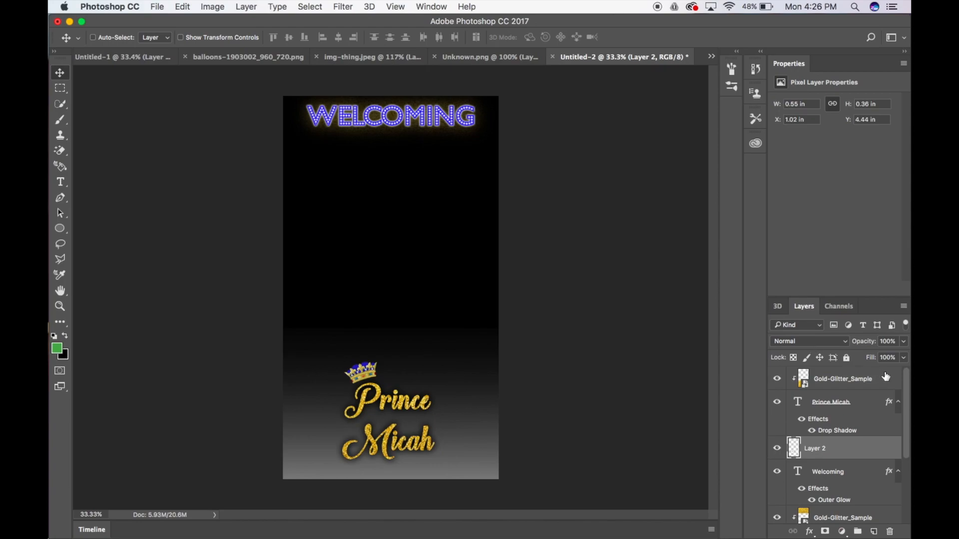
{"action": "mouse_move", "coordinate": [426, 373]}
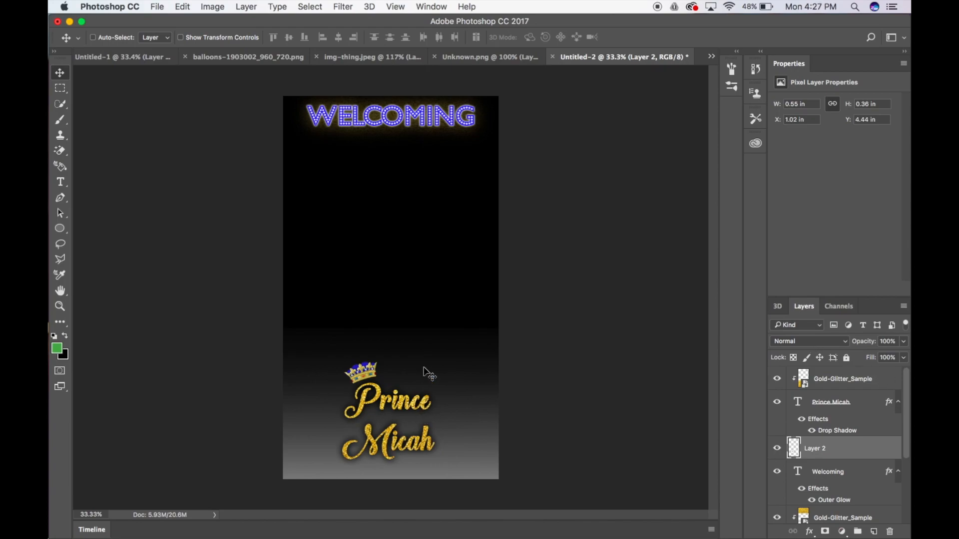
{"action": "mouse_move", "coordinate": [388, 406]}
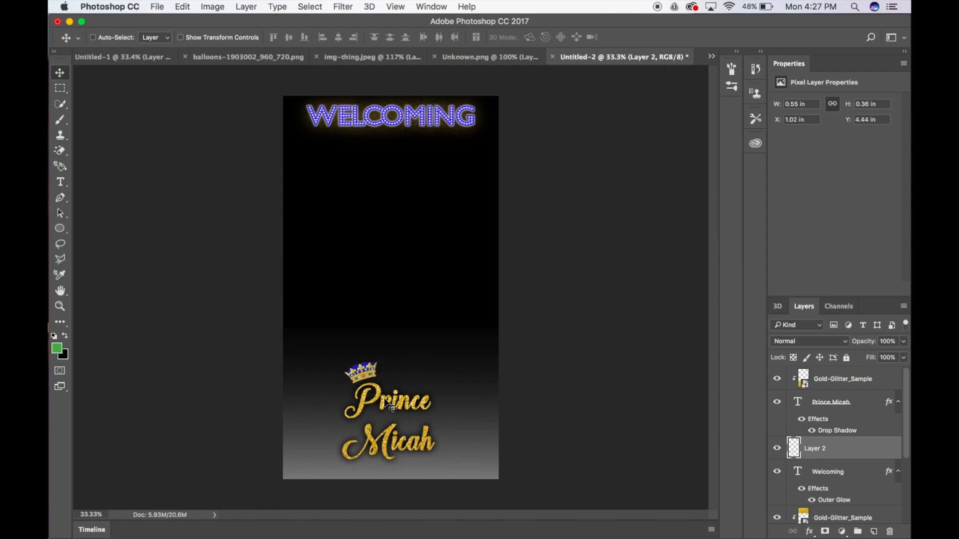
{"action": "mouse_move", "coordinate": [466, 380]}
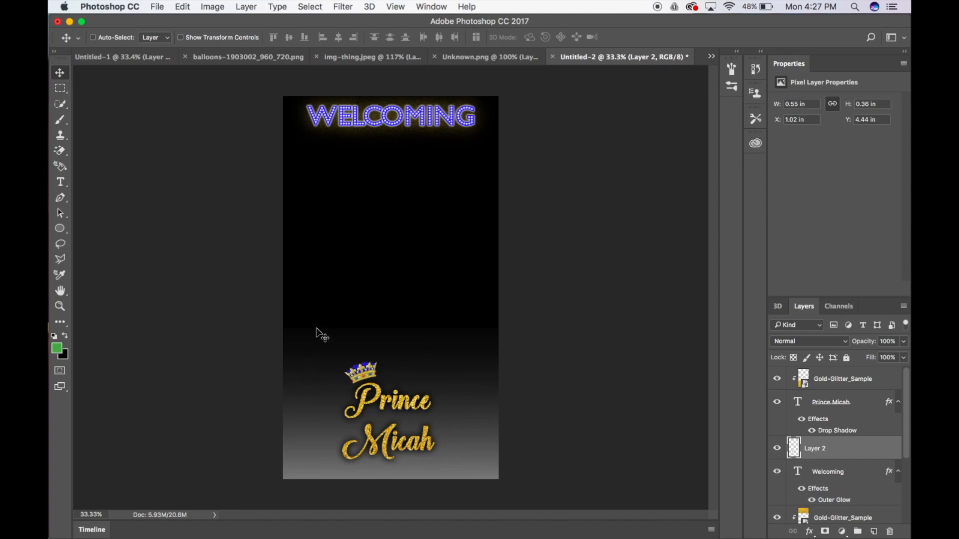
{"action": "mouse_move", "coordinate": [366, 57]}
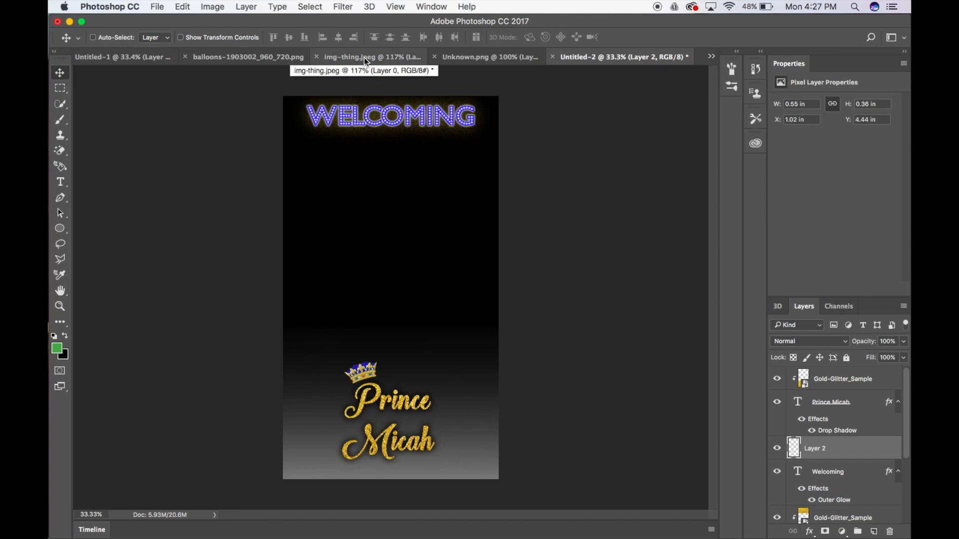
Step: Carry the purple balloons into the filter and set them in the bottom-left corner
{"action": "left_click", "coordinate": [372, 56]}
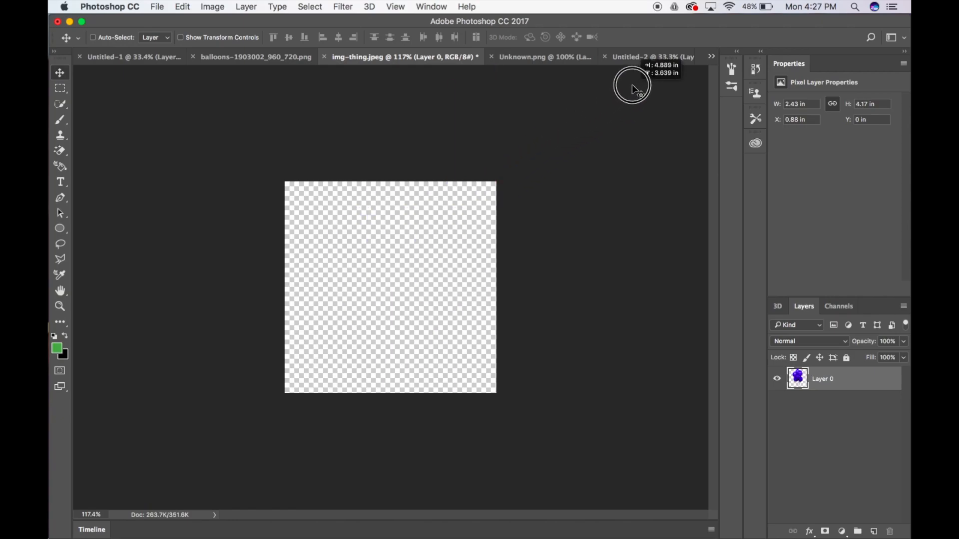
{"action": "left_click", "coordinate": [623, 56]}
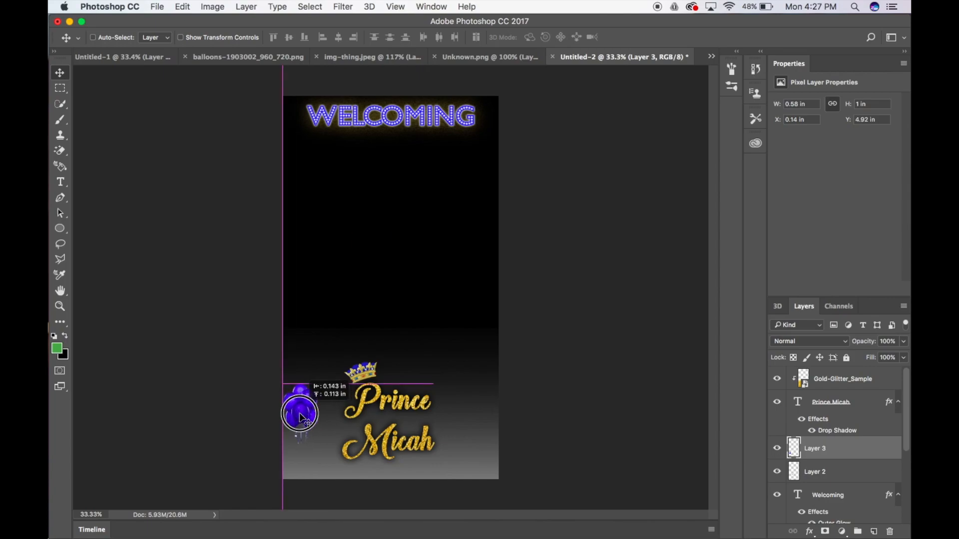
{"action": "left_click_drag", "start_coordinate": [300, 409], "coordinate": [300, 449]}
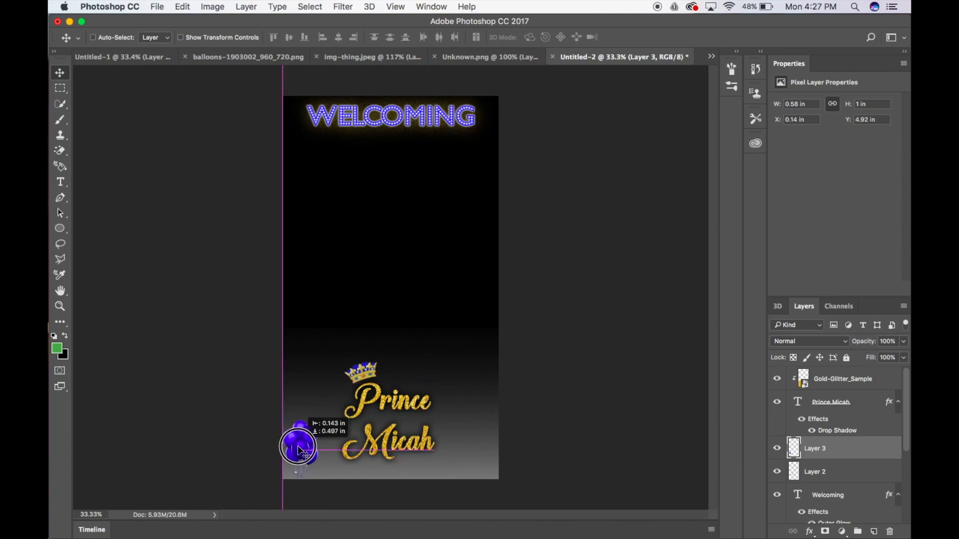
{"action": "left_click_drag", "start_coordinate": [300, 440], "coordinate": [300, 446]}
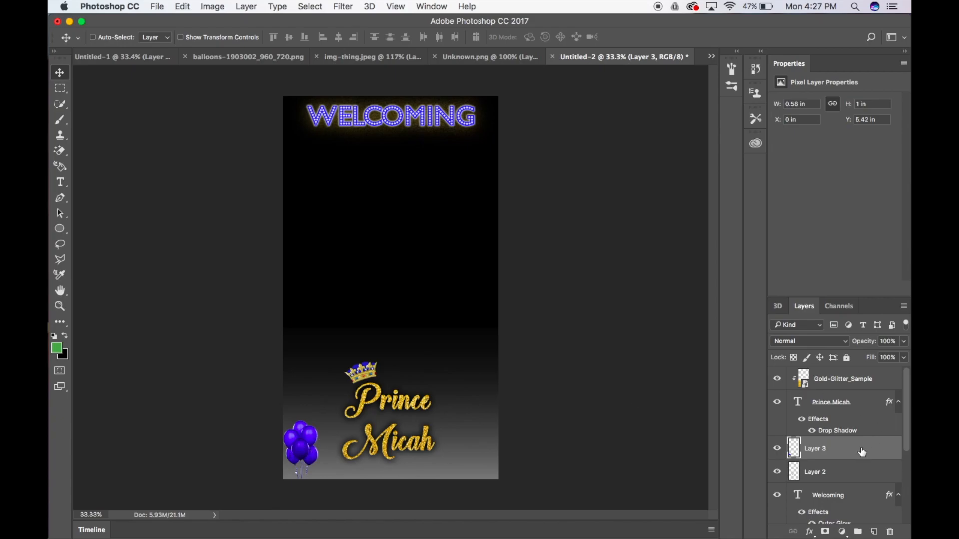
Step: Duplicate the purple balloons layer as Layer 3 copy
{"action": "right_click", "coordinate": [815, 448]}
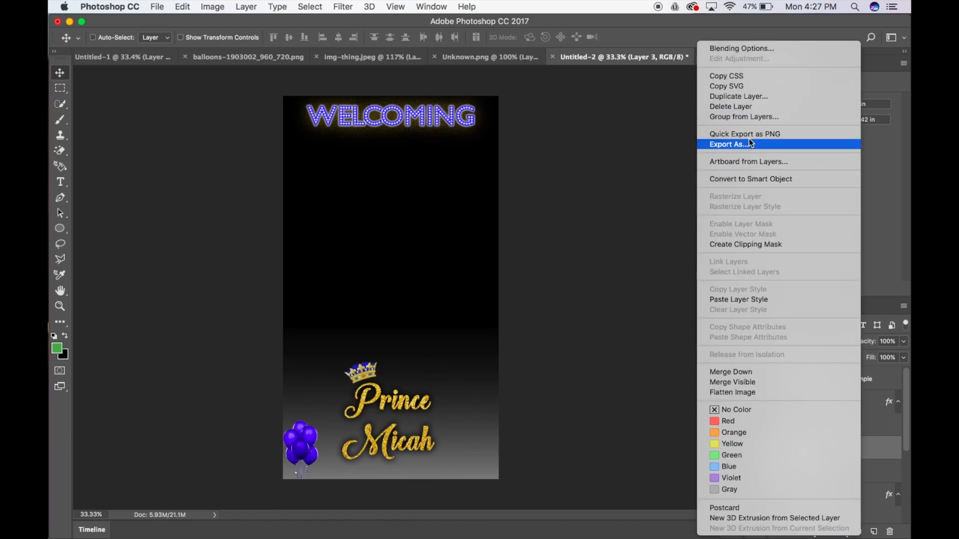
{"action": "left_click", "coordinate": [738, 96]}
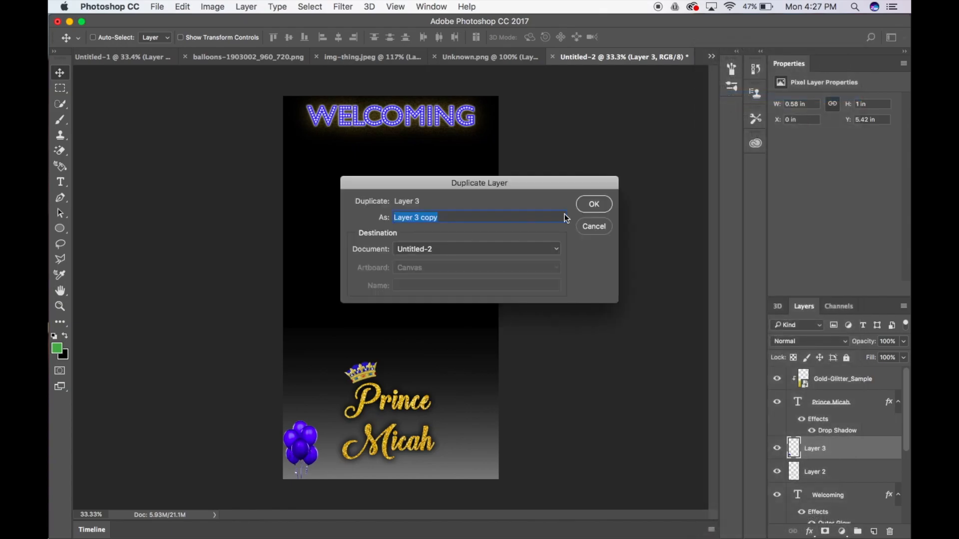
{"action": "left_click", "coordinate": [592, 204]}
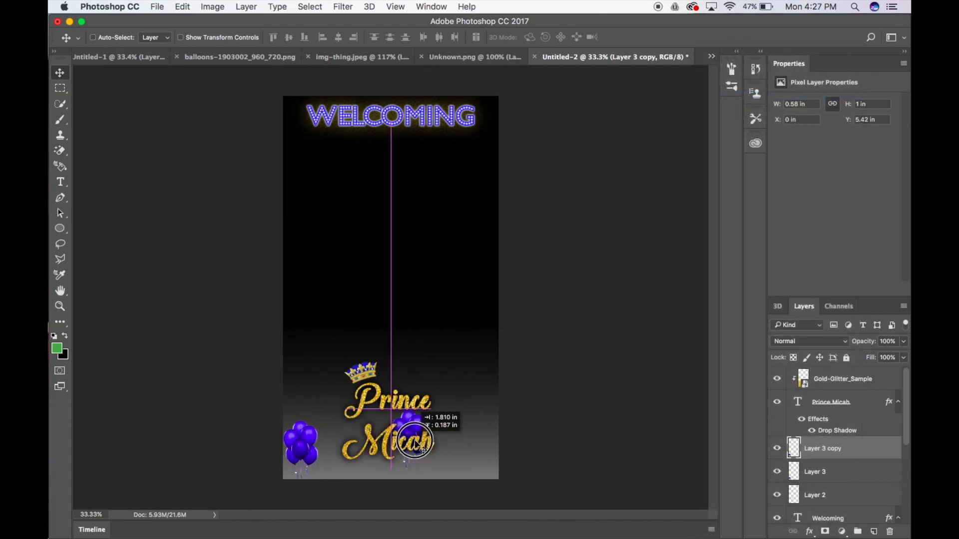
Step: Move the balloon copy to the bottom-right corner, level with the left balloons
{"action": "left_click_drag", "start_coordinate": [410, 441], "coordinate": [480, 456]}
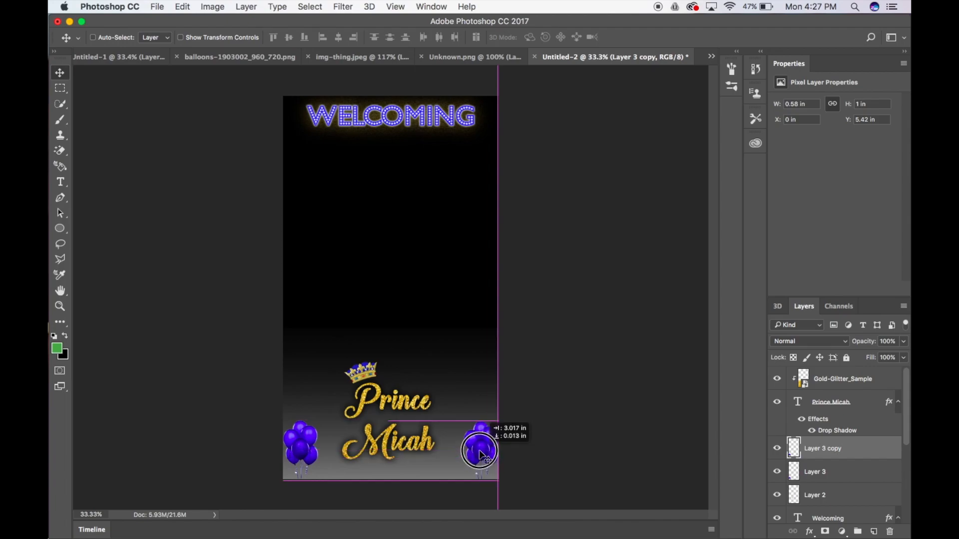
{"action": "left_click_drag", "start_coordinate": [480, 456], "coordinate": [480, 452]}
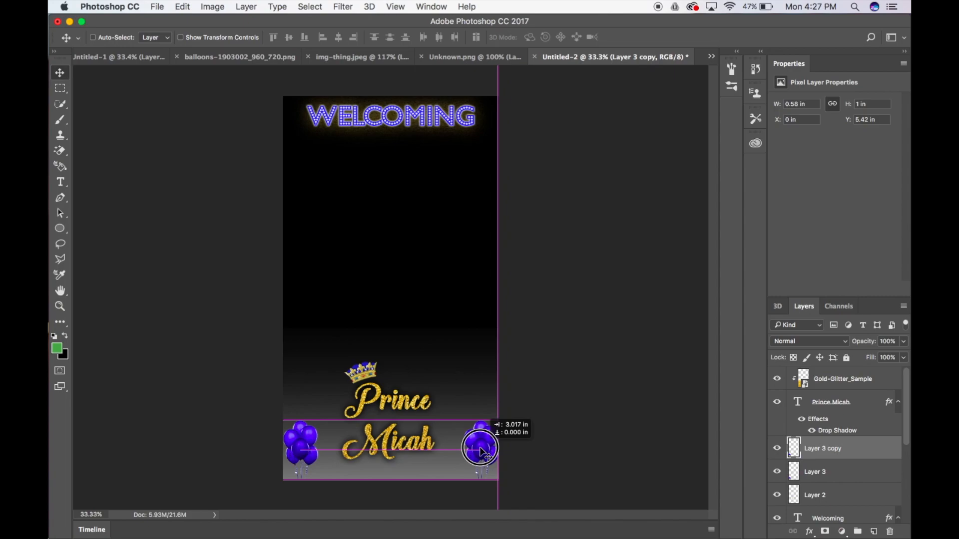
{"action": "left_click_drag", "start_coordinate": [483, 446], "coordinate": [477, 446]}
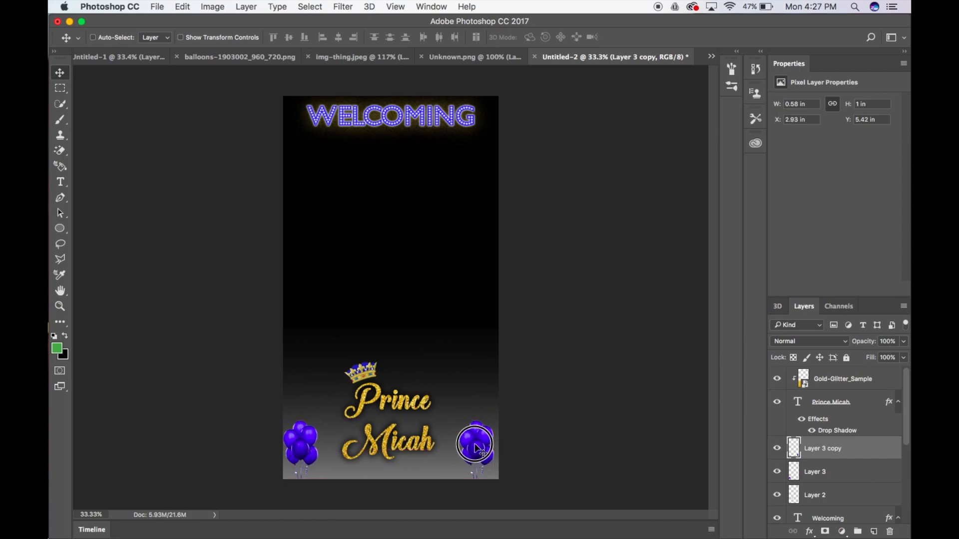
{"action": "left_click_drag", "start_coordinate": [473, 446], "coordinate": [480, 446]}
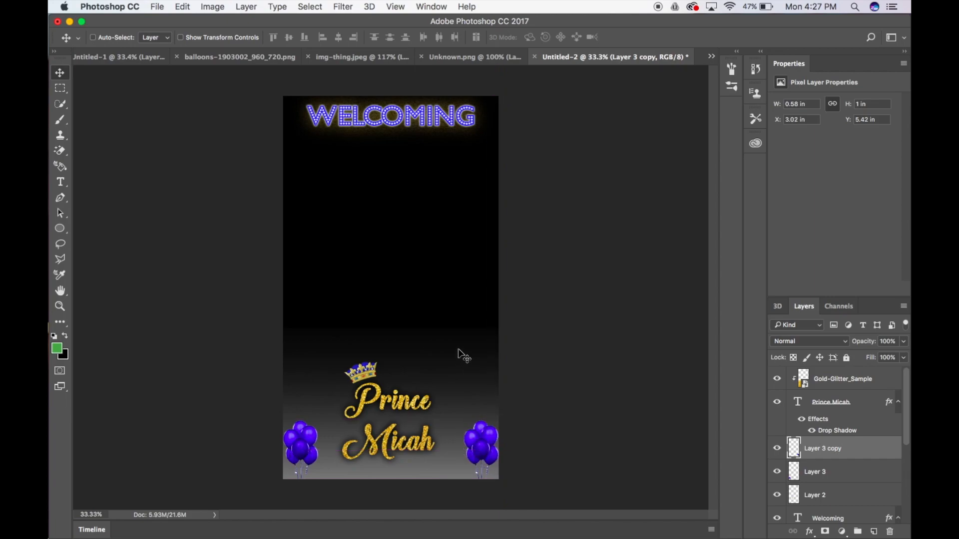
{"action": "mouse_move", "coordinate": [465, 431]}
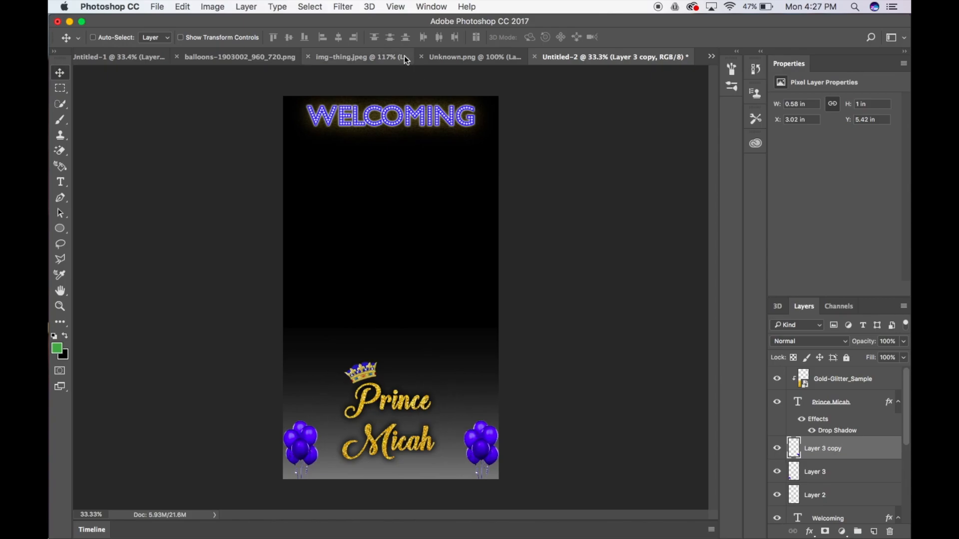
Step: Bring the gold balloons in on the right side and scale them down
{"action": "left_click", "coordinate": [238, 56]}
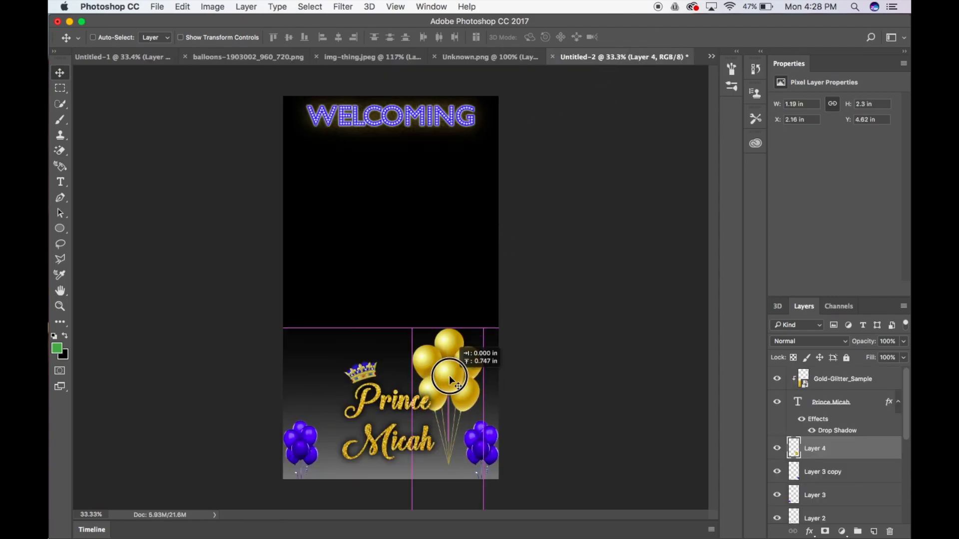
{"action": "left_click_drag", "start_coordinate": [450, 377], "coordinate": [449, 367]}
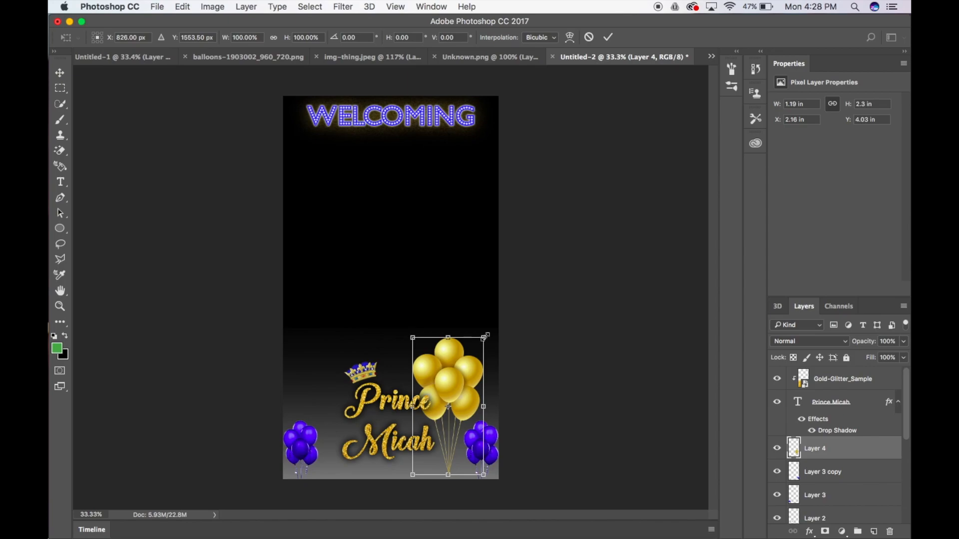
{"action": "left_click_drag", "start_coordinate": [486, 337], "coordinate": [478, 346]}
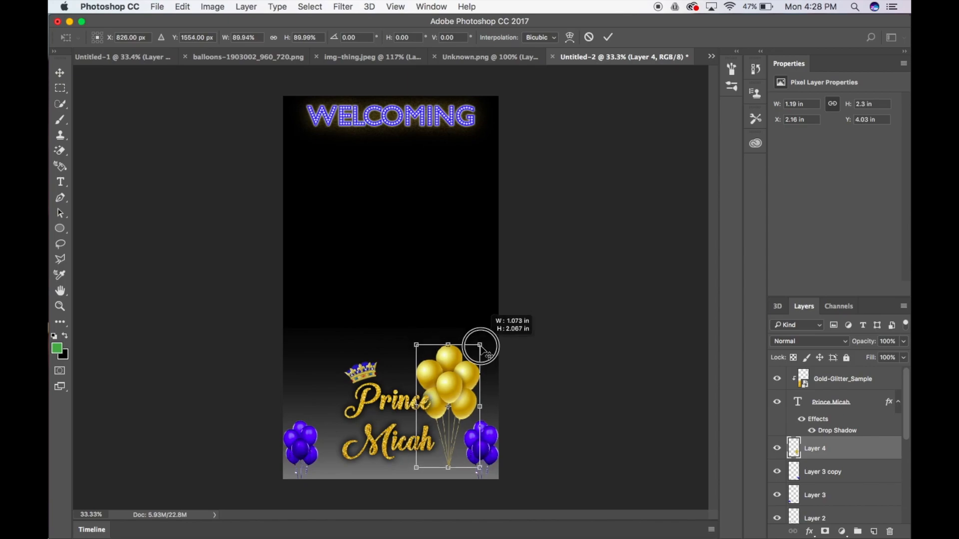
{"action": "left_click_drag", "start_coordinate": [480, 347], "coordinate": [470, 364]}
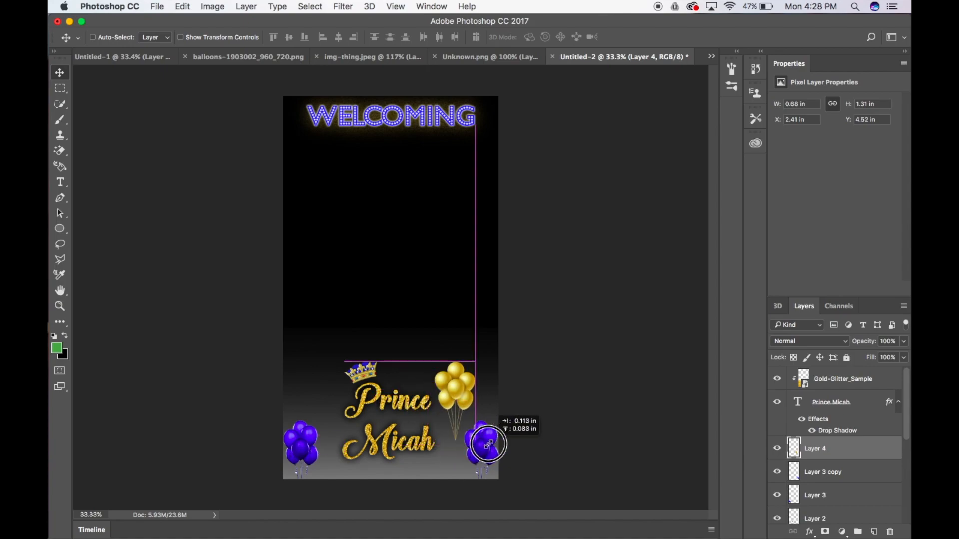
Step: Shift the right purple balloons inward beside Micah
{"action": "left_click_drag", "start_coordinate": [486, 443], "coordinate": [490, 440]}
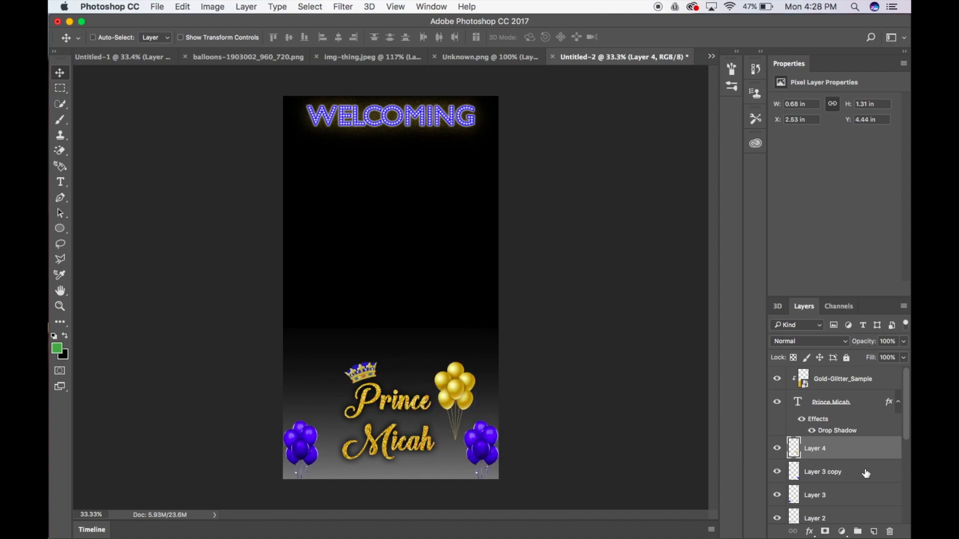
{"action": "left_click", "coordinate": [822, 472]}
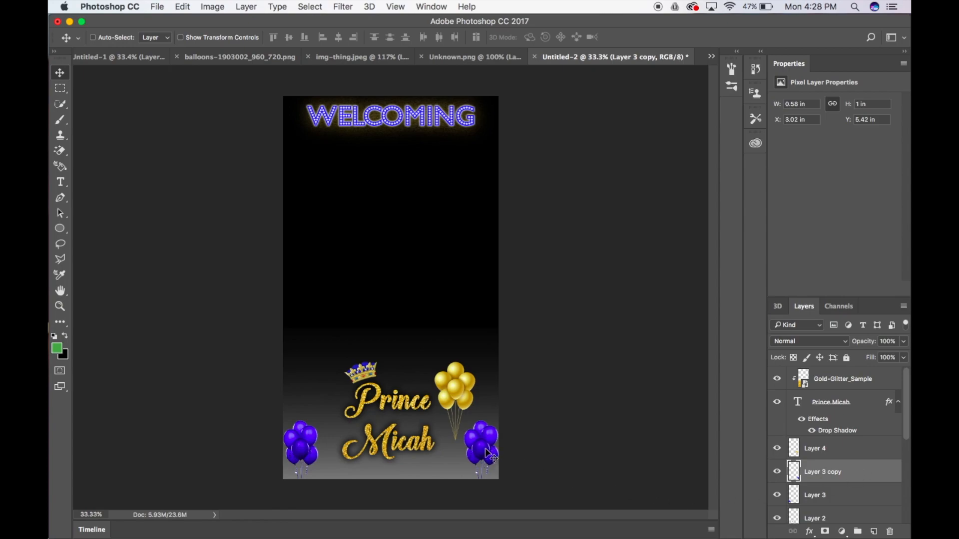
{"action": "left_click_drag", "start_coordinate": [486, 453], "coordinate": [461, 394]}
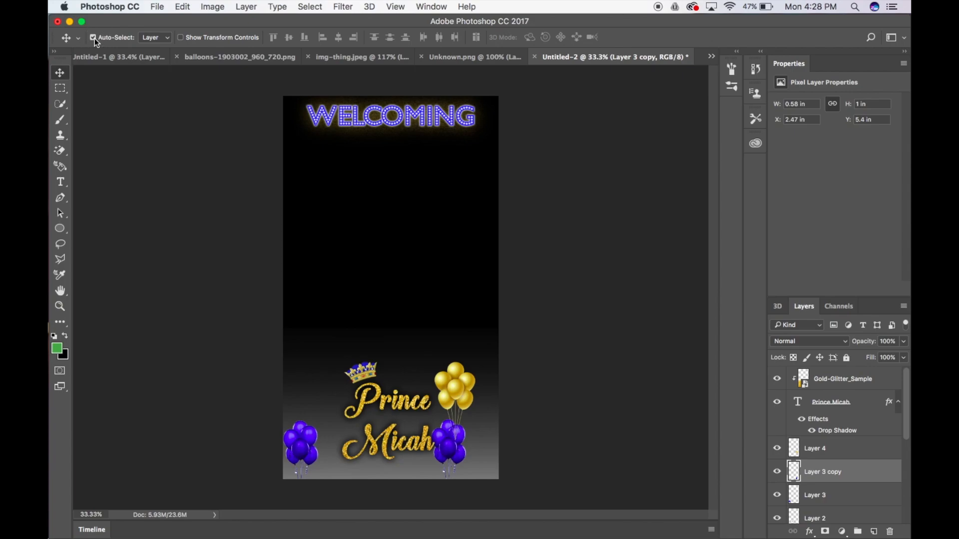
Step: Set the gold balloons into the bottom-right corner
{"action": "left_click_drag", "start_coordinate": [452, 392], "coordinate": [473, 403]}
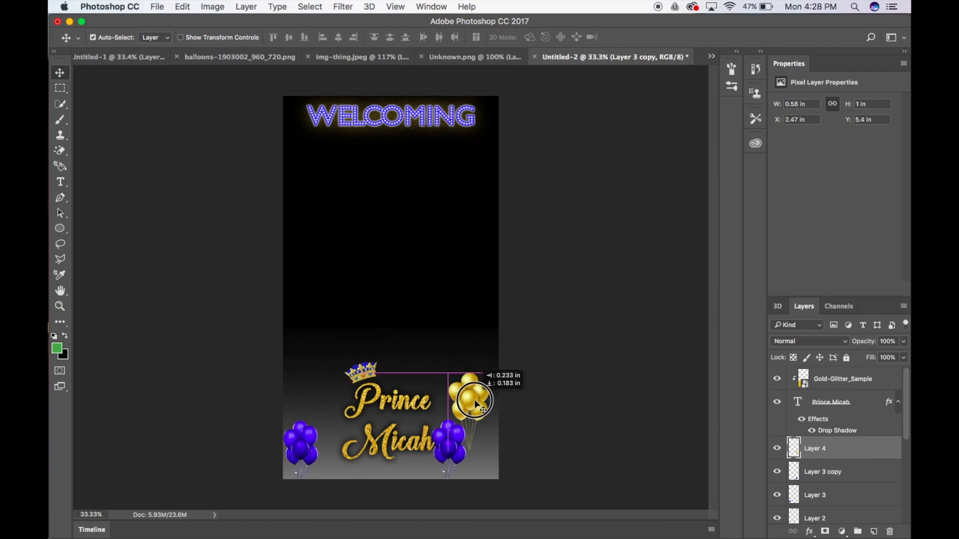
{"action": "left_click_drag", "start_coordinate": [473, 400], "coordinate": [483, 426]}
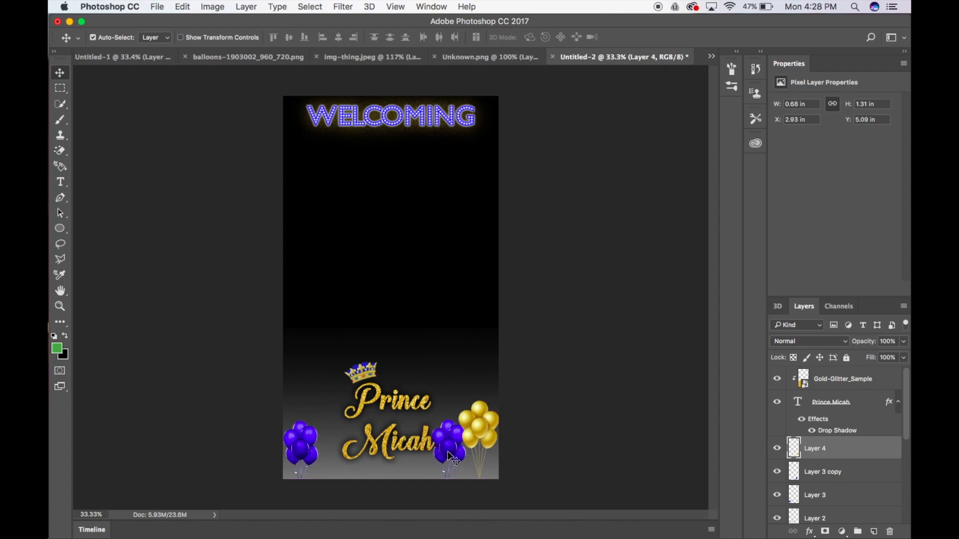
{"action": "mouse_move", "coordinate": [305, 446]}
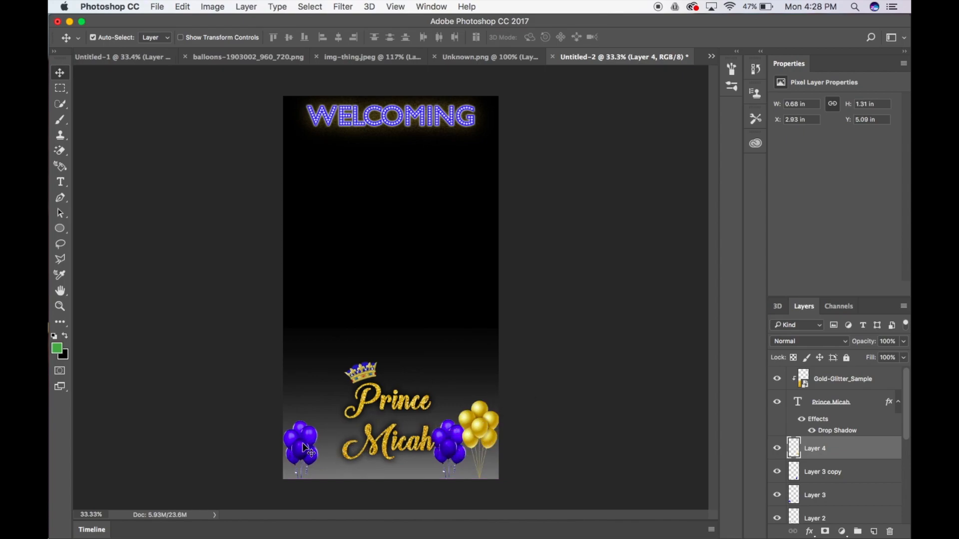
{"action": "mouse_move", "coordinate": [532, 456]}
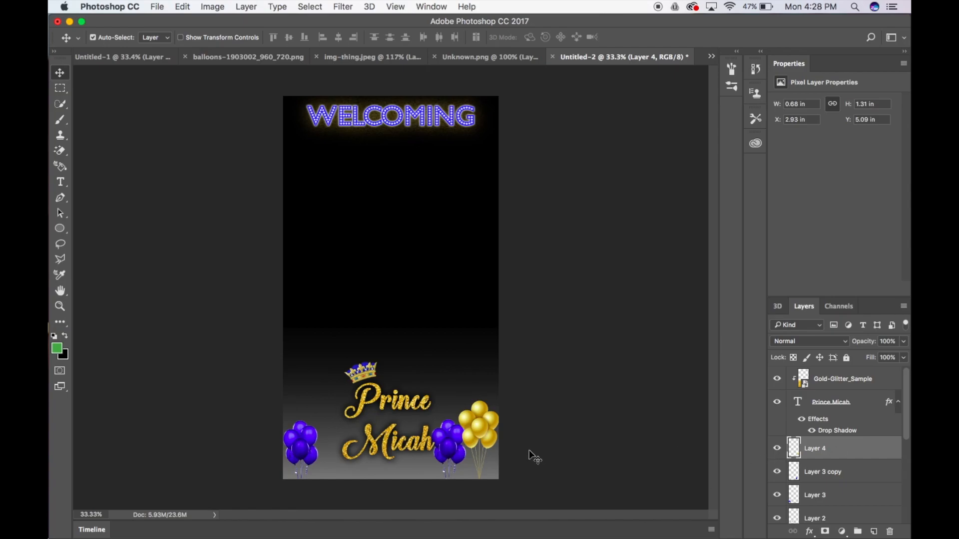
Step: Duplicate the gold balloons layer (Layer 4) to create Layer 4 copy
{"action": "right_click", "coordinate": [815, 449]}
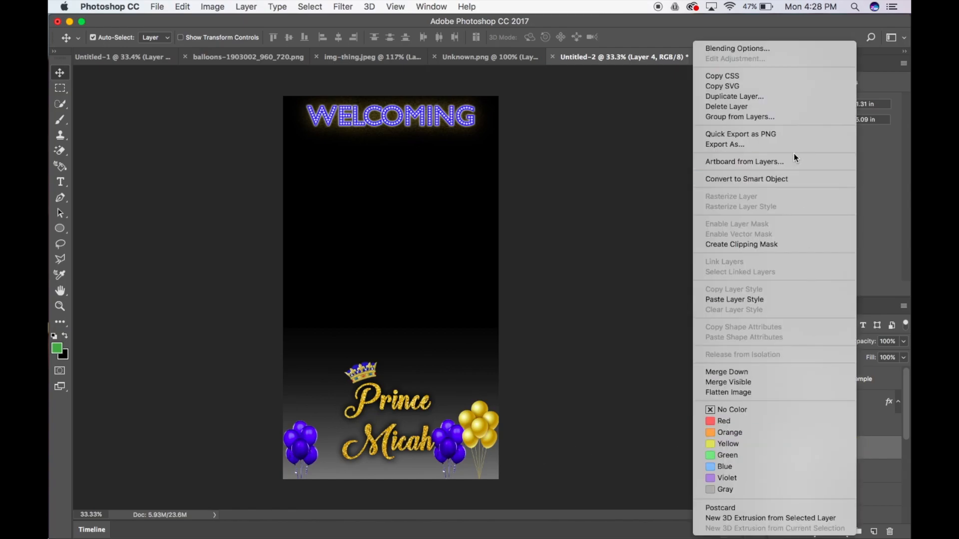
{"action": "left_click", "coordinate": [734, 96]}
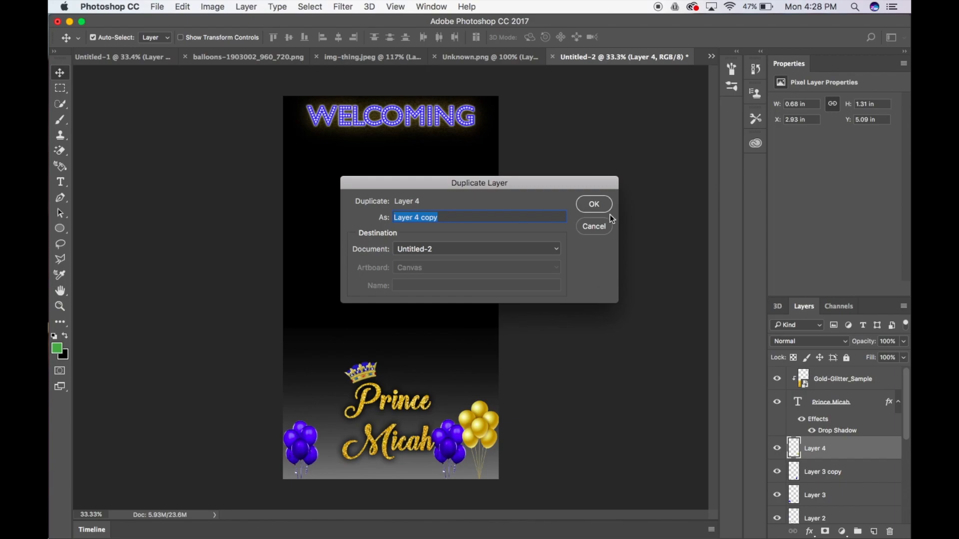
{"action": "left_click", "coordinate": [592, 204]}
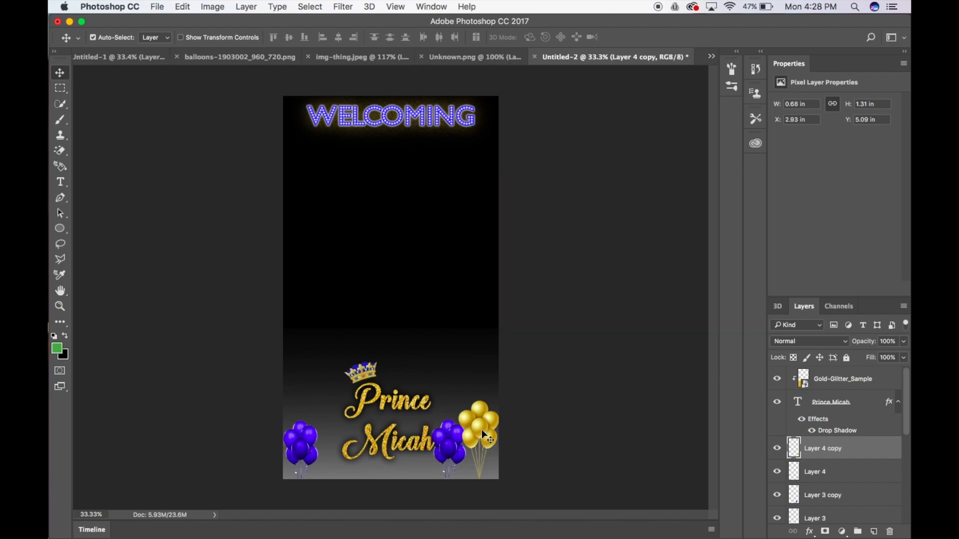
Step: Place the gold balloon copy at the left edge and shift the left purple balloons inward beside it
{"action": "left_click_drag", "start_coordinate": [483, 434], "coordinate": [369, 431]}
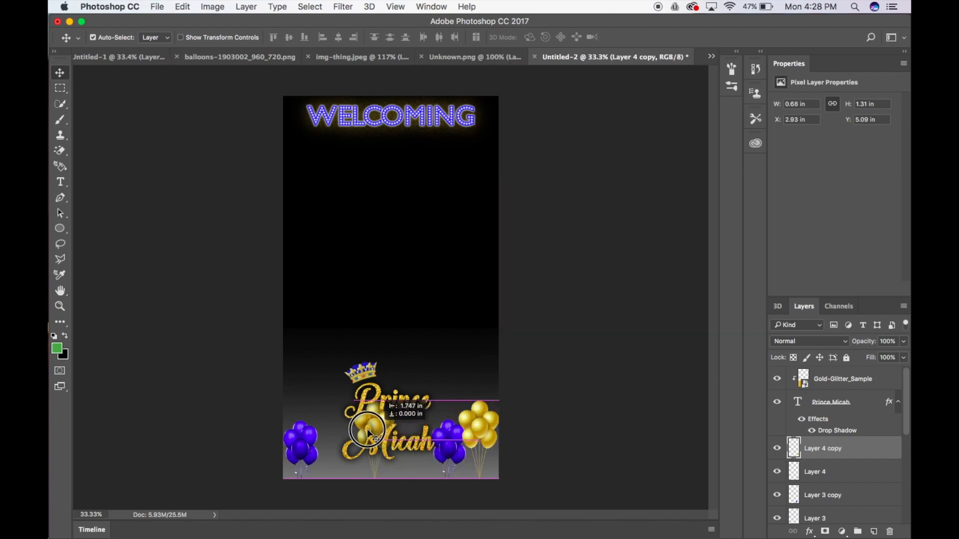
{"action": "left_click_drag", "start_coordinate": [366, 428], "coordinate": [299, 392]}
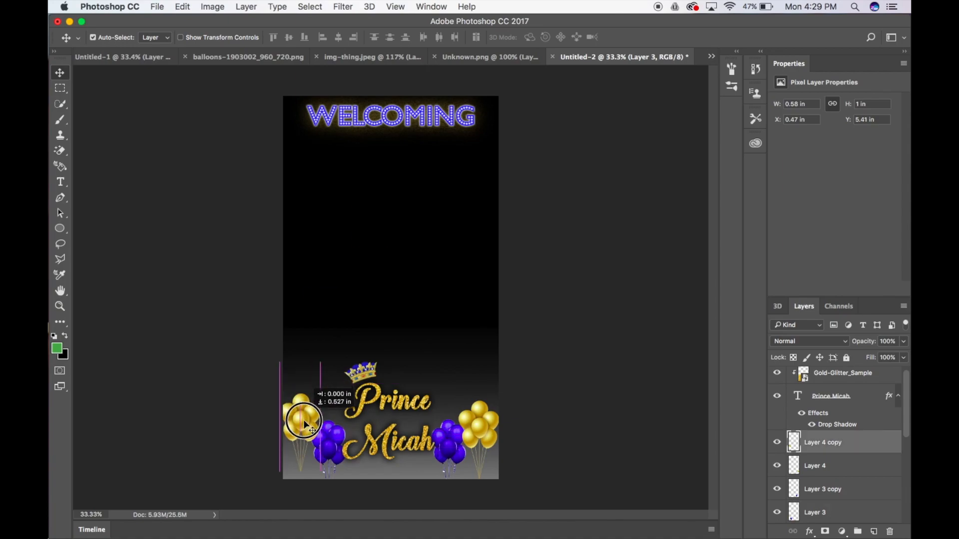
{"action": "left_click_drag", "start_coordinate": [303, 418], "coordinate": [311, 429]}
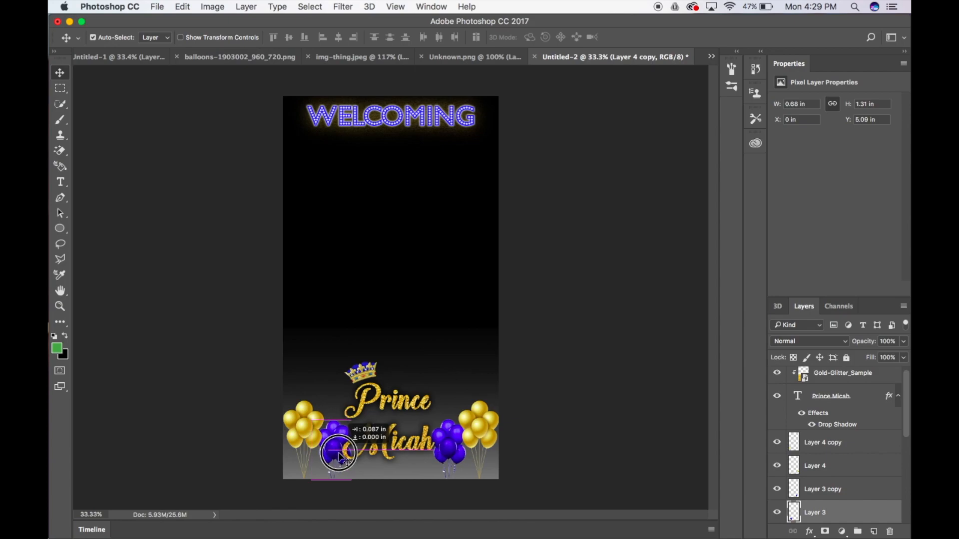
{"action": "left_click_drag", "start_coordinate": [334, 453], "coordinate": [342, 452]}
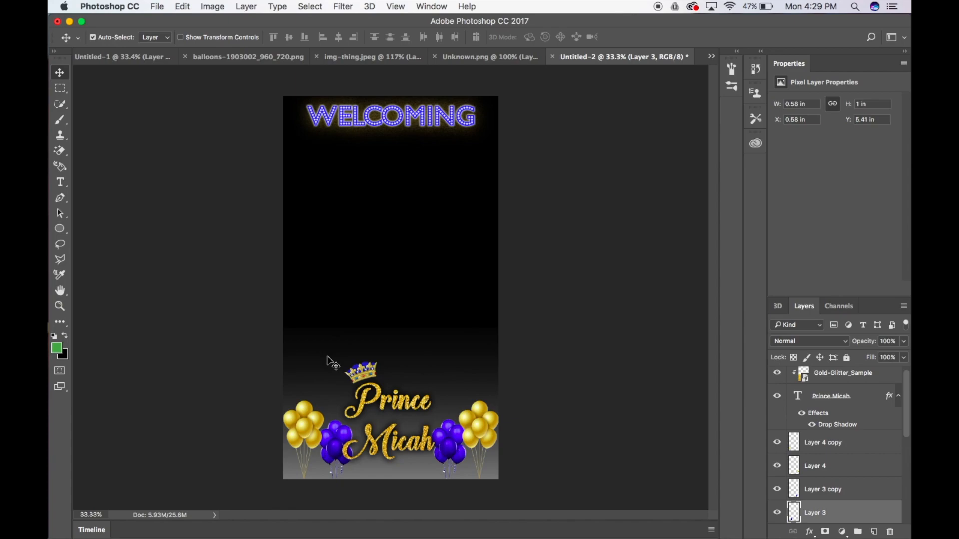
{"action": "mouse_move", "coordinate": [510, 375]}
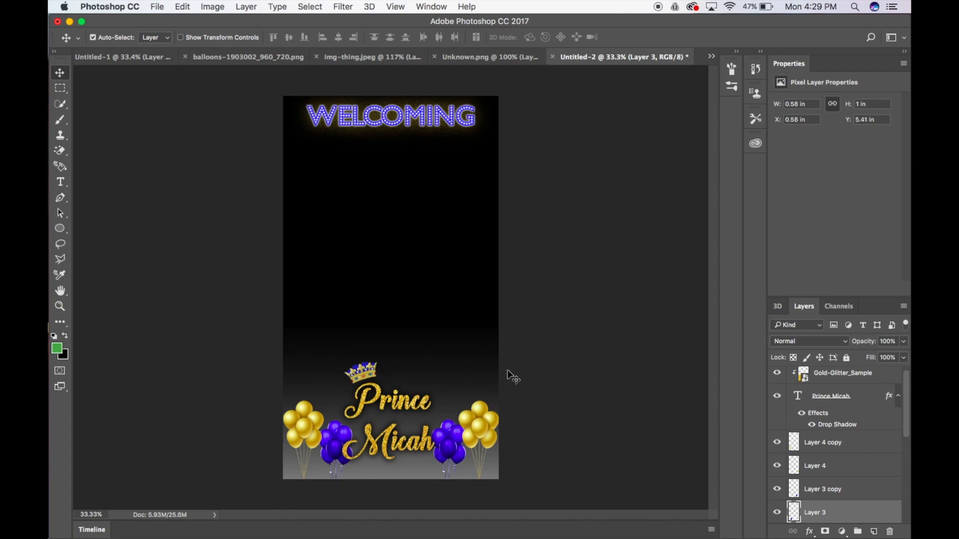
{"action": "mouse_move", "coordinate": [407, 421]}
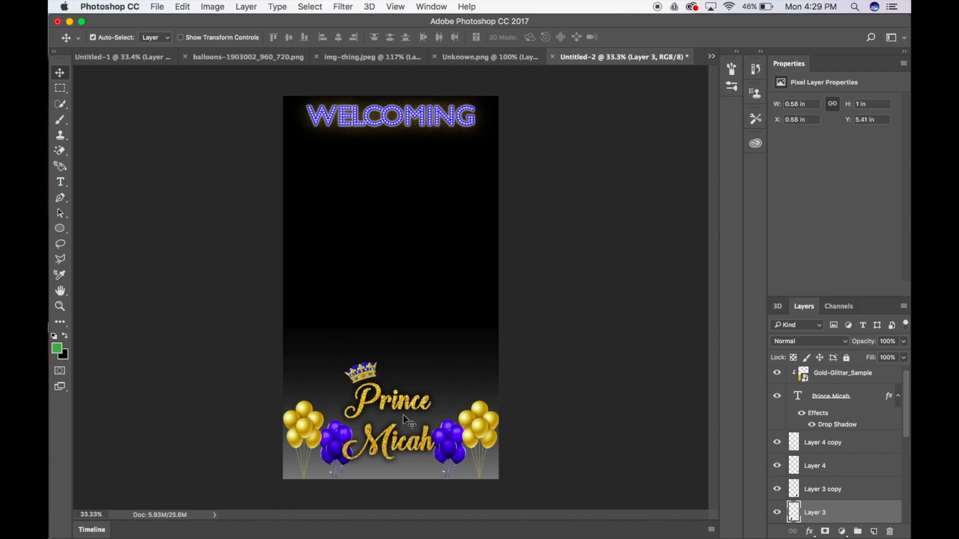
{"action": "mouse_move", "coordinate": [389, 345]}
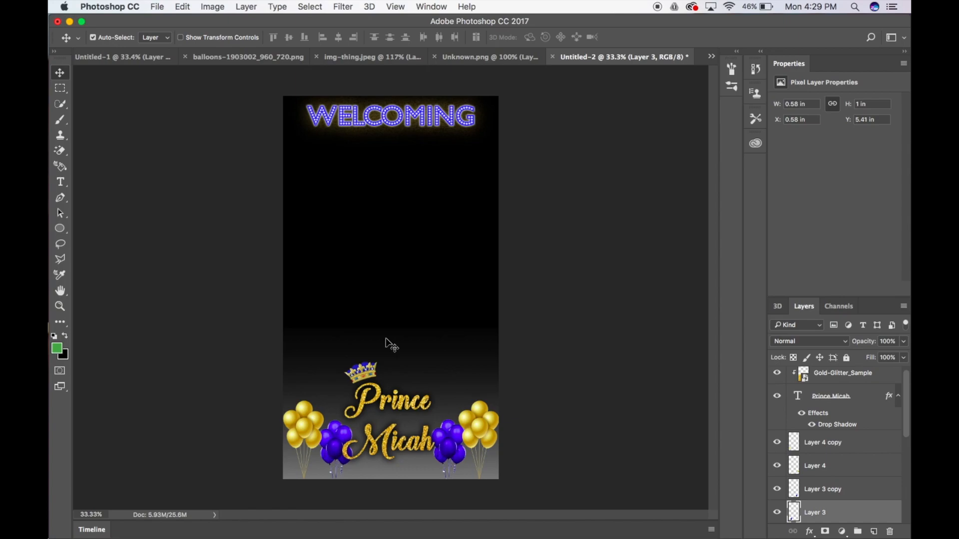
{"action": "mouse_move", "coordinate": [506, 299]}
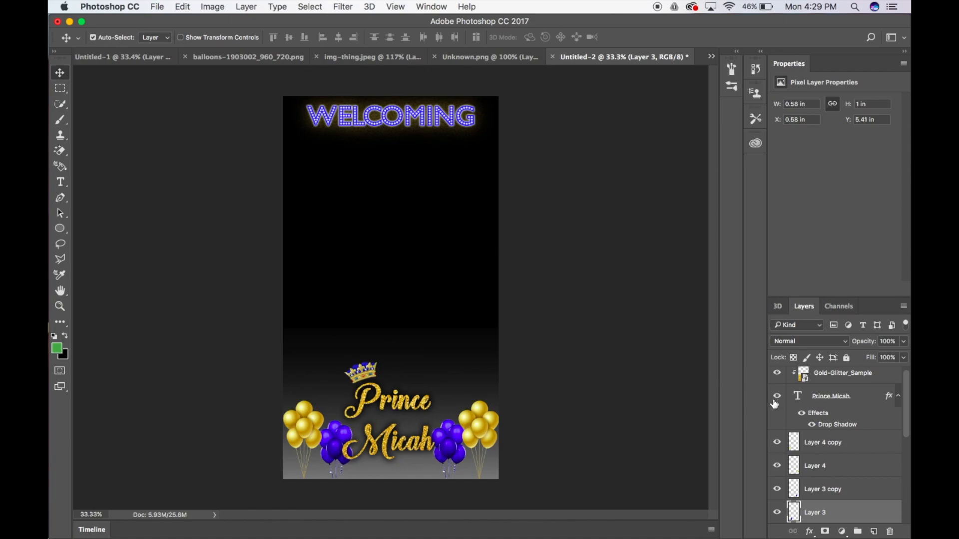
{"action": "mouse_move", "coordinate": [871, 452]}
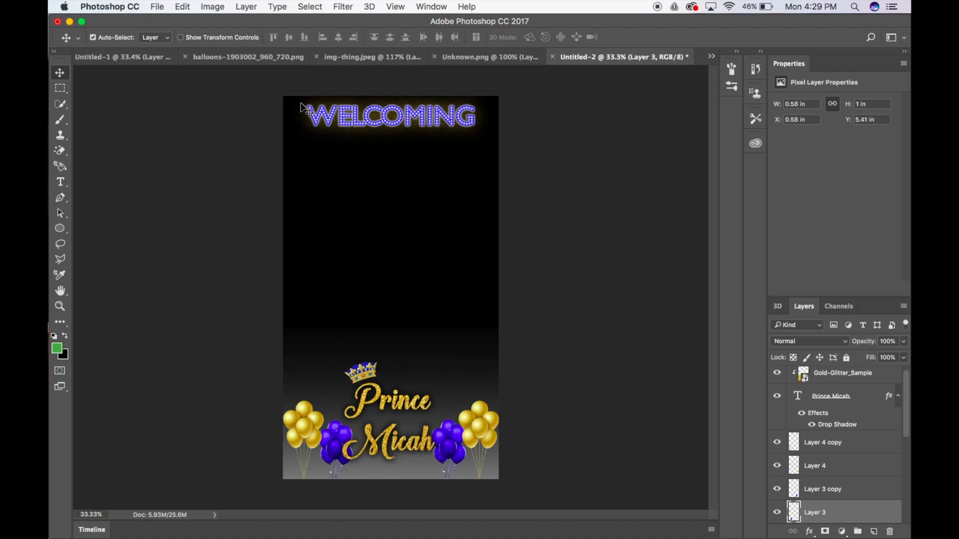
{"action": "mouse_move", "coordinate": [650, 350]}
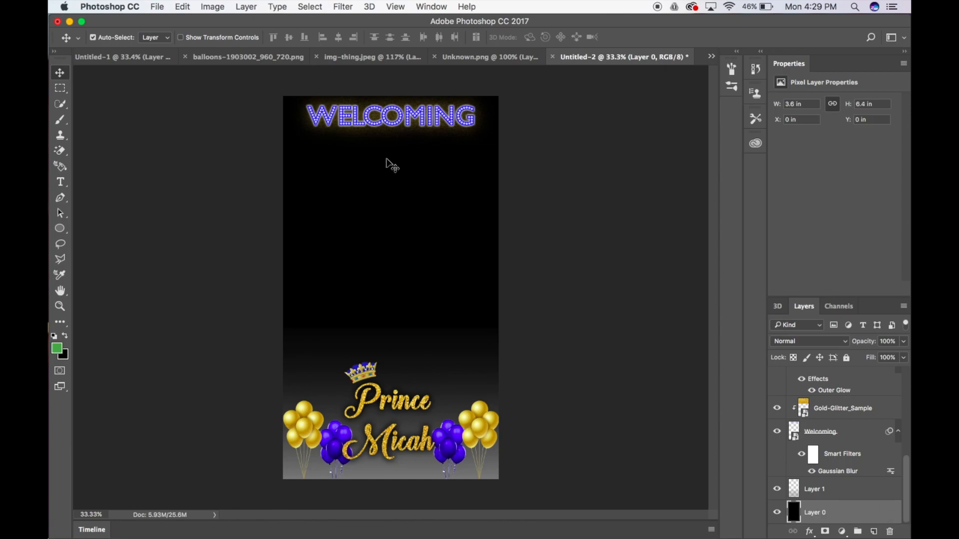
{"action": "mouse_move", "coordinate": [357, 262]}
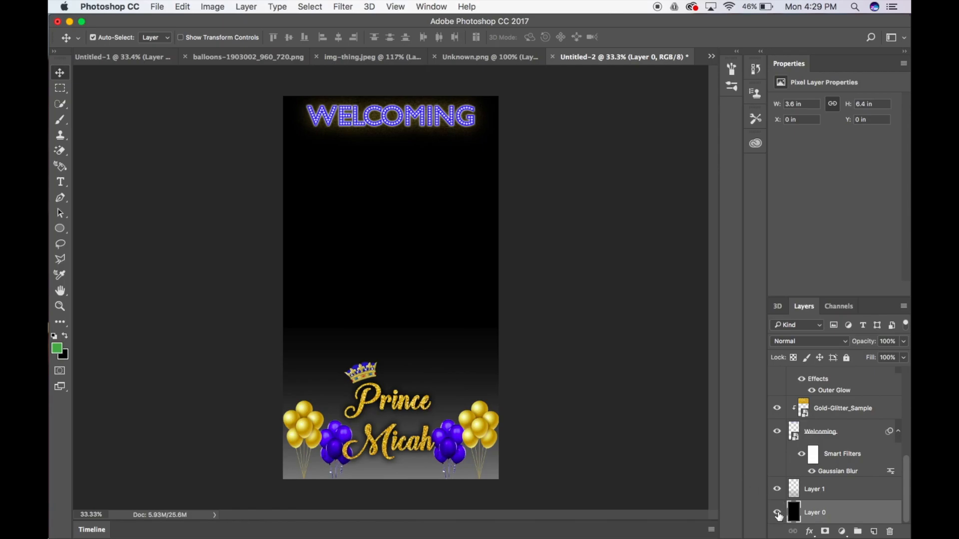
Step: Hide the black background Layer 0 so the filter sits on a transparent canvas
{"action": "left_click", "coordinate": [777, 514]}
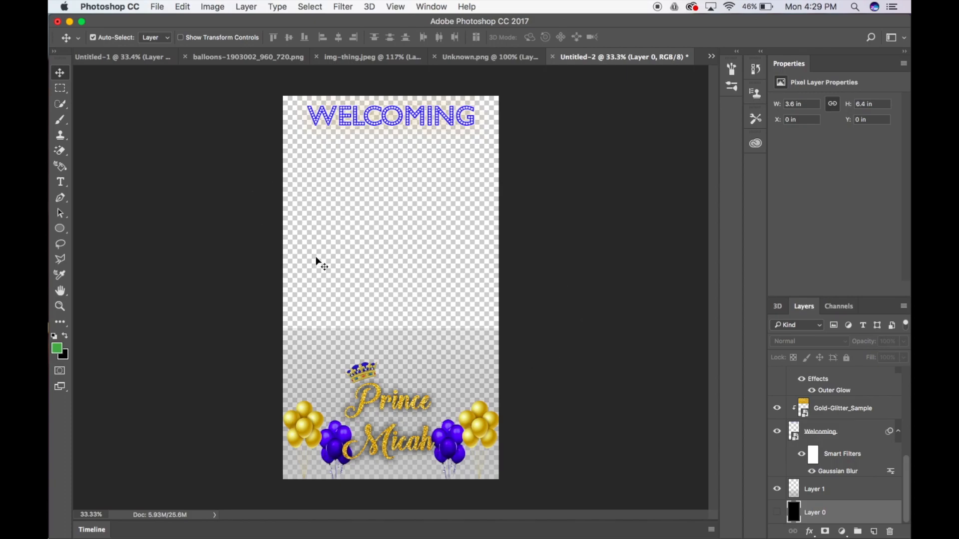
{"action": "mouse_move", "coordinate": [403, 270]}
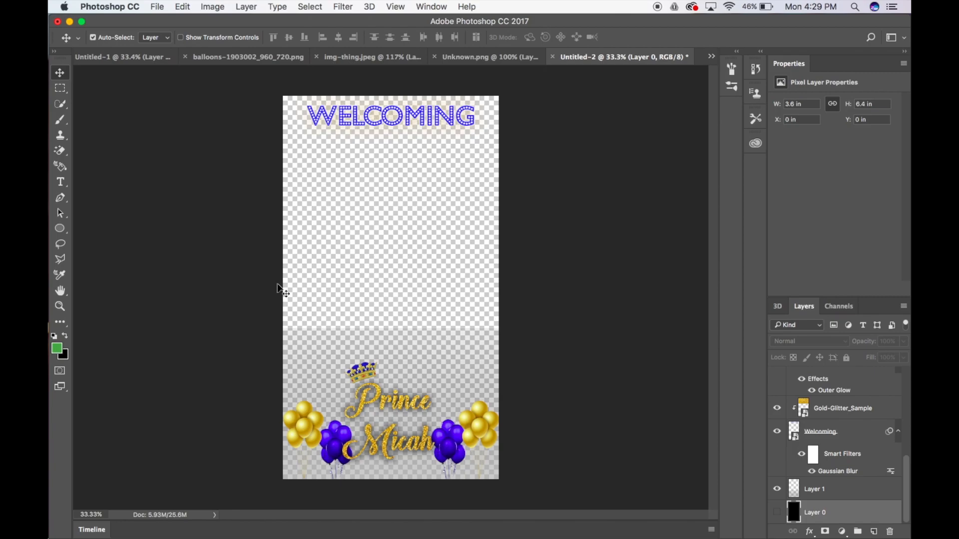
{"action": "mouse_move", "coordinate": [867, 523]}
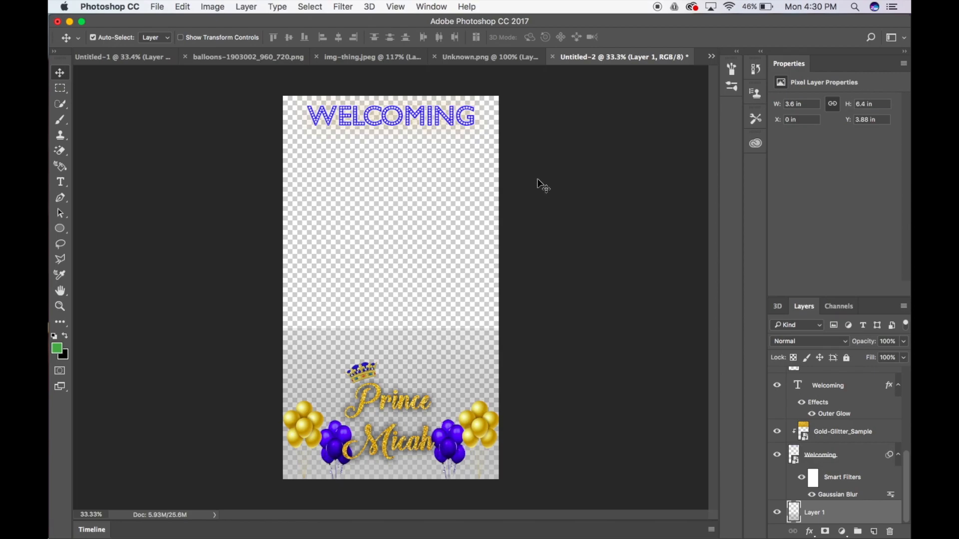
{"action": "mouse_move", "coordinate": [528, 167]}
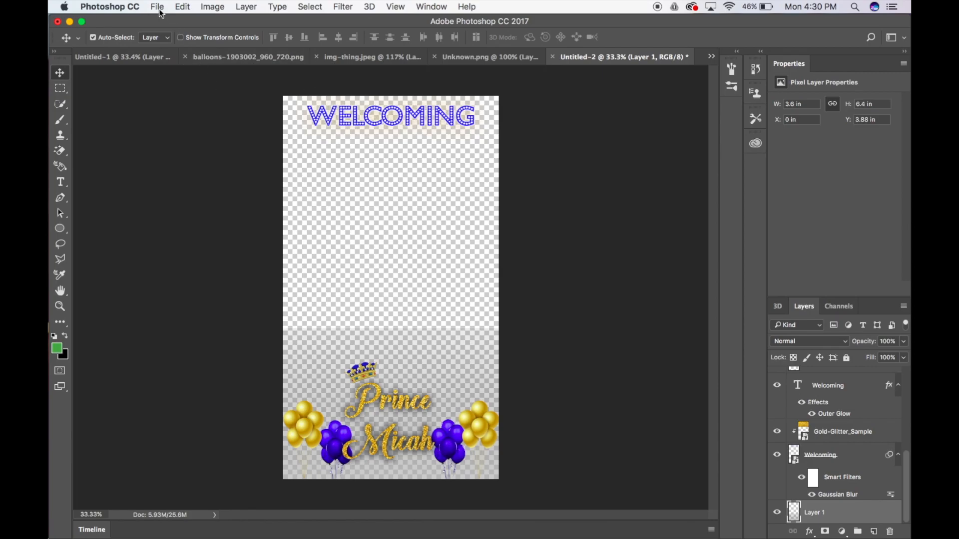
Step: Save the filter as a PNG named Baby Shower in the Snapchat Filters folder, answering the overwrite prompt
{"action": "left_click", "coordinate": [157, 7]}
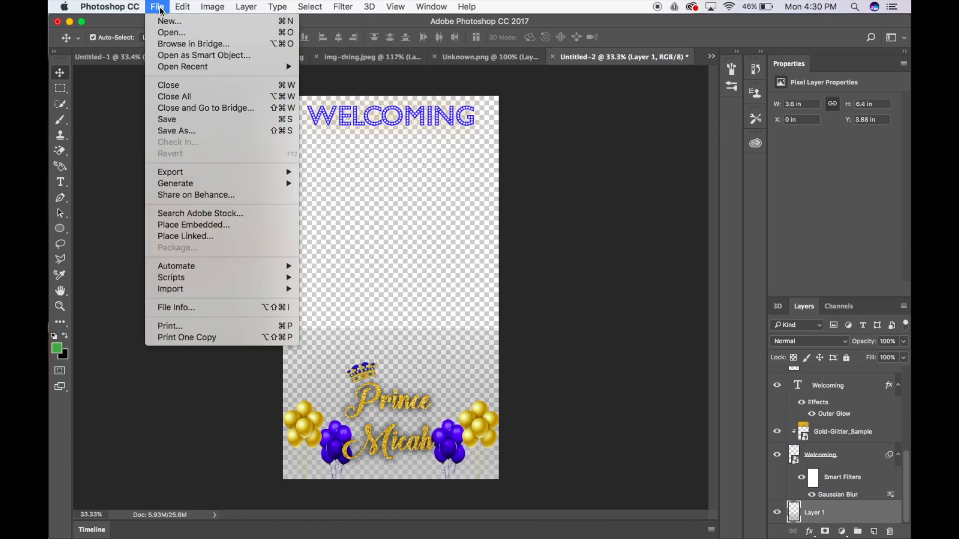
{"action": "left_click", "coordinate": [176, 130]}
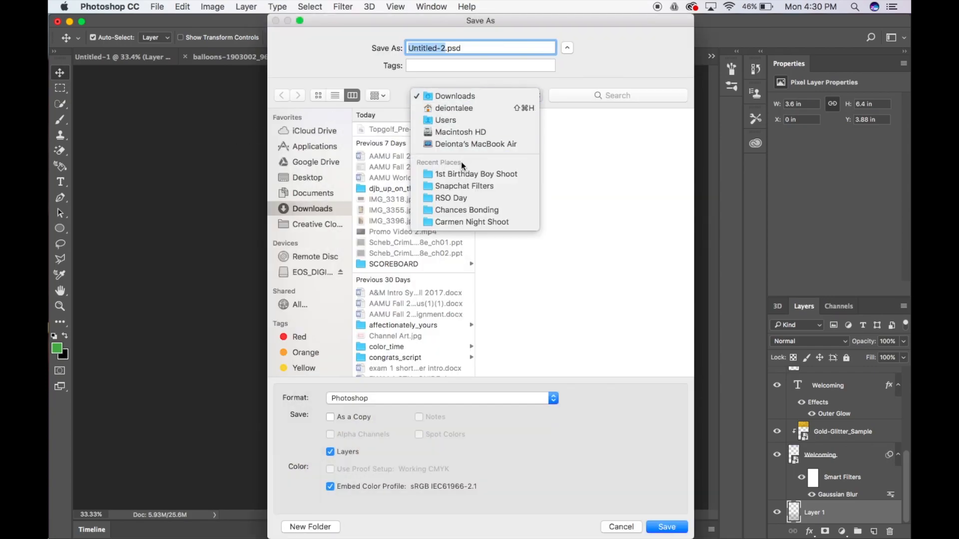
{"action": "left_click", "coordinate": [465, 186]}
{"action": "type", "text": "Baby Shower"}
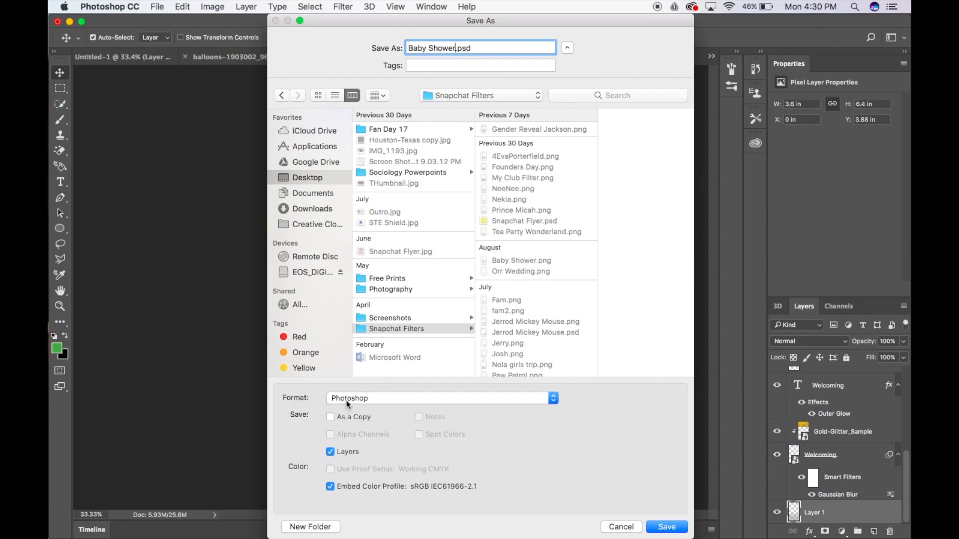
{"action": "left_click", "coordinate": [440, 398]}
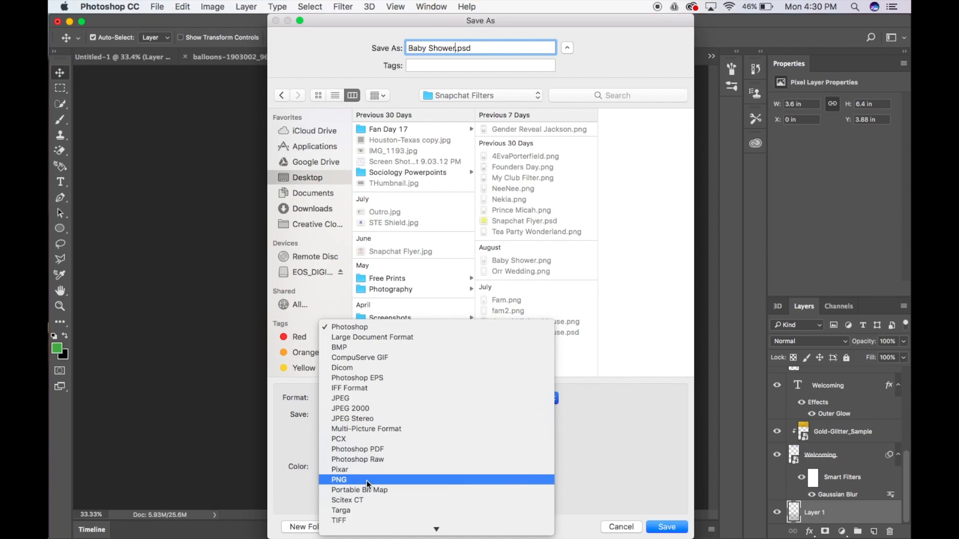
{"action": "left_click", "coordinate": [338, 480]}
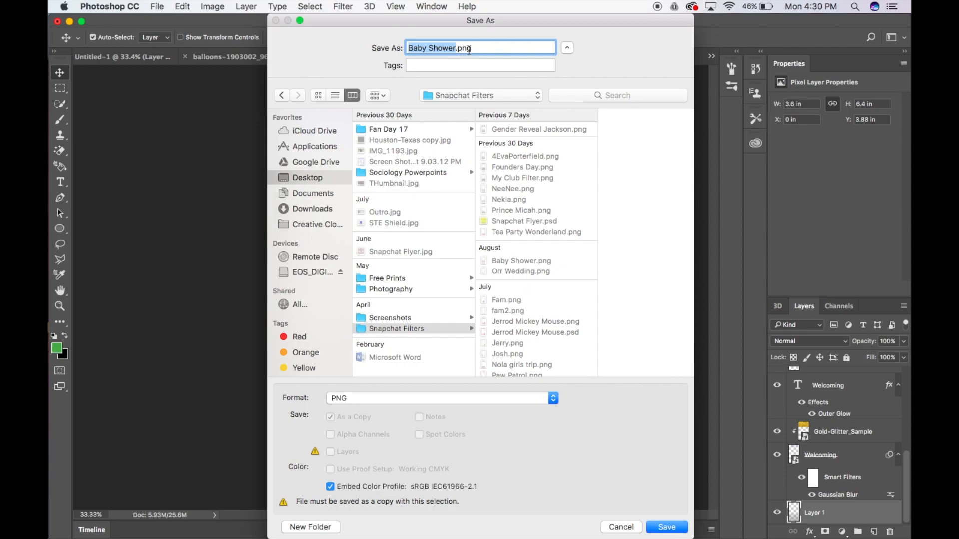
{"action": "mouse_move", "coordinate": [496, 58]}
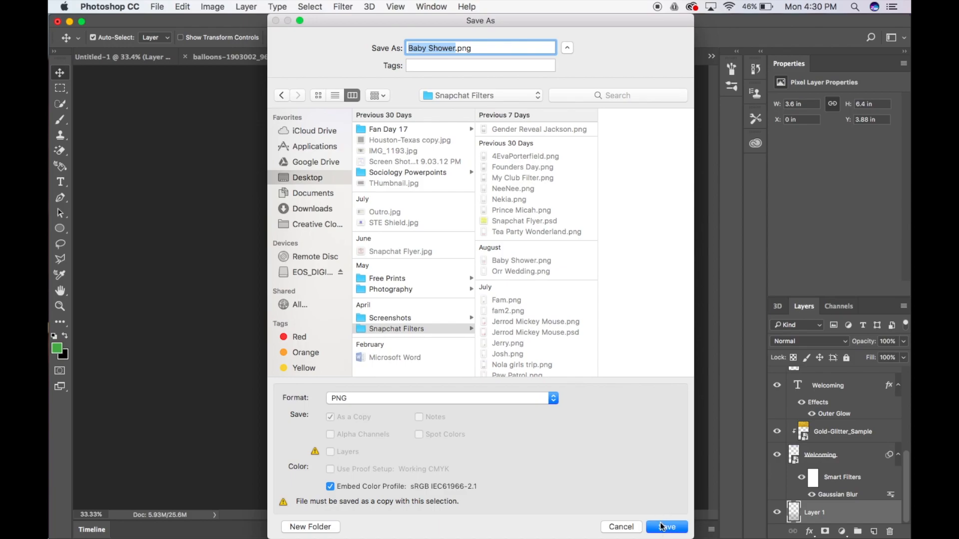
{"action": "left_click", "coordinate": [666, 526]}
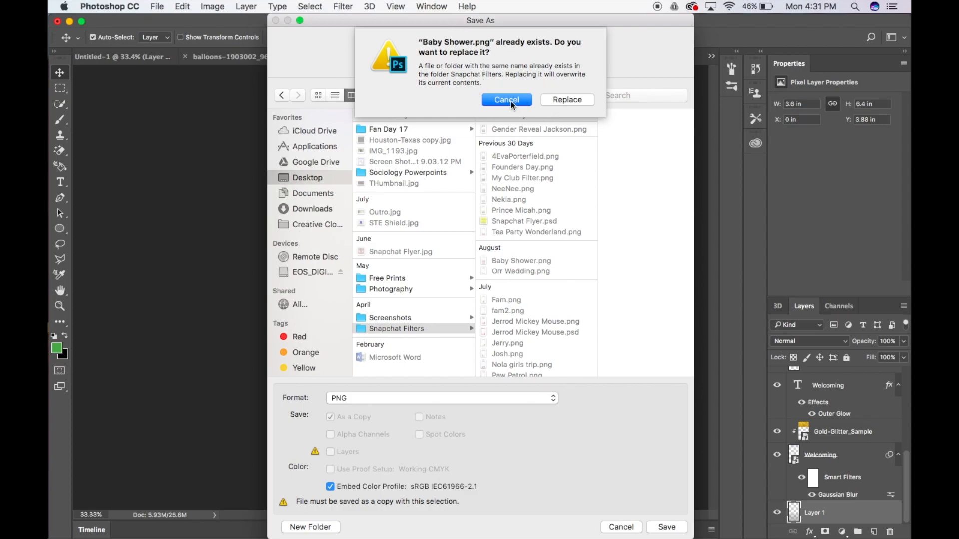
{"action": "left_click", "coordinate": [507, 100]}
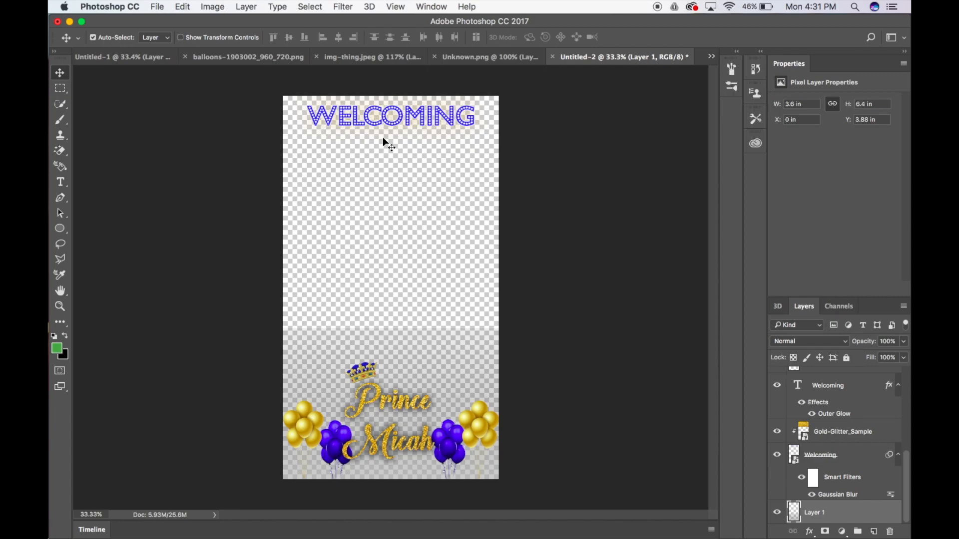
{"action": "mouse_move", "coordinate": [256, 186]}
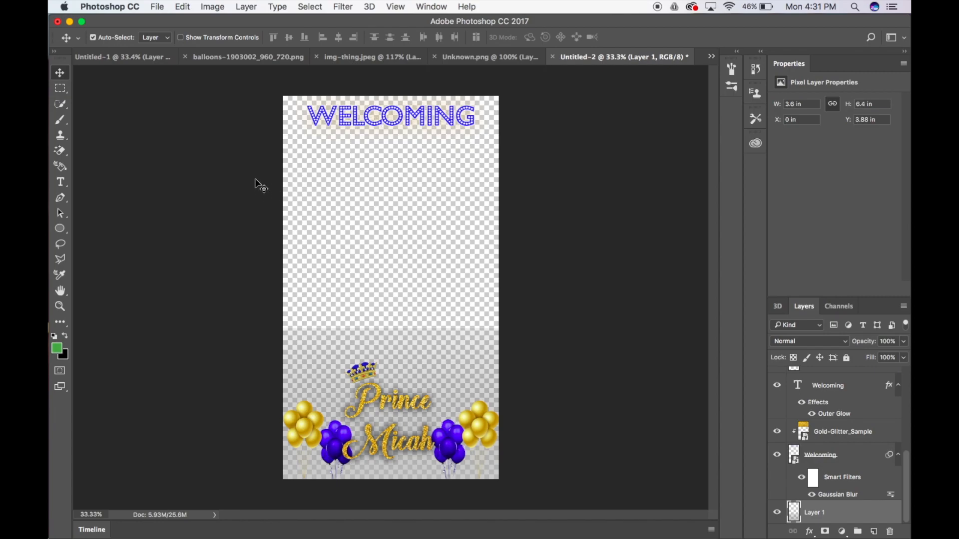
{"action": "mouse_move", "coordinate": [308, 159]}
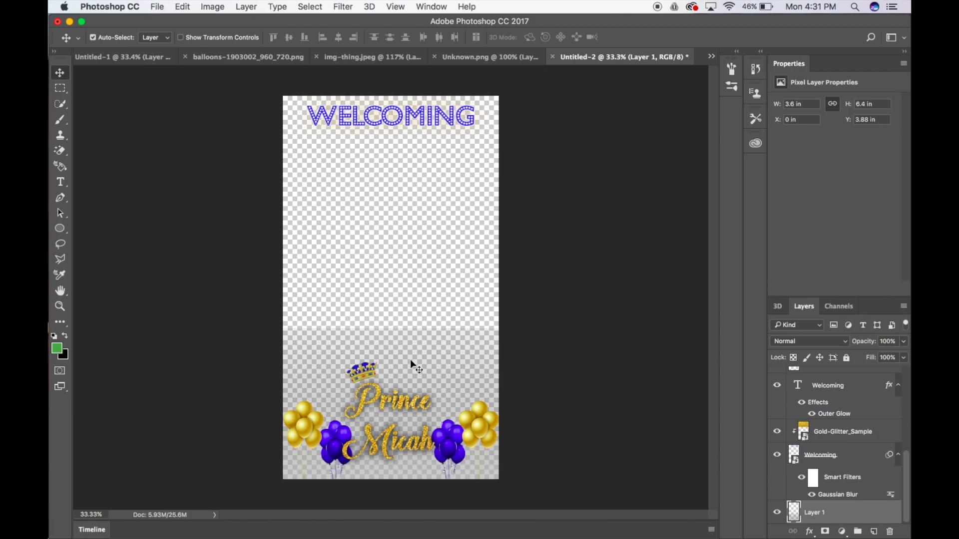
{"action": "mouse_move", "coordinate": [429, 238]}
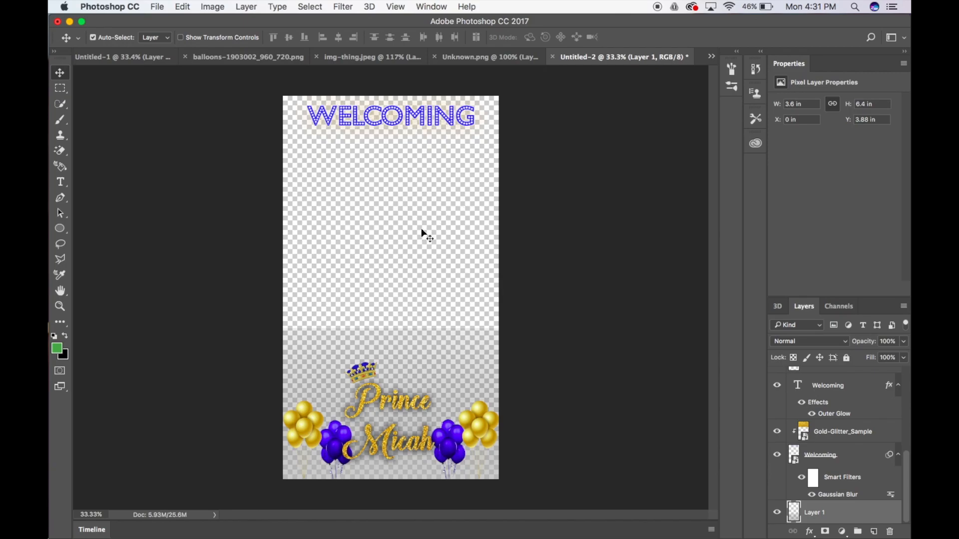
{"action": "mouse_move", "coordinate": [438, 204]}
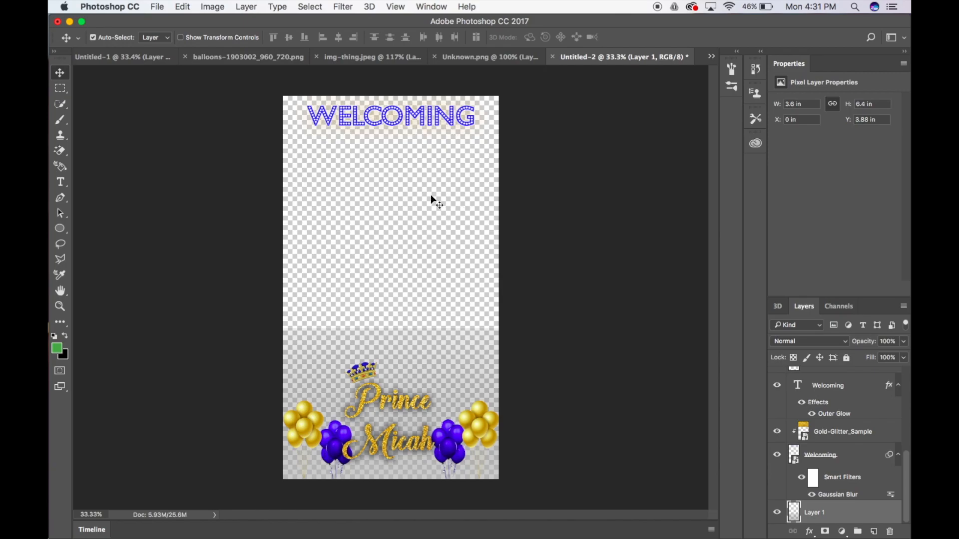
{"action": "mouse_move", "coordinate": [432, 187]}
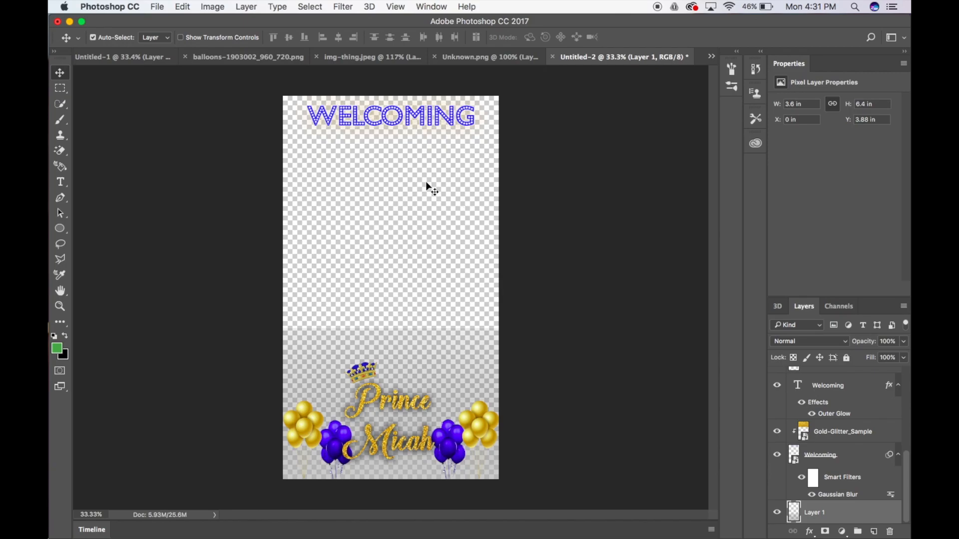